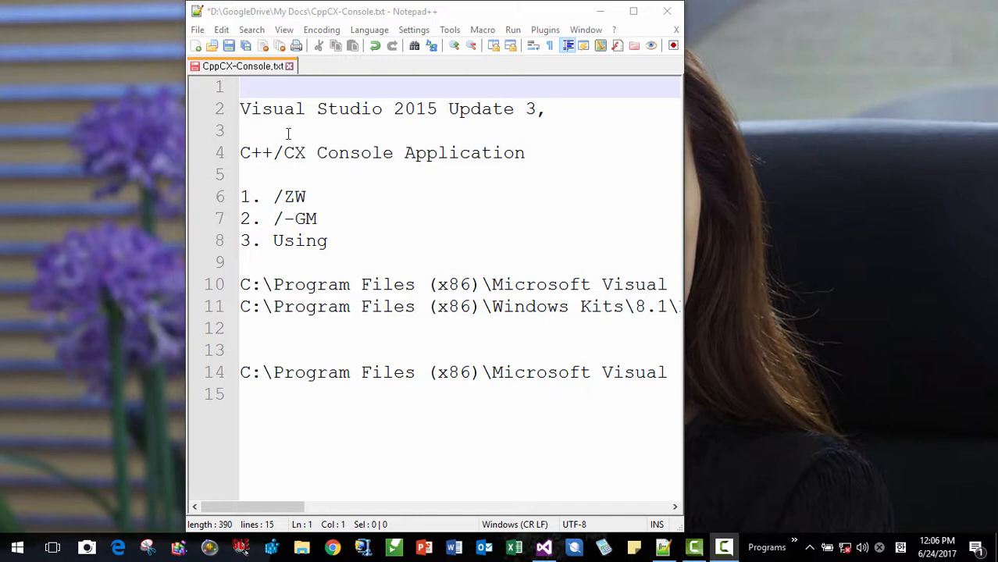
mouse_move(506, 122)
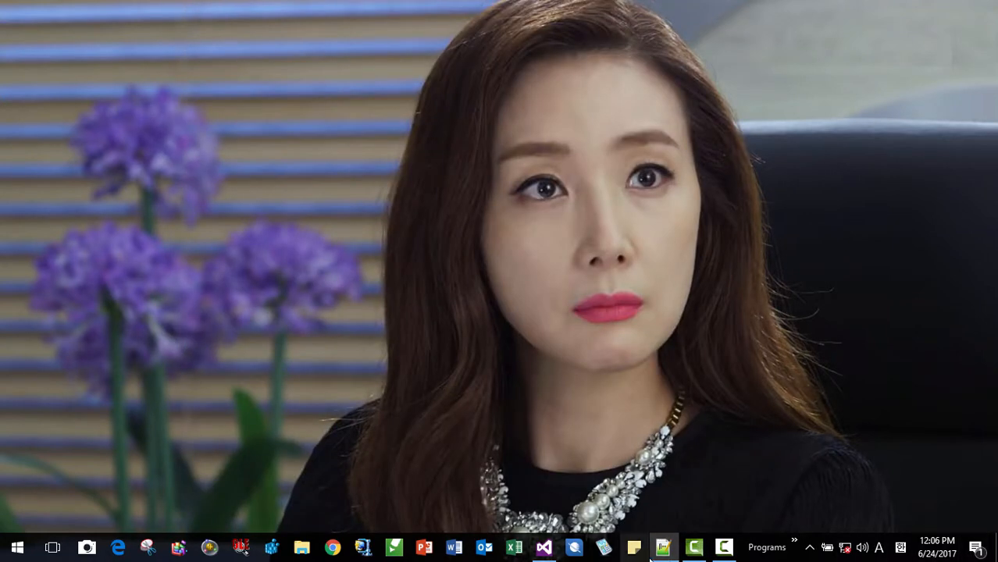
Create a Blank Solution named CppCX-Solution from Other Project Types > Visual Studio Solutions.
left_click(662, 546)
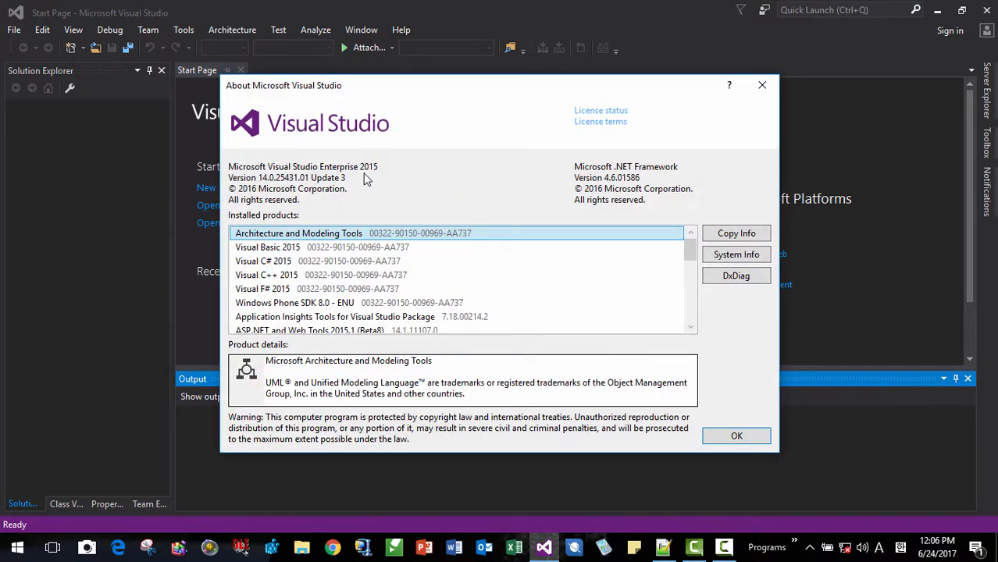
mouse_move(762, 84)
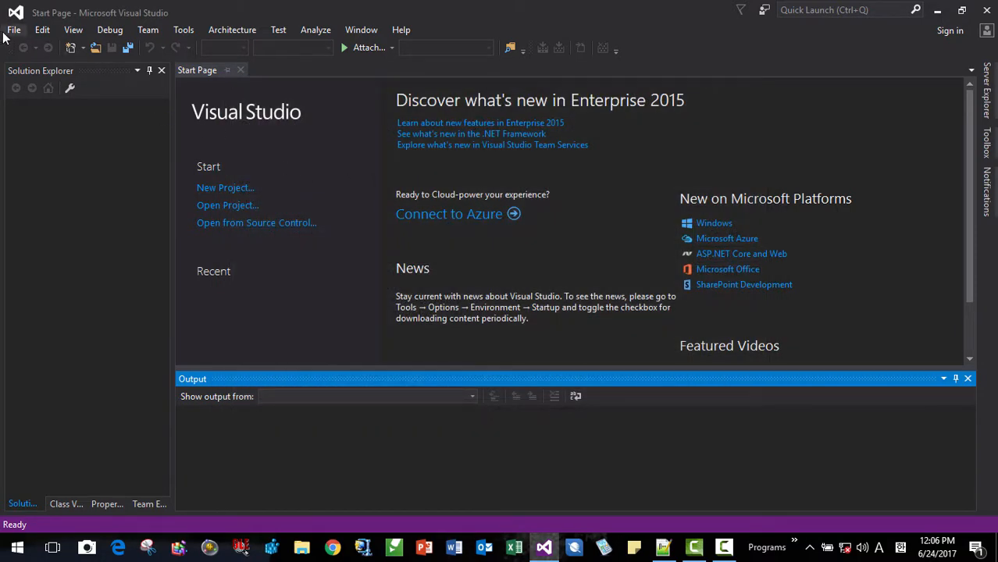
left_click(12, 30)
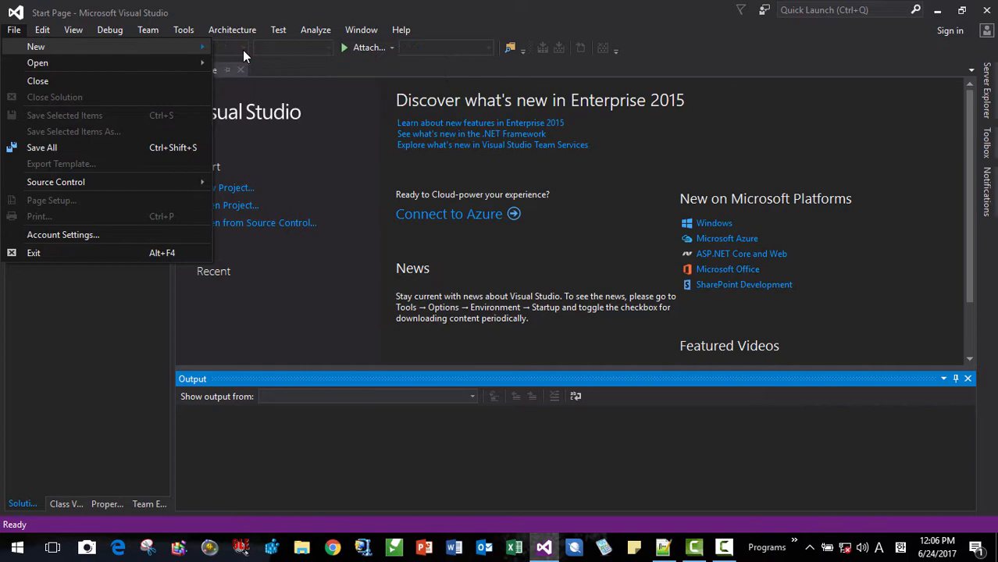
left_click(13, 30)
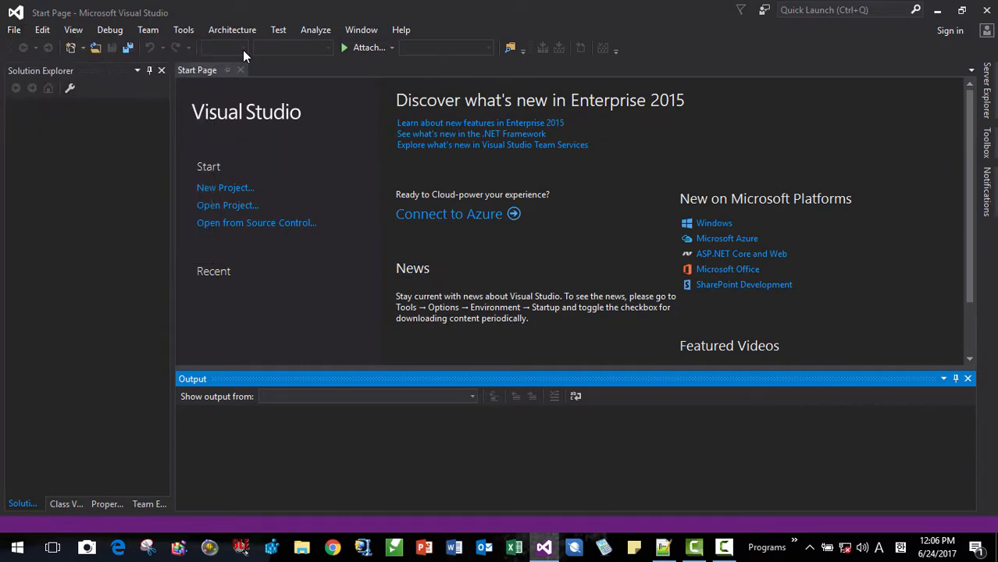
left_click(225, 187)
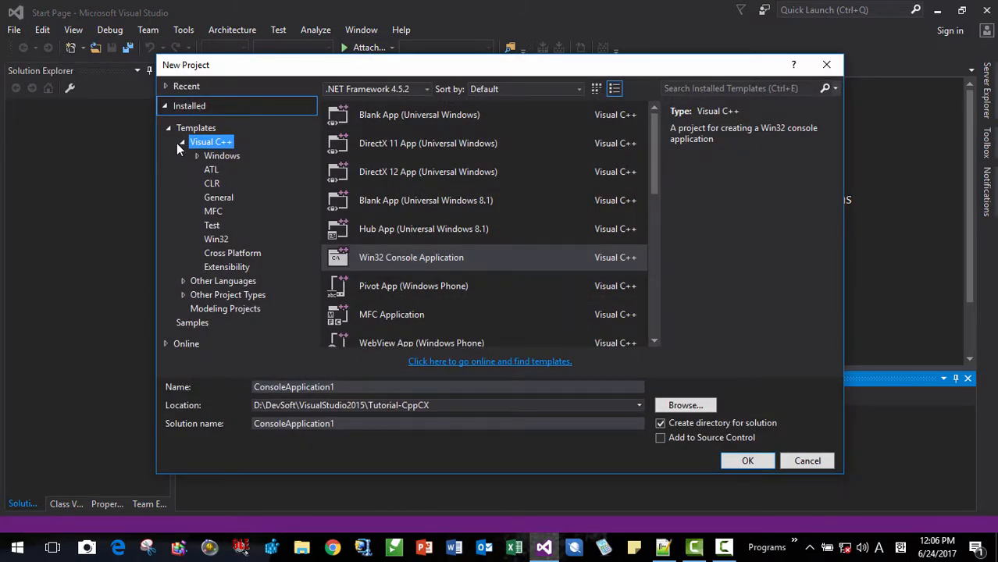
left_click(178, 140)
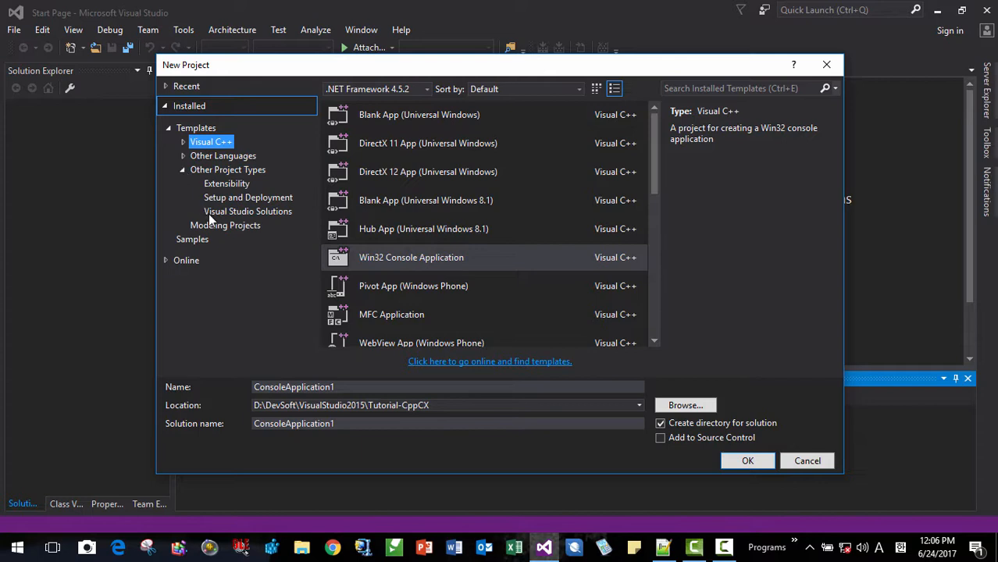
left_click(247, 211)
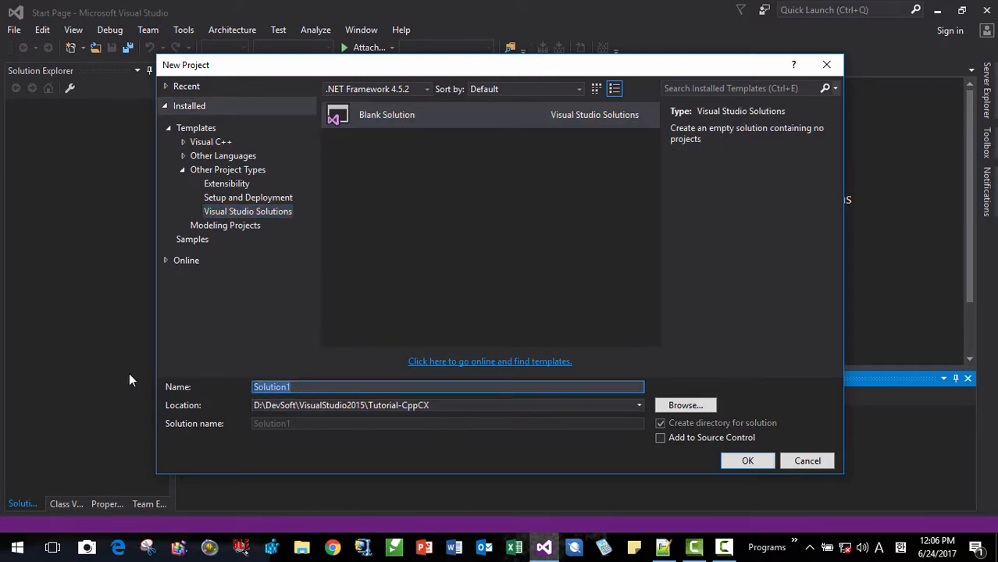
type("CppCX-")
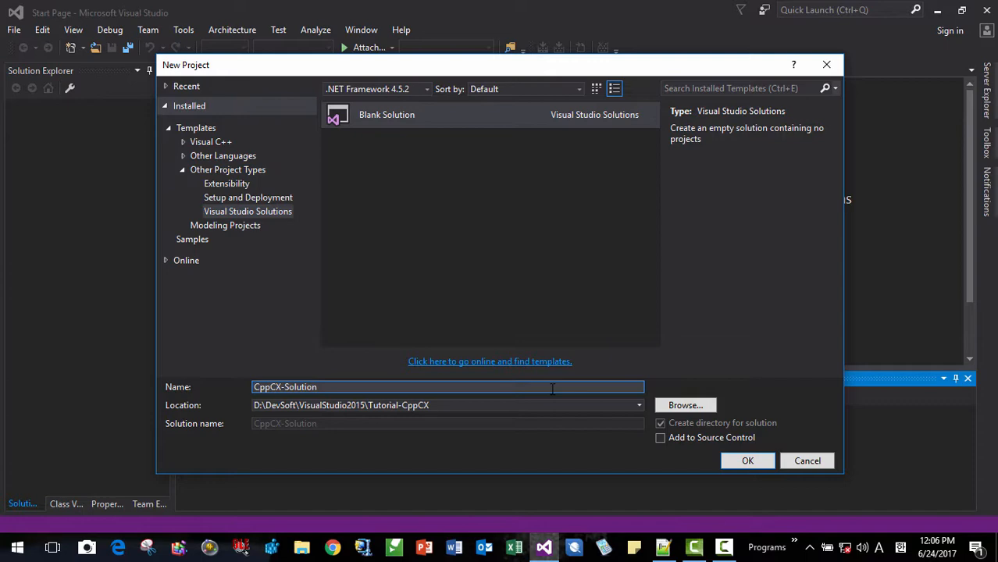
left_click(747, 461)
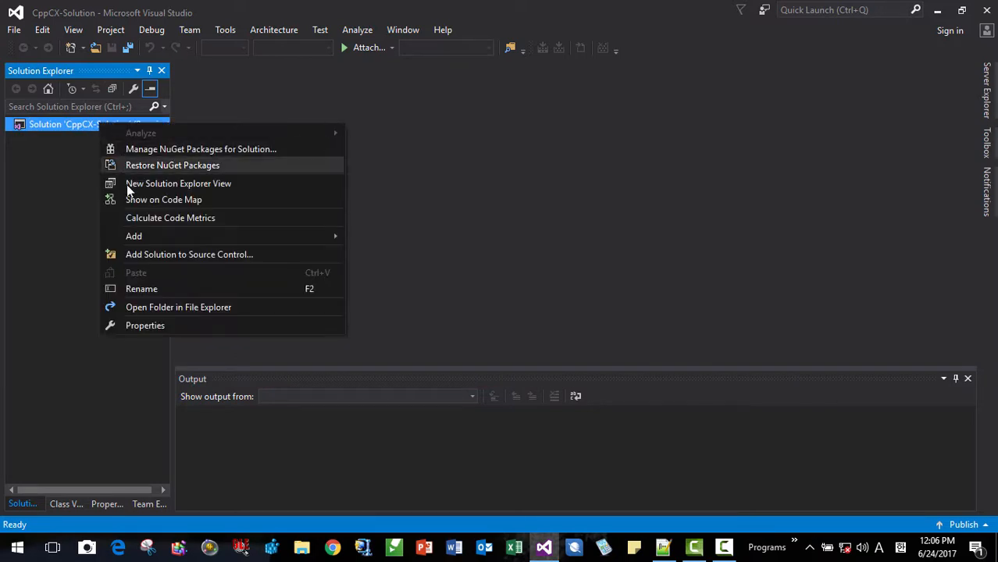
Add a Win32 Console Application project named CppCXHelloApp, keeping the wizard's default settings.
left_click(403, 244)
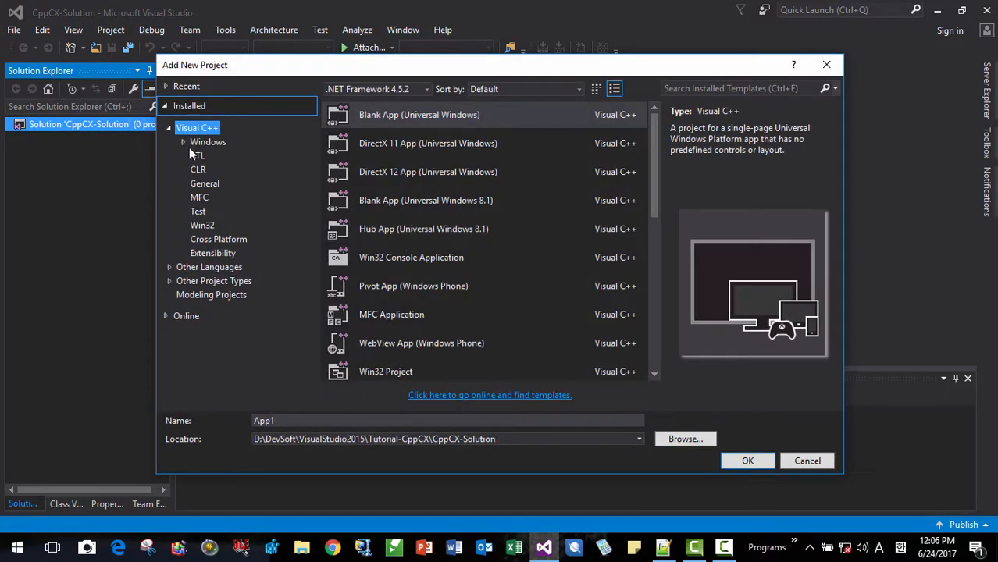
left_click(203, 224)
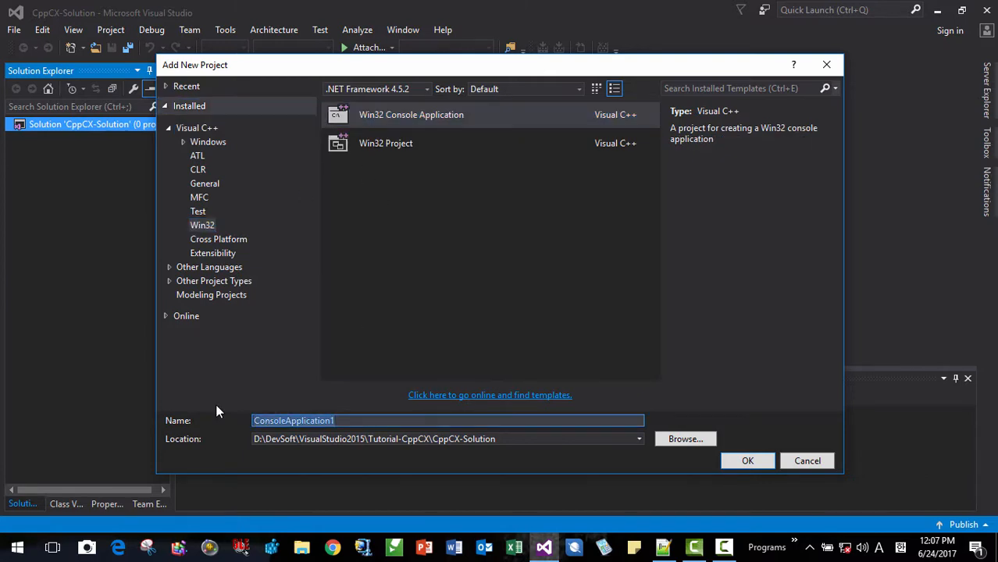
type("CppCX")
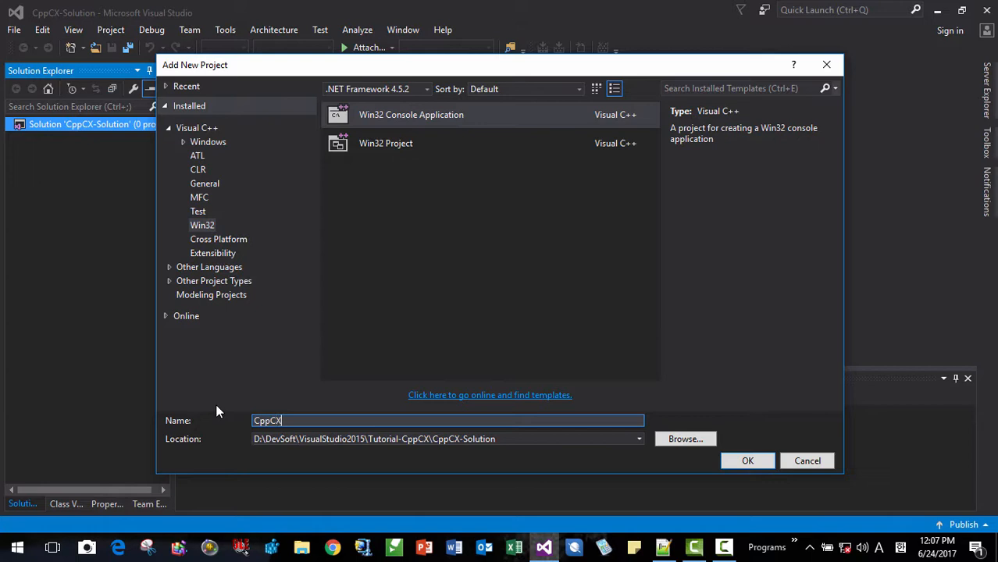
type("Hello")
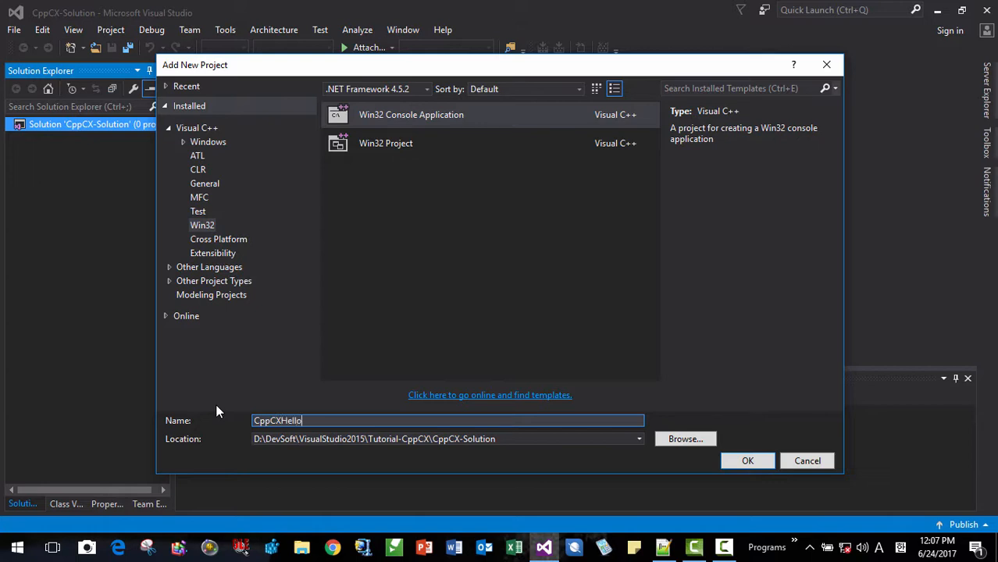
type("App")
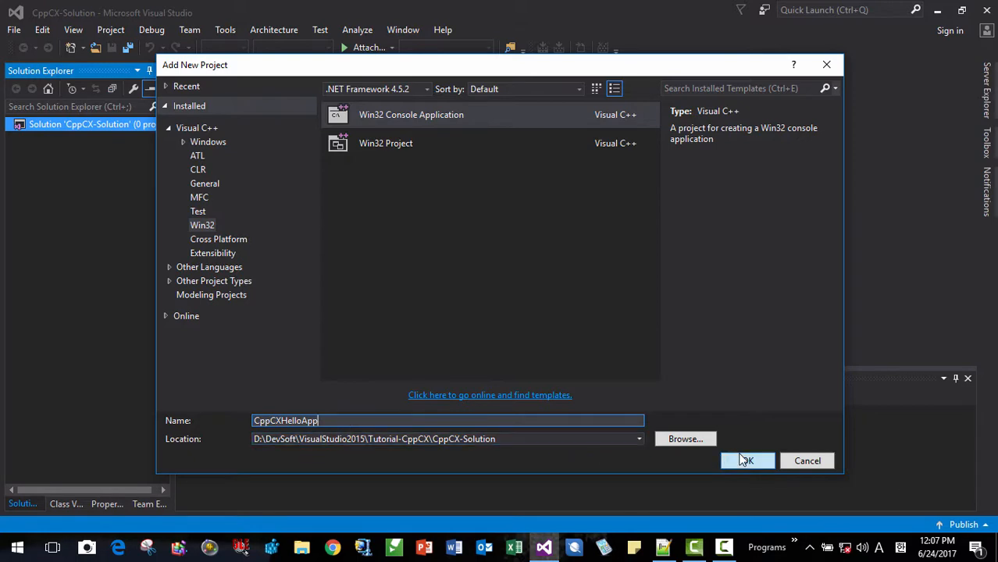
left_click(747, 459)
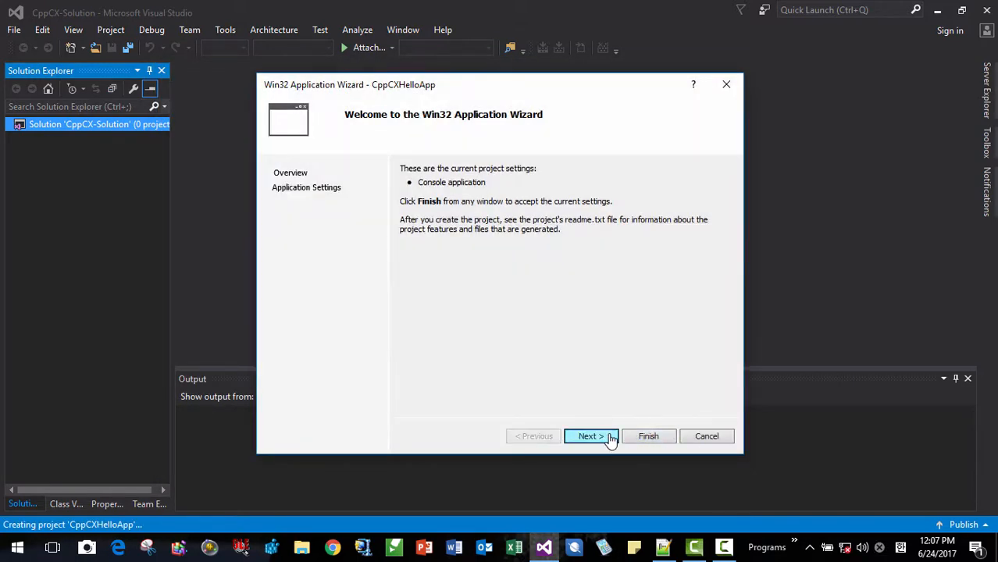
left_click(590, 436)
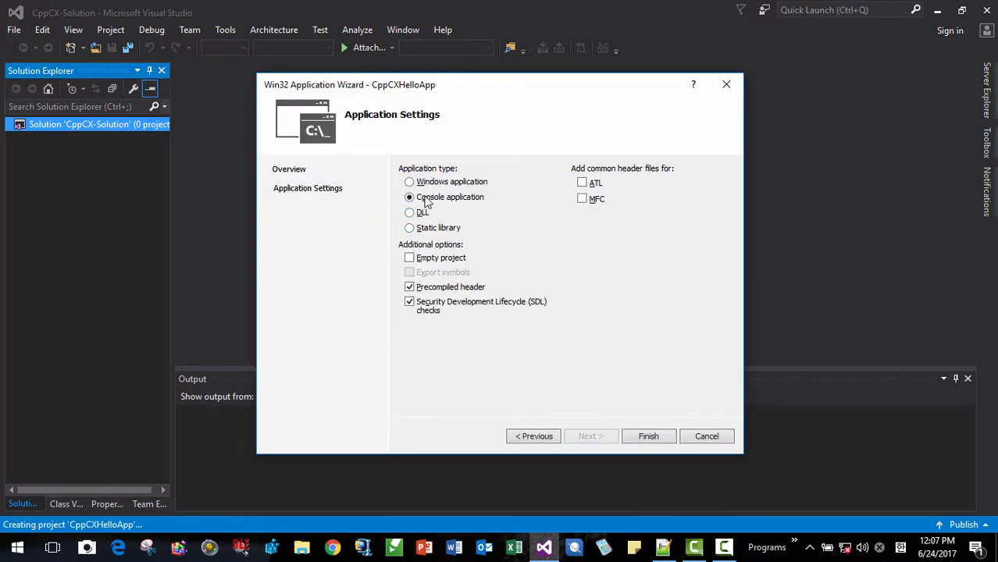
mouse_move(636, 369)
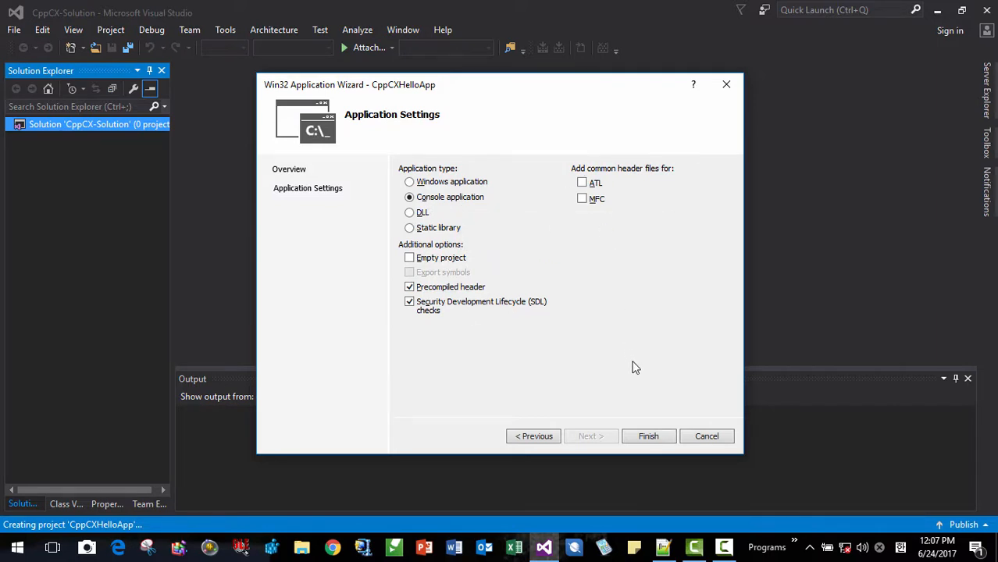
left_click(649, 436)
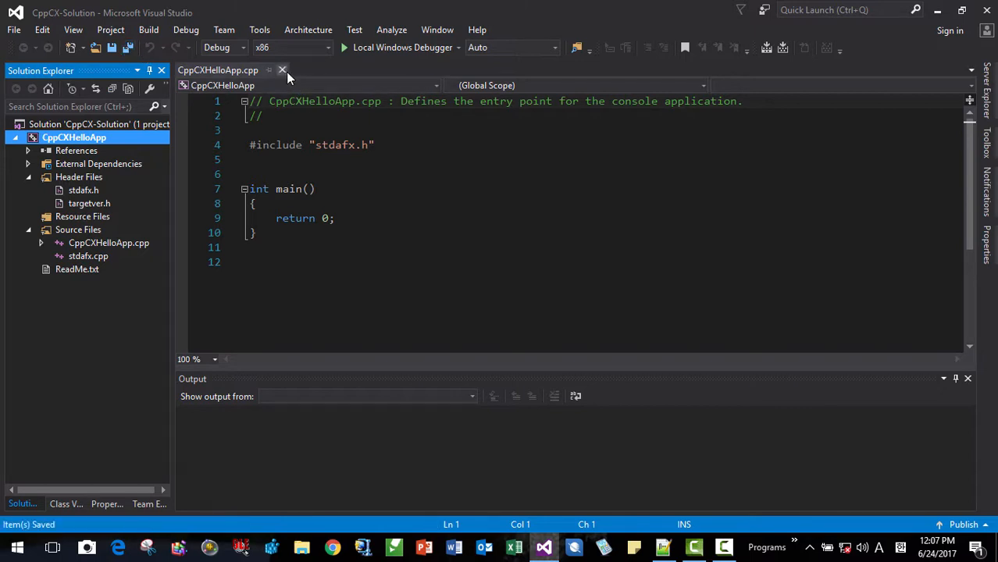
Close CppCXHelloApp.cpp and bring up the CppCXHelloApp project's context commands.
right_click(75, 137)
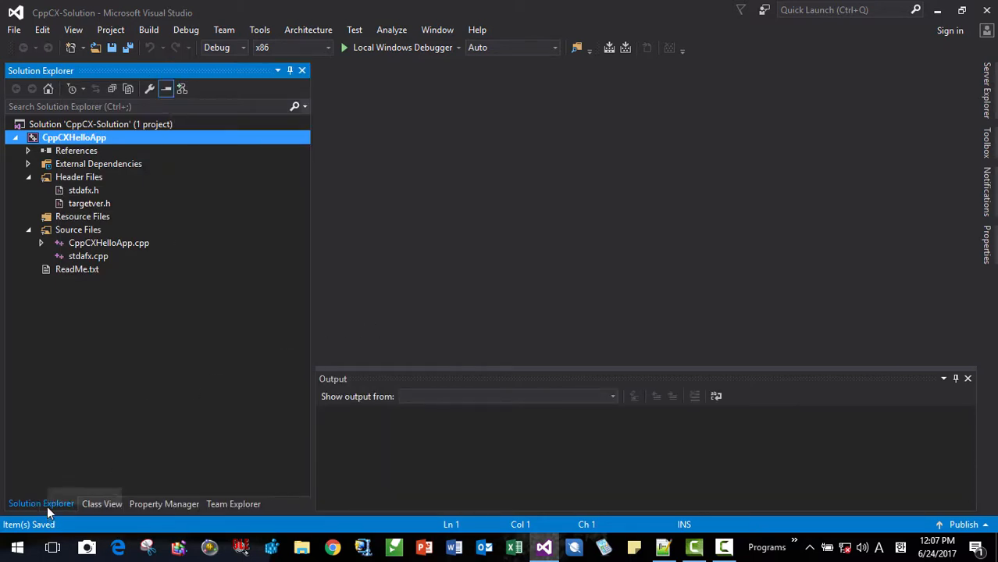
right_click(75, 138)
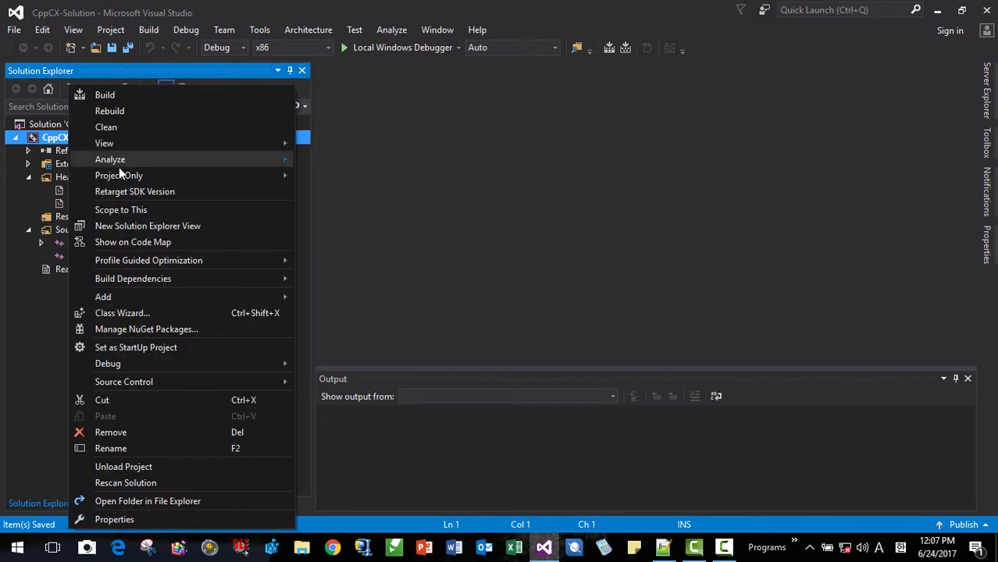
Show the project's property pages for All Configurations and All Platforms.
left_click(114, 518)
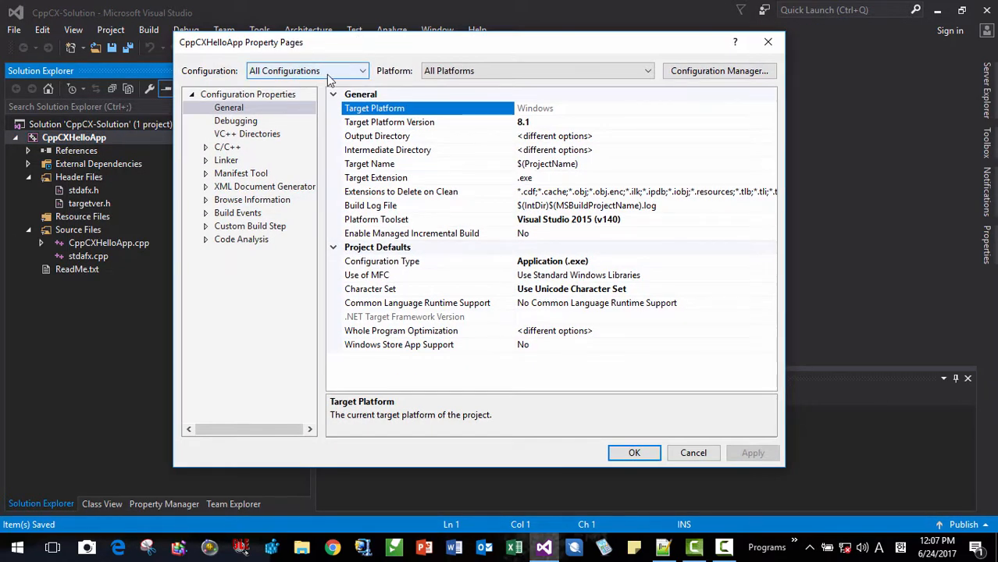
left_click(305, 70)
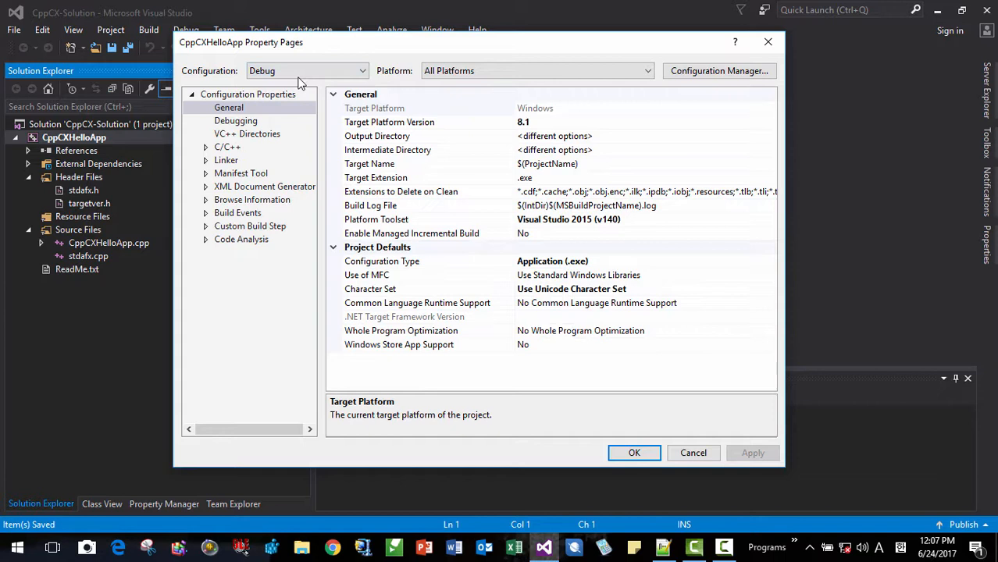
left_click(304, 70)
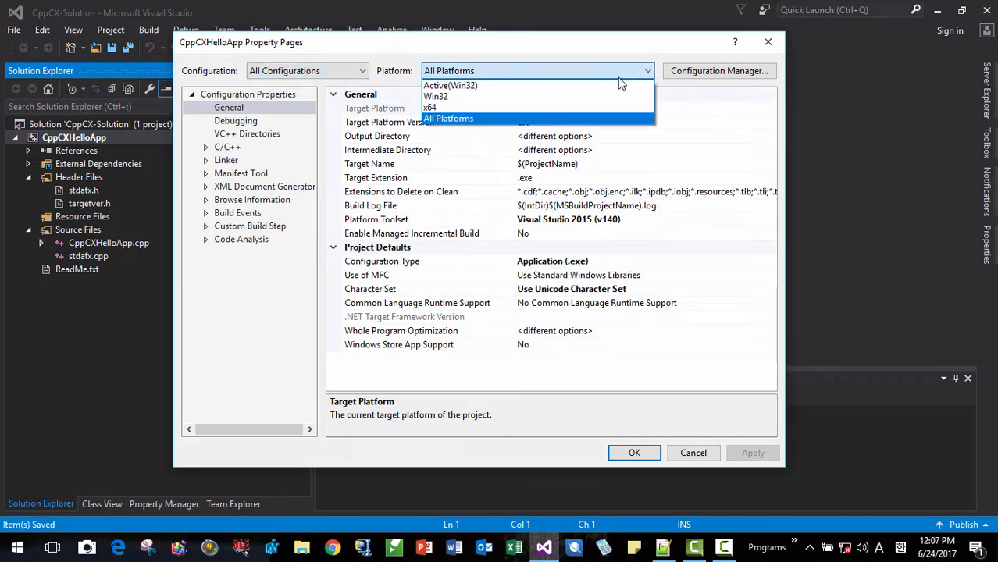
left_click(448, 119)
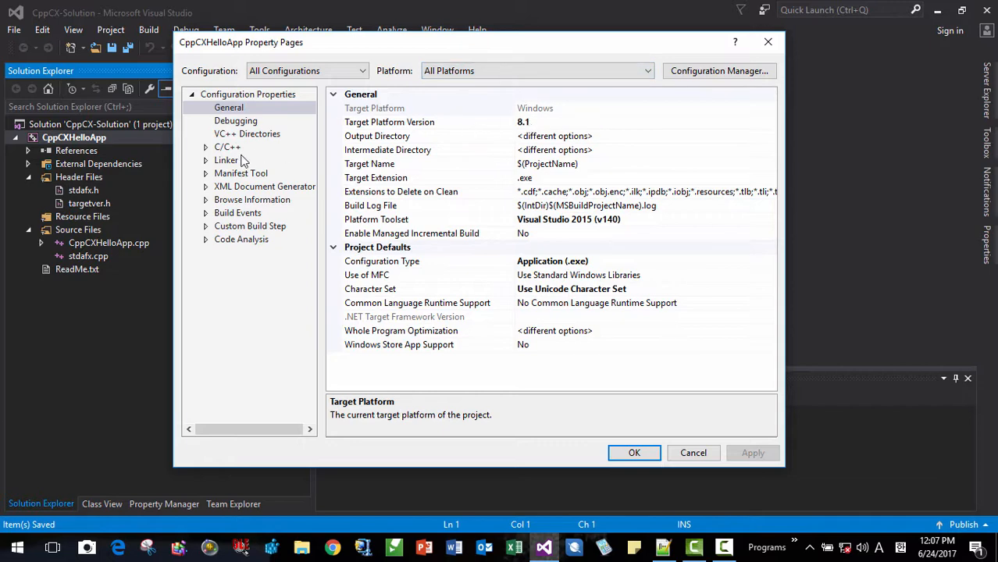
Set C/C++ > General > Consume Windows Runtime Extension to Yes (/ZW) and apply it.
left_click(226, 147)
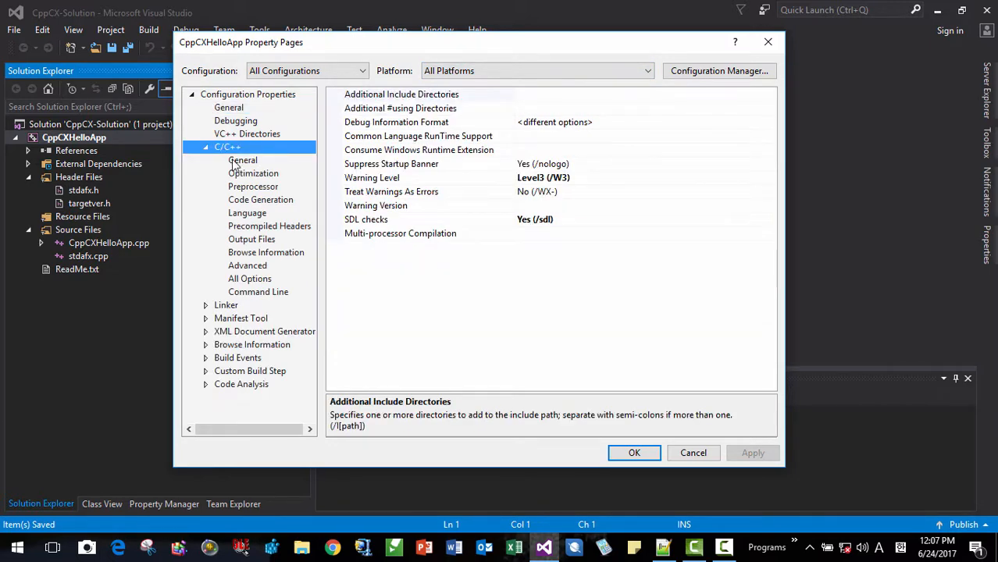
left_click(242, 159)
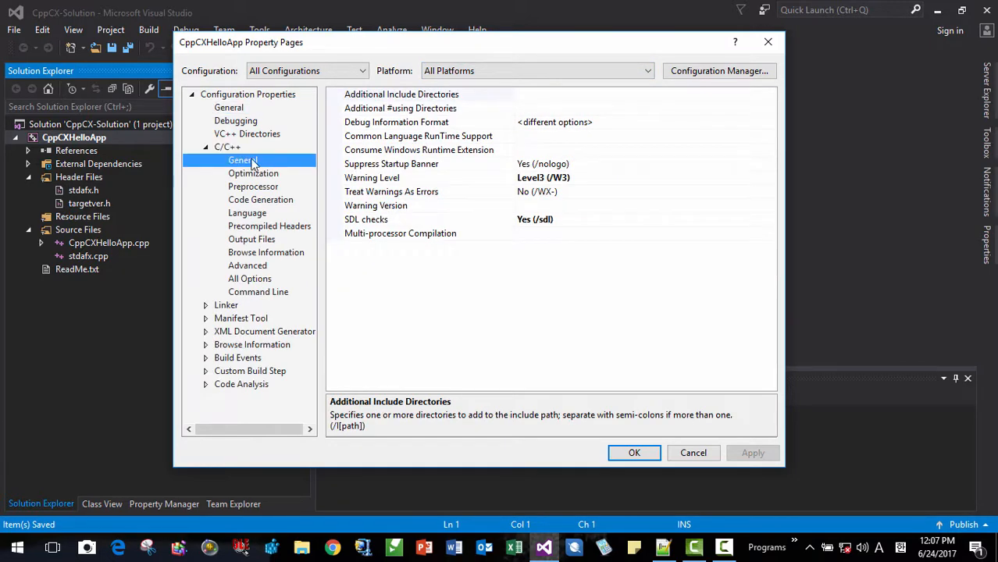
left_click(419, 150)
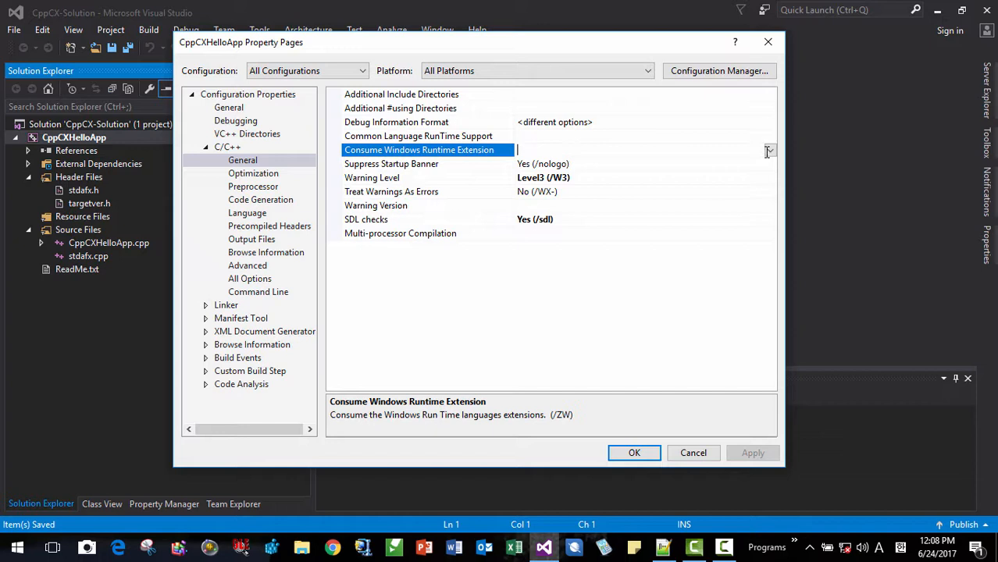
left_click(534, 150)
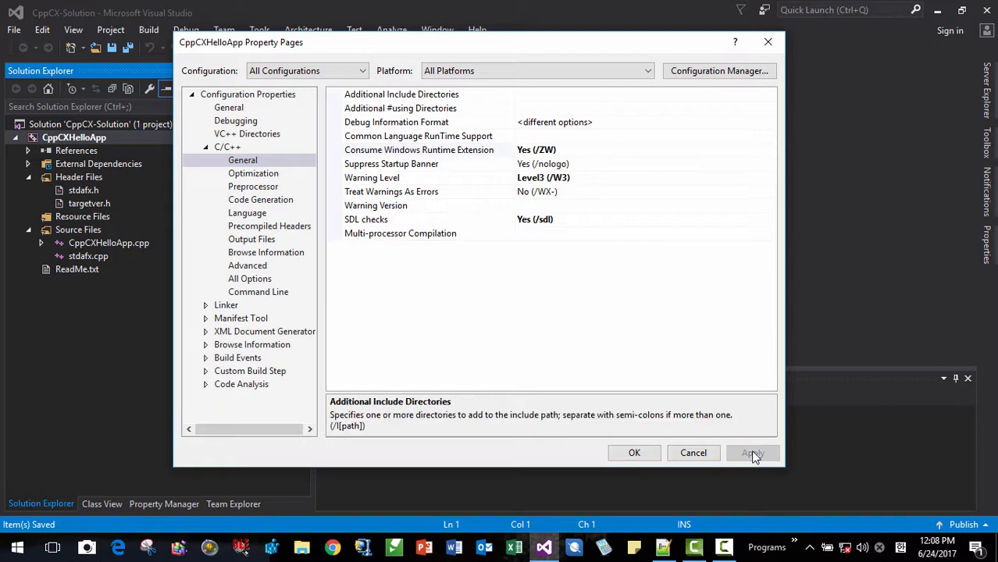
left_click(401, 94)
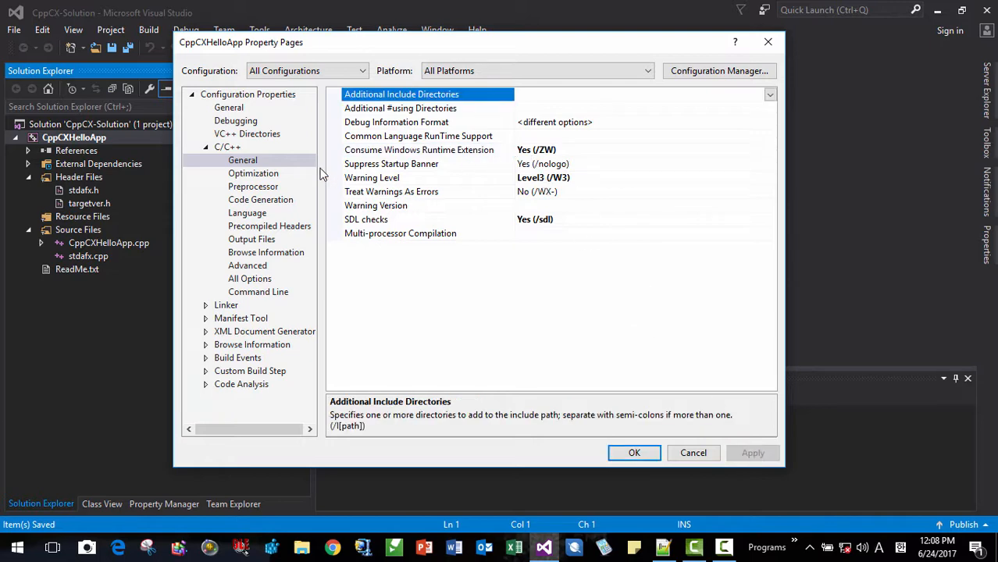
Set C/C++ > Code Generation > Enable Minimal Rebuild to No (/Gm-) and apply it.
left_click(259, 200)
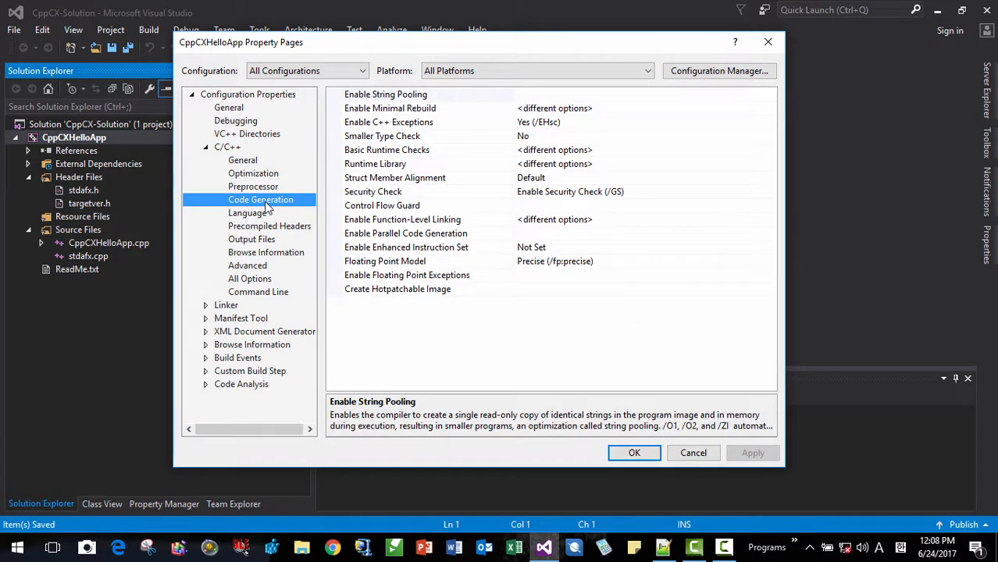
left_click(389, 108)
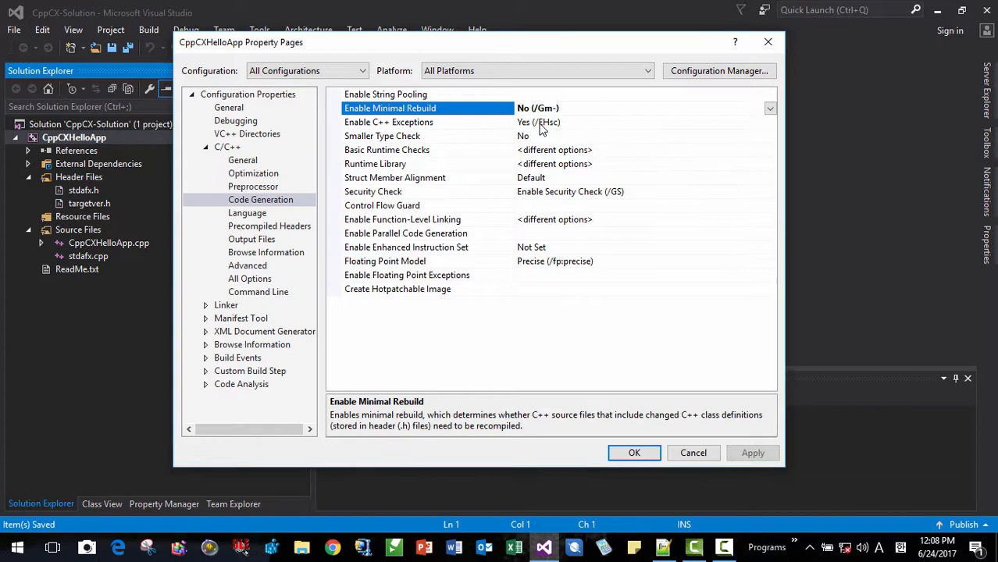
left_click(753, 453)
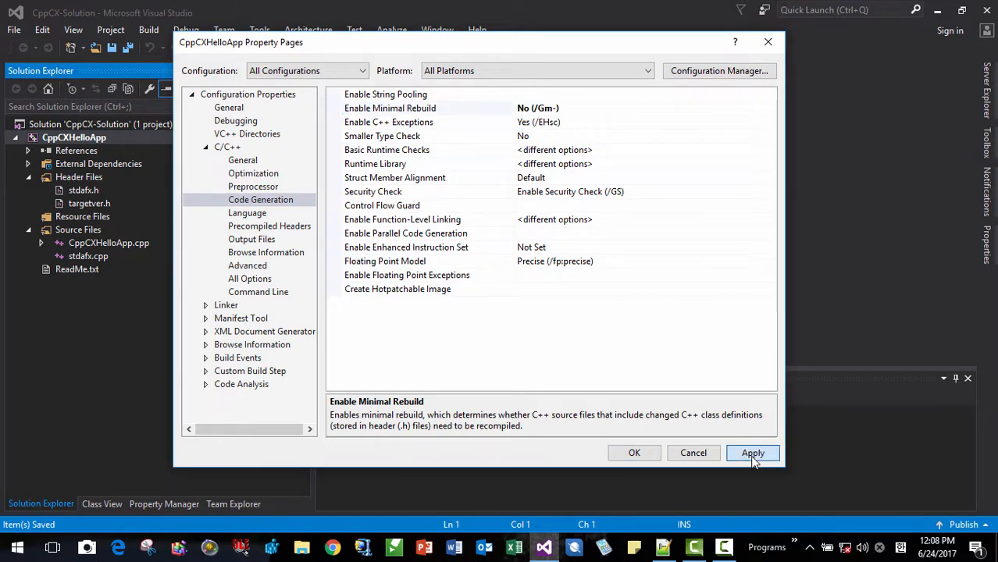
Close the property pages with OK and bring up stdafx.h for editing.
left_click(634, 453)
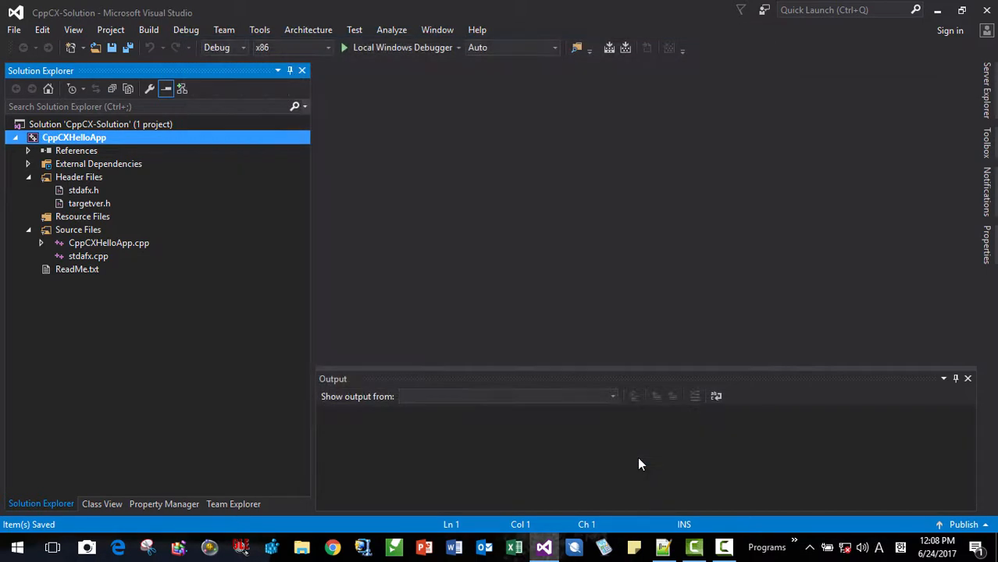
left_click(85, 191)
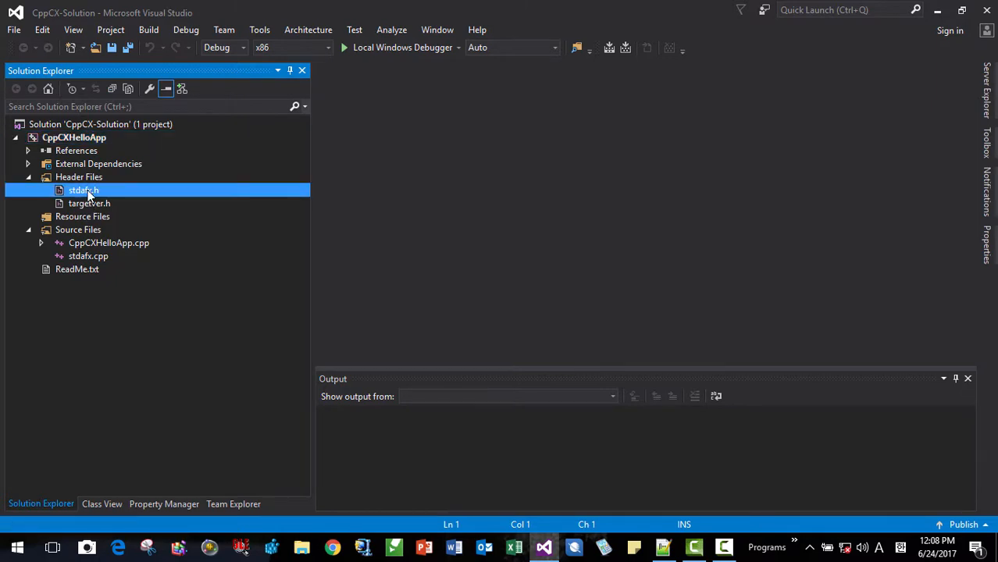
double_click(84, 191)
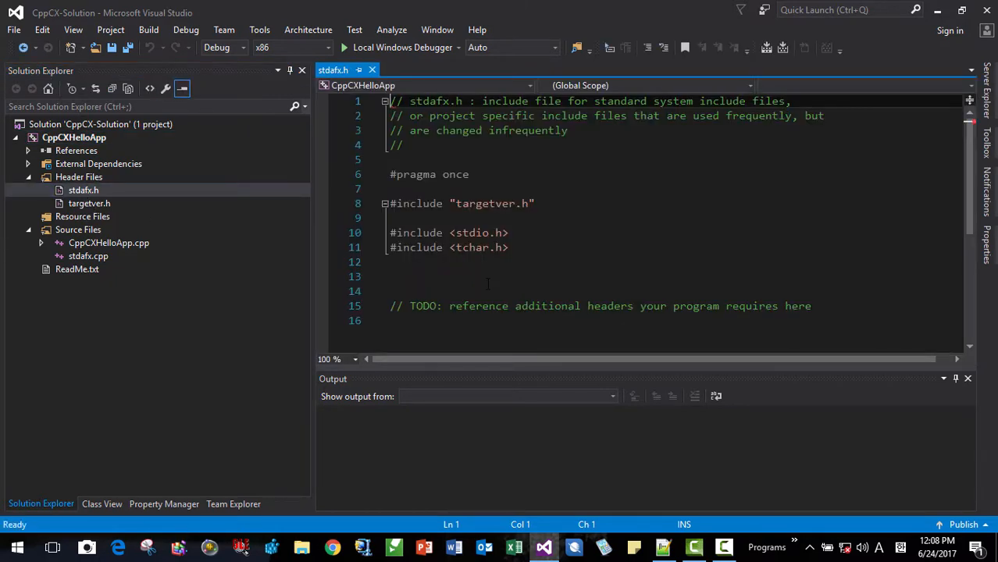
Add #include <iostream>, using namespace std; and using namespace Platform; to stdafx.h and save.
type("#")
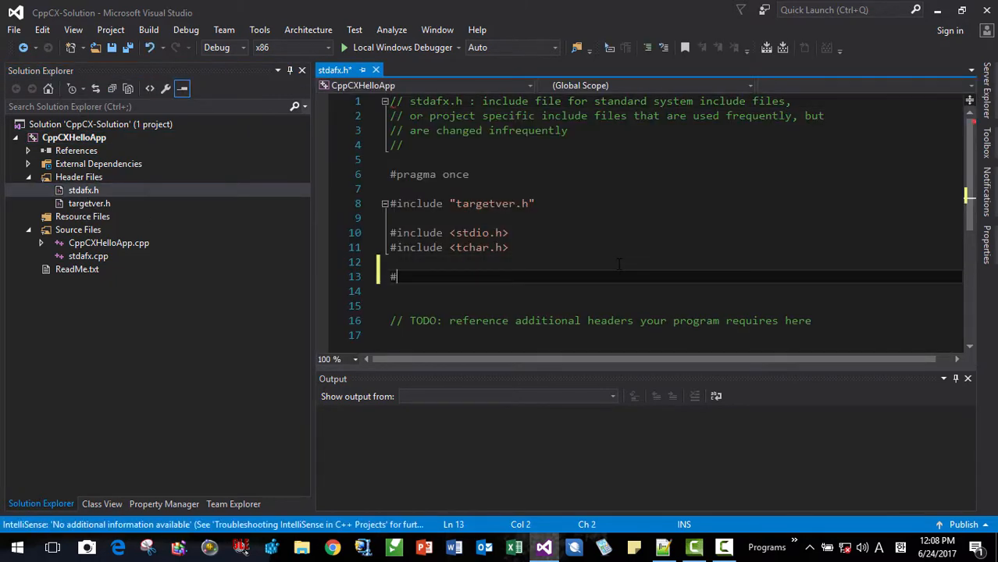
type("include <>")
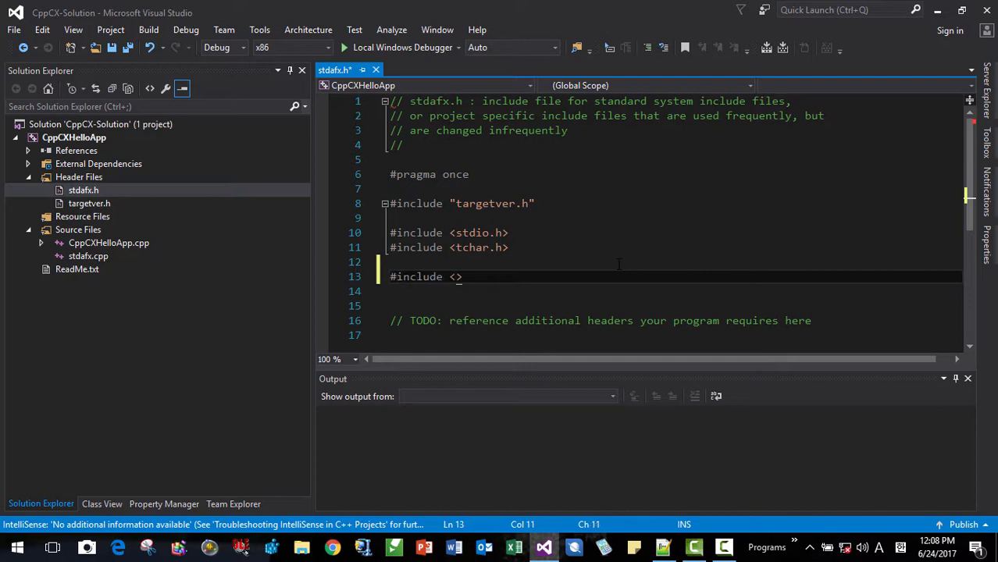
type("iostream")
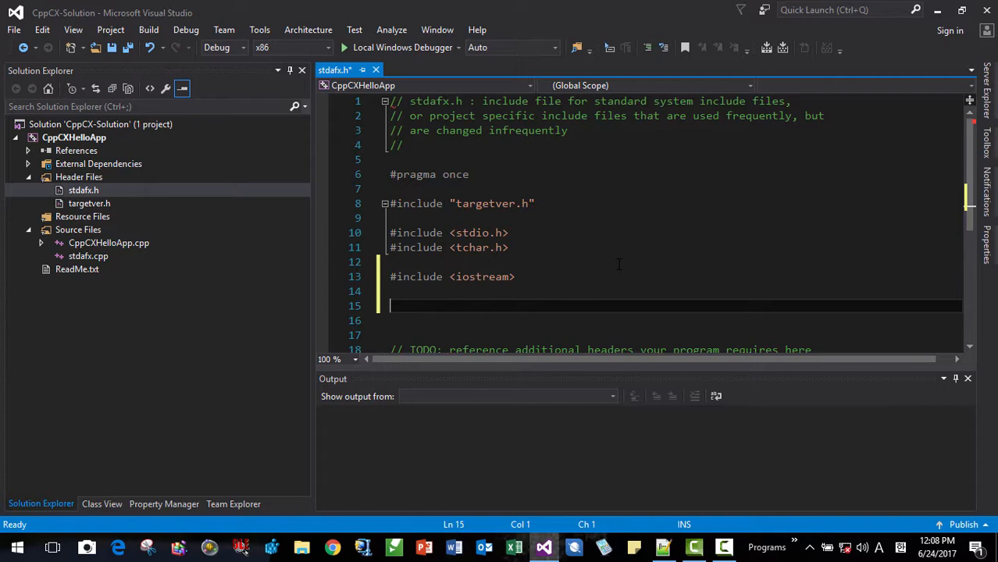
type("using ns")
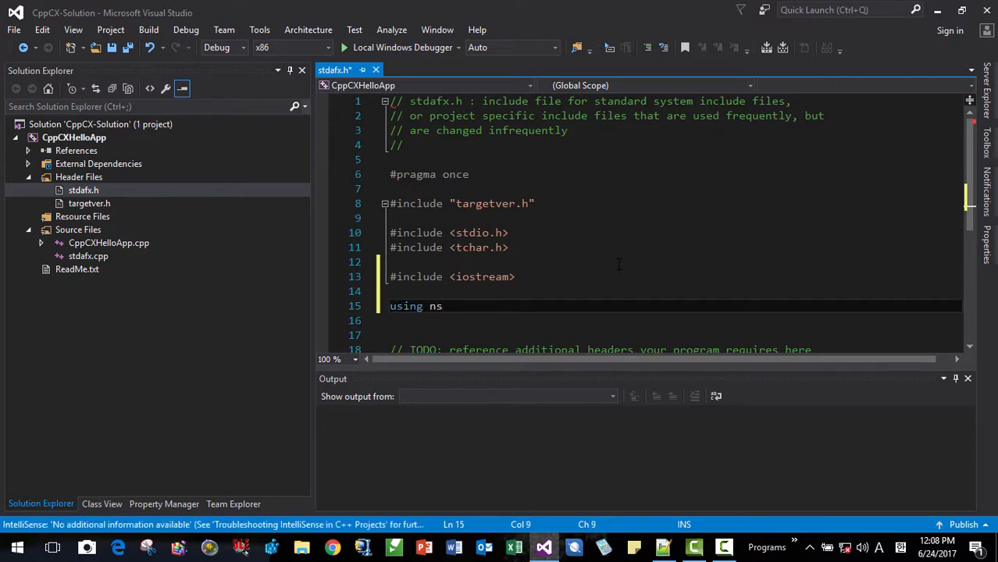
type("amespace std;")
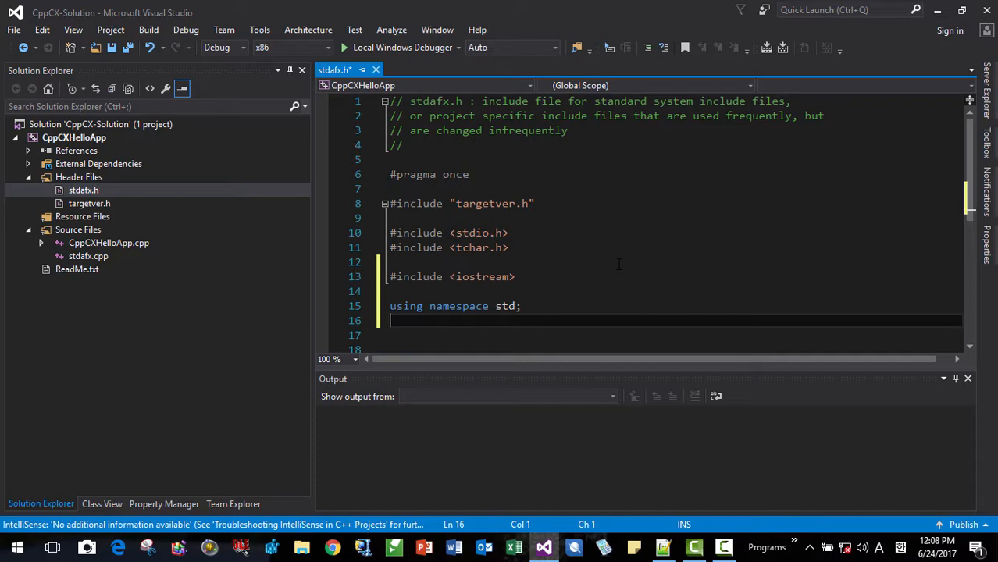
type("using nam")
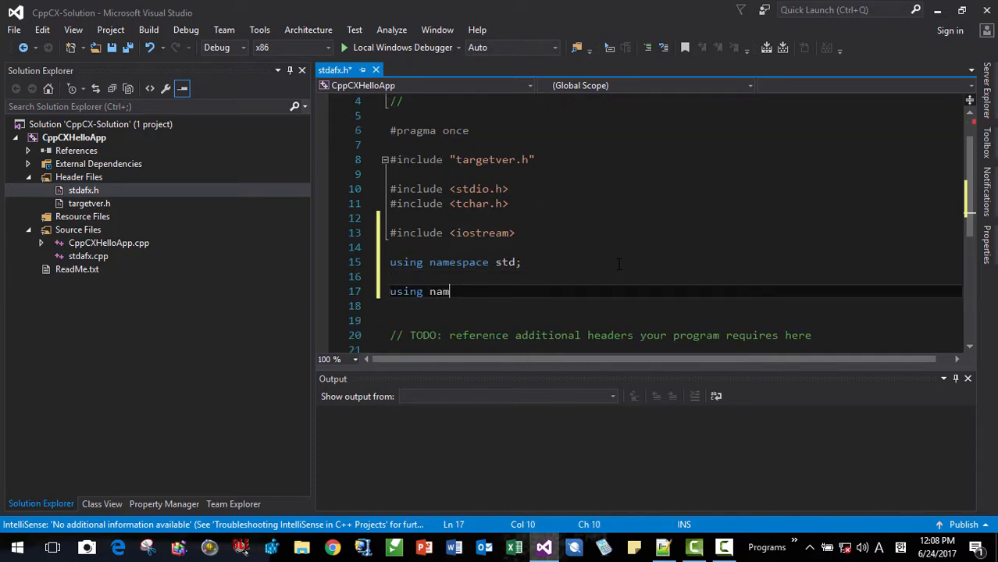
type("espace")
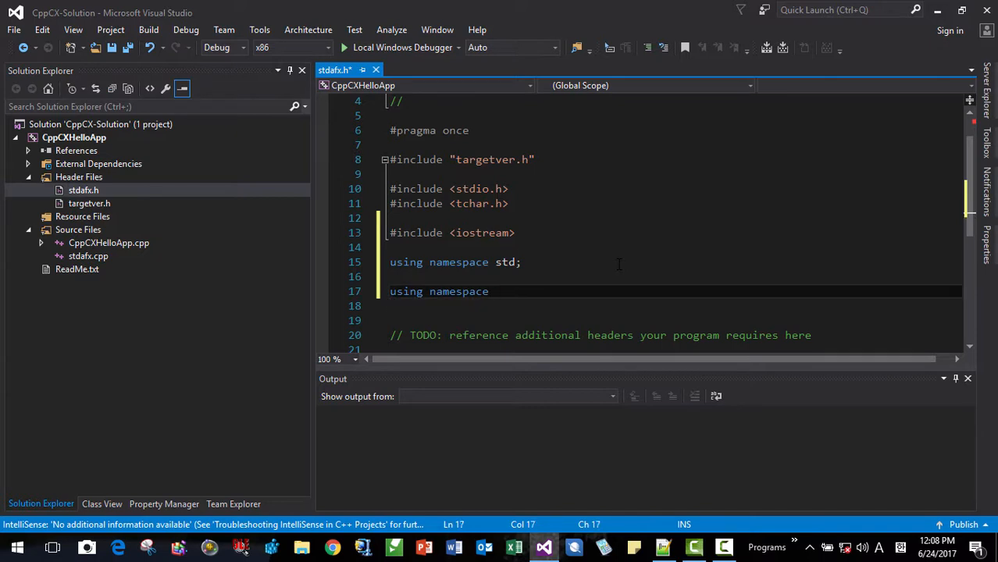
type("Play")
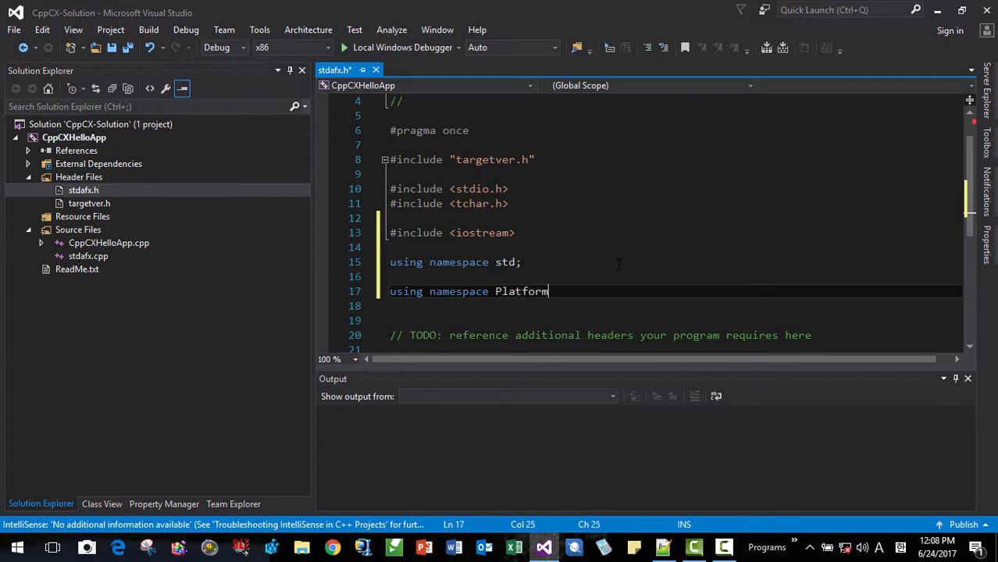
type(";")
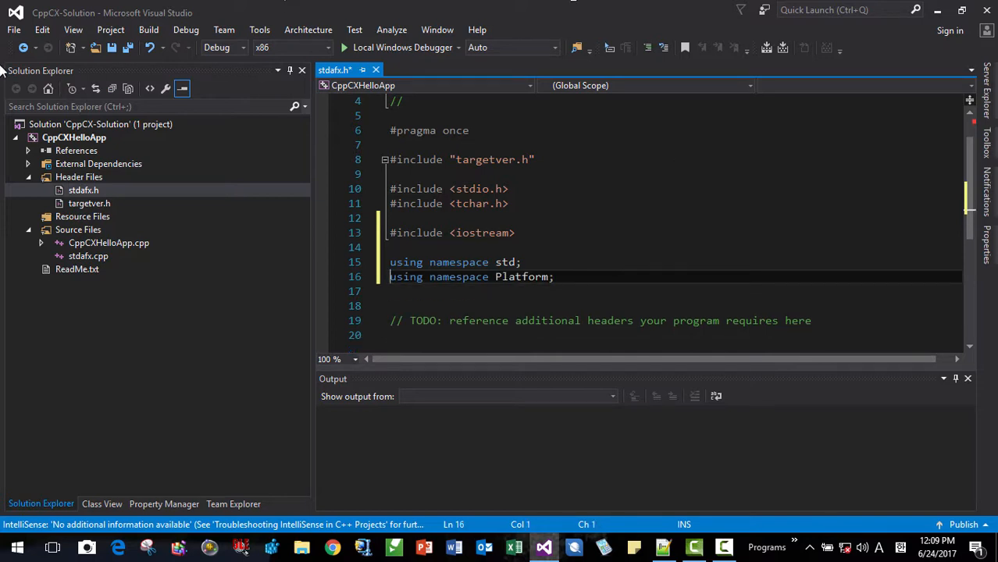
key("ctrl+s")
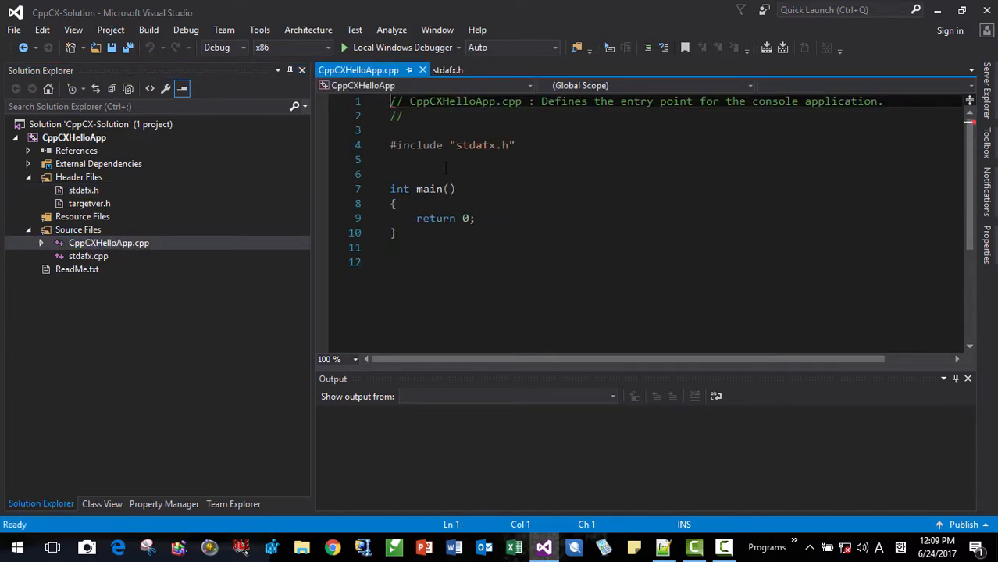
Change main's parameter list to take Array<String^>^ args.
left_click(450, 189)
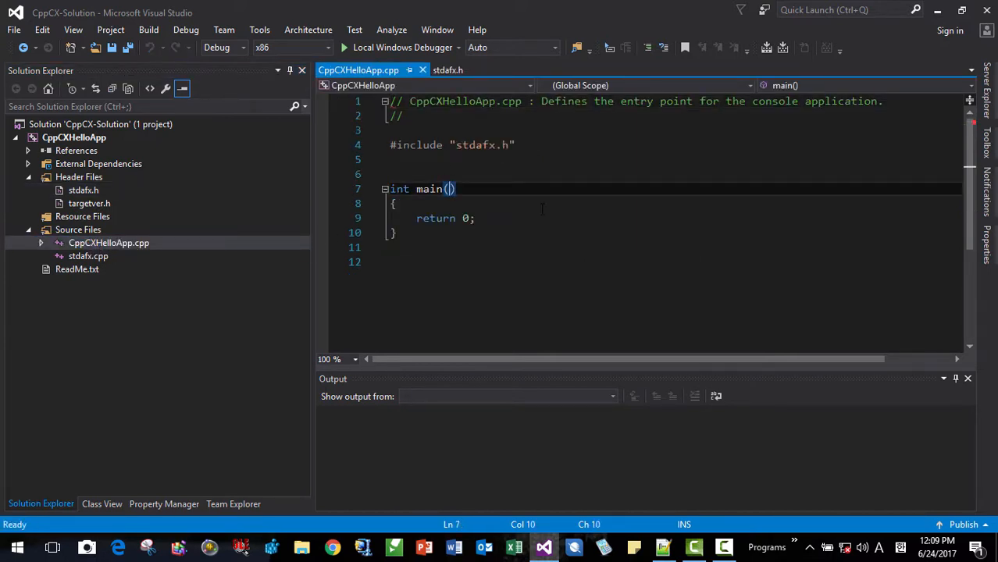
type("Array")
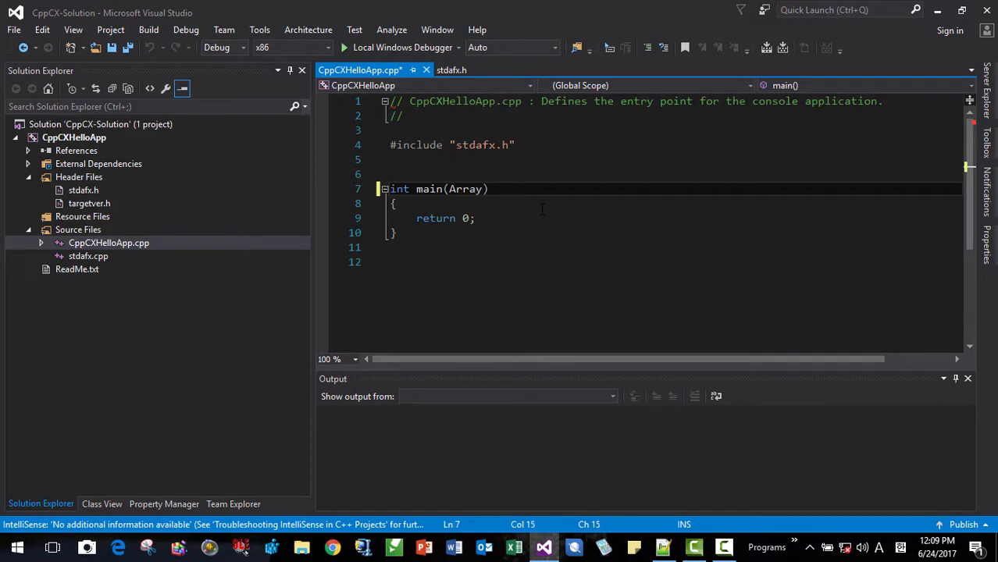
type("<String")
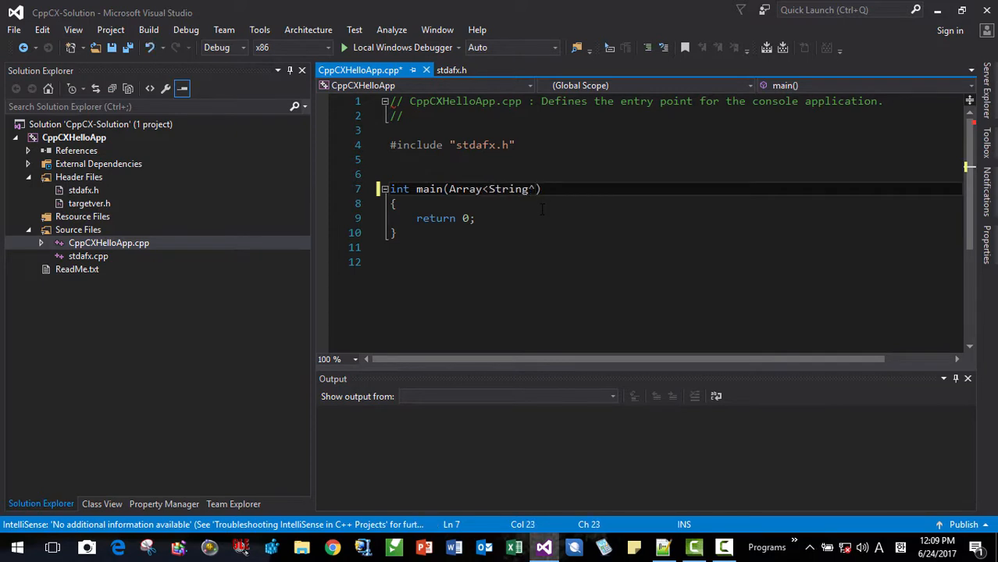
type("^ args")
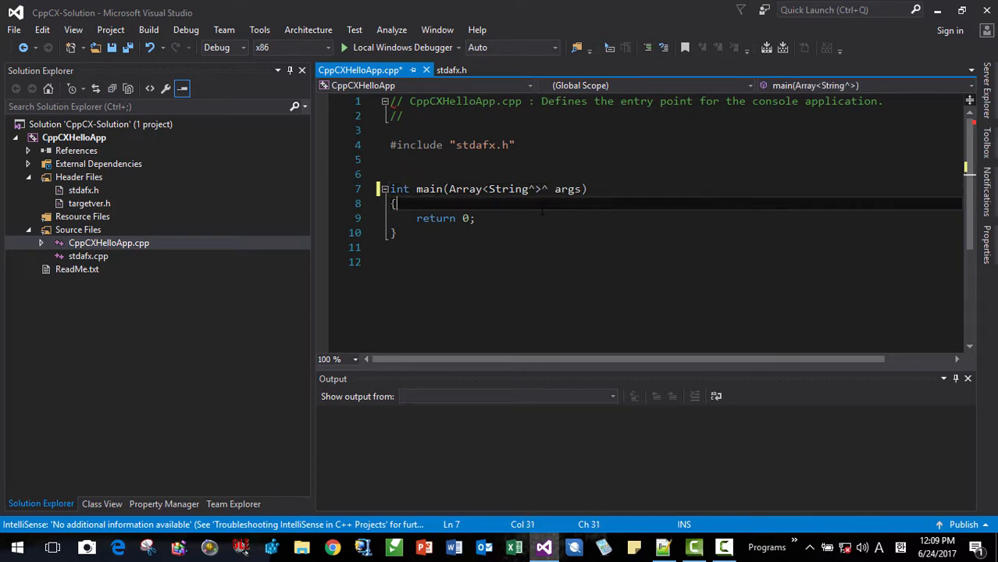
Declare String^ hMsg = L"Hello, C++/CX!"; at the start of main's body.
key("enter")
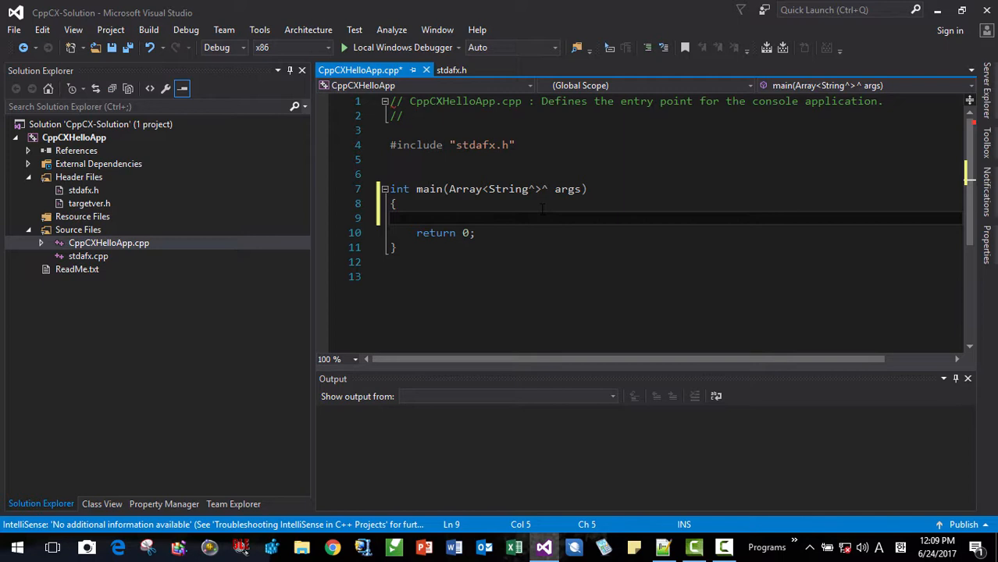
type("String^")
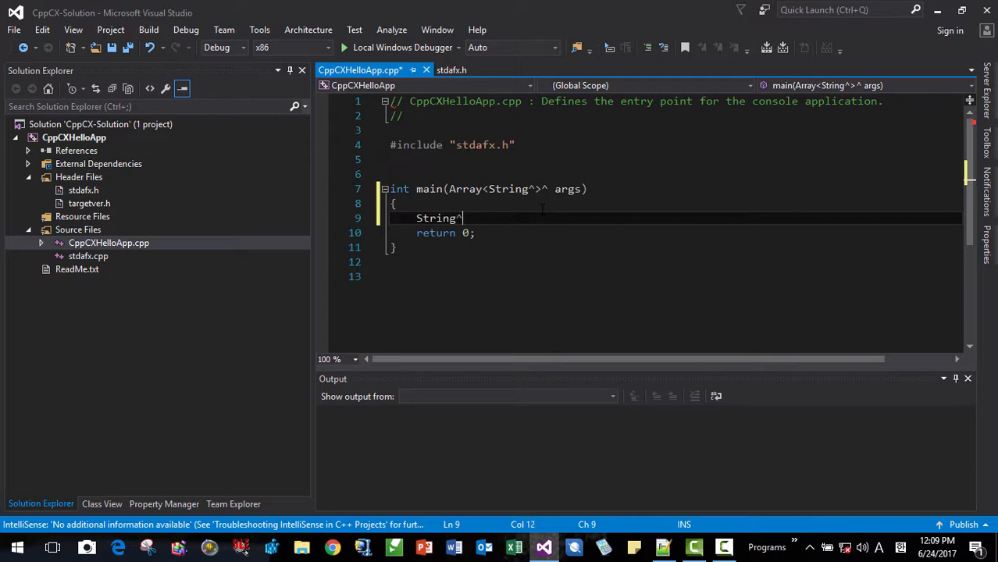
type("hM")
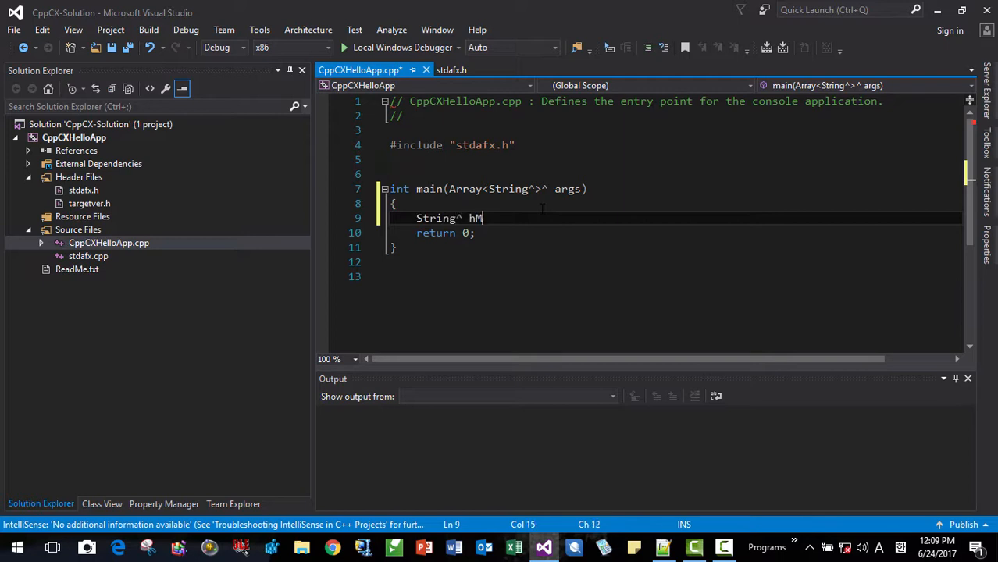
type("sg =")
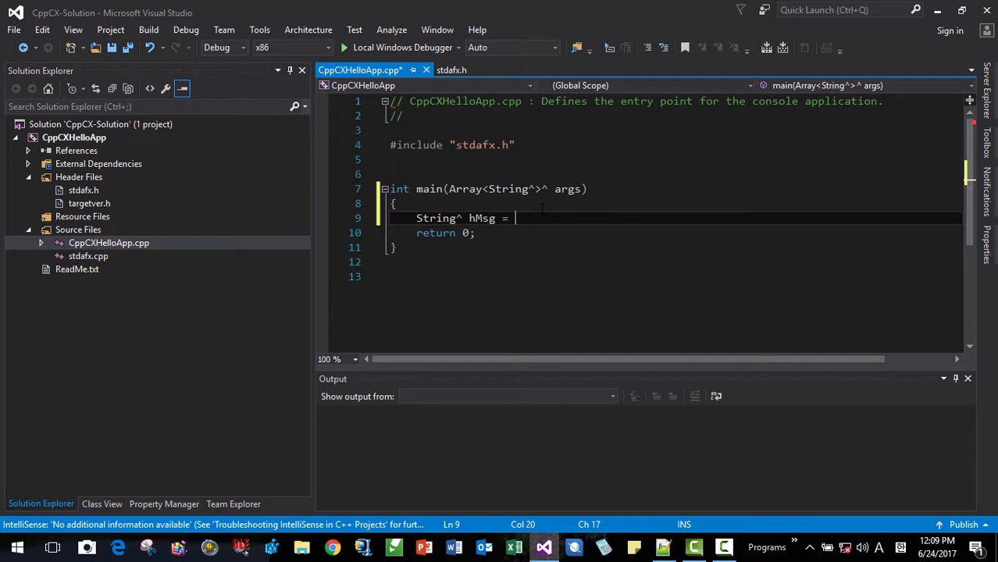
type("L\"\"")
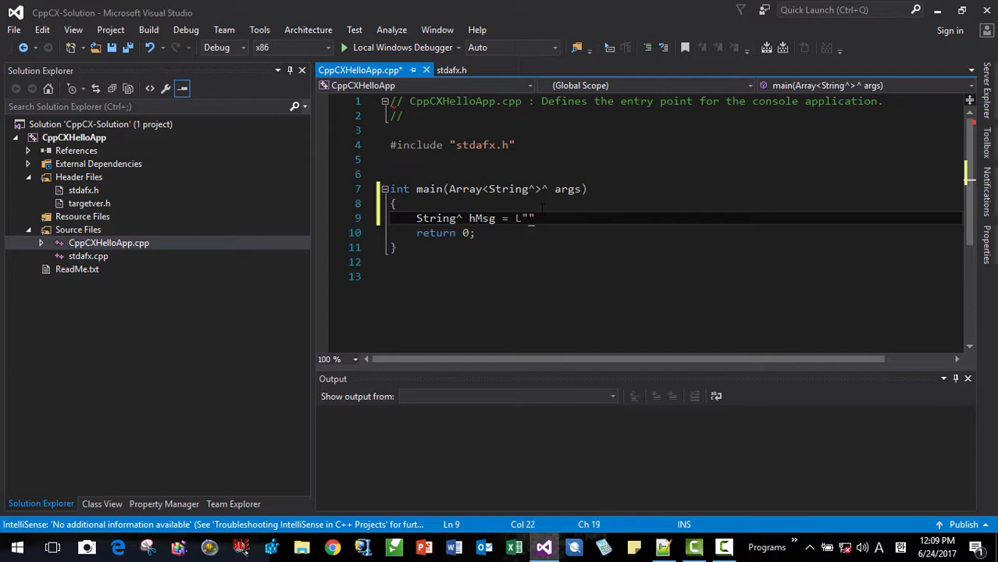
type("Hello, C")
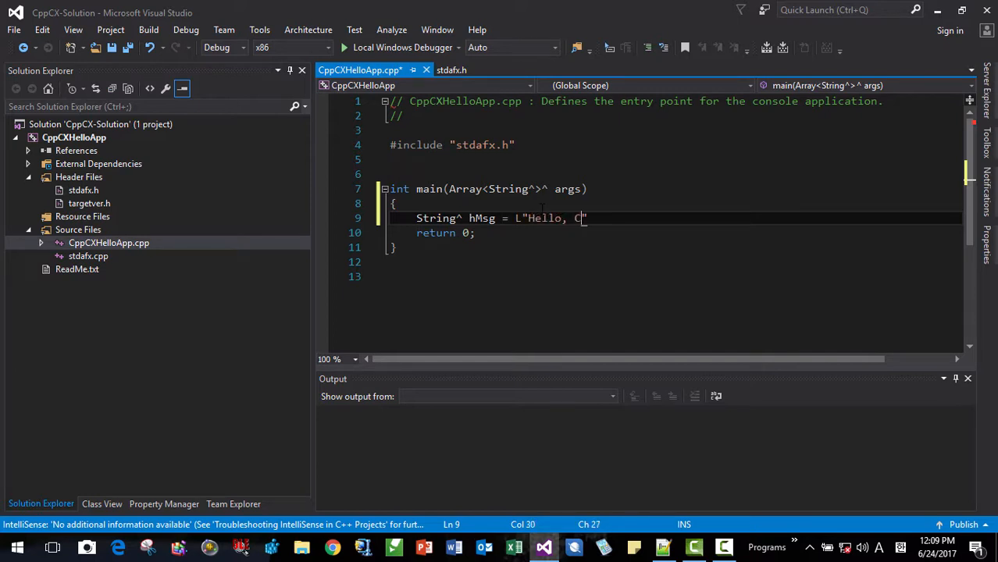
type("++/CX")
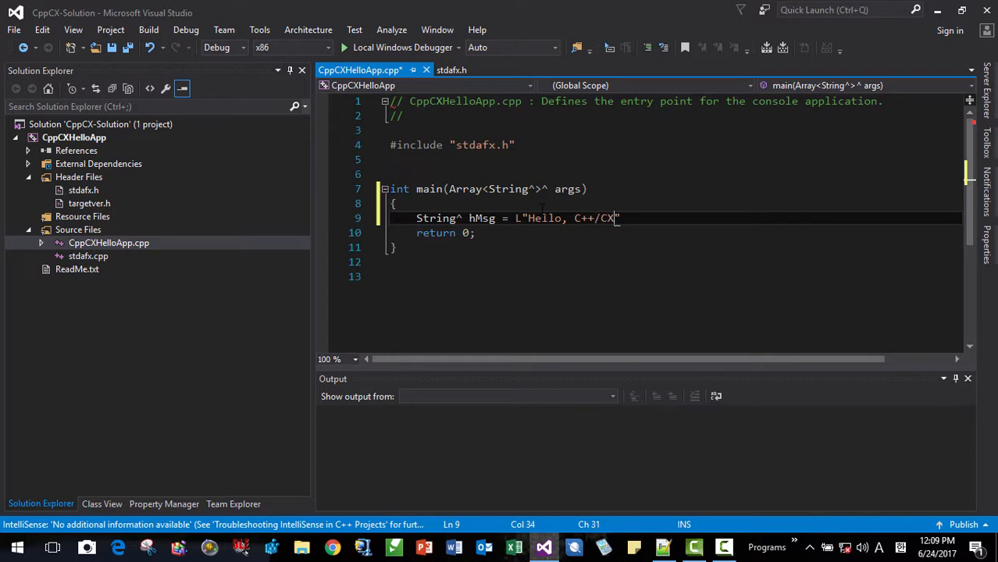
type("!\";")
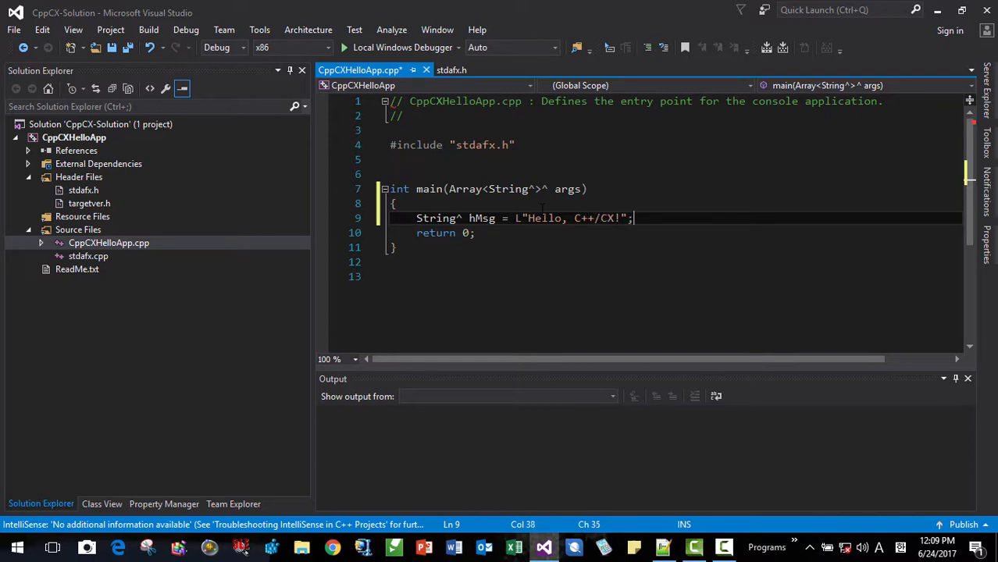
Output the message with wcout << hMsg->Data() << endl; and save the file.
type("w")
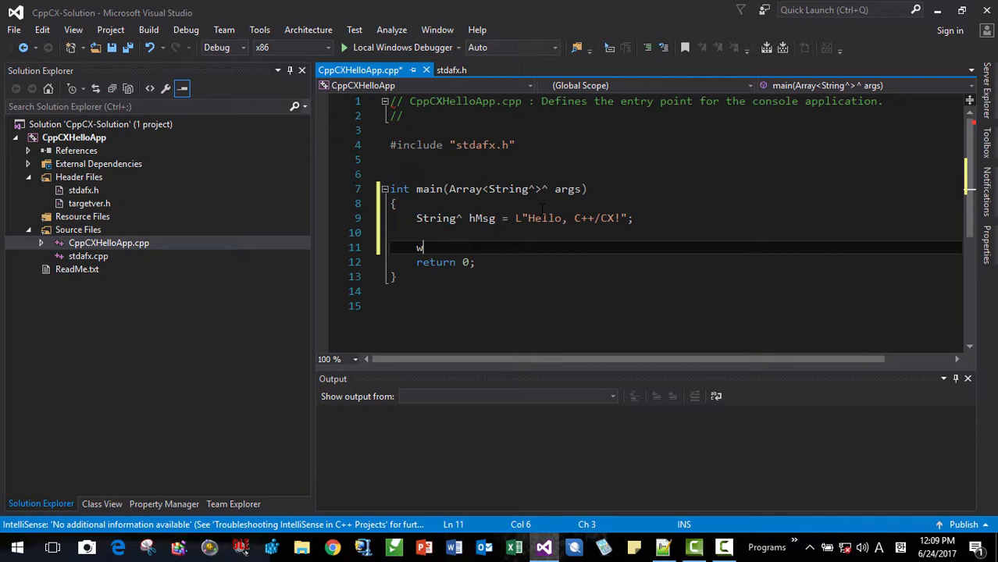
type("cout<<h")
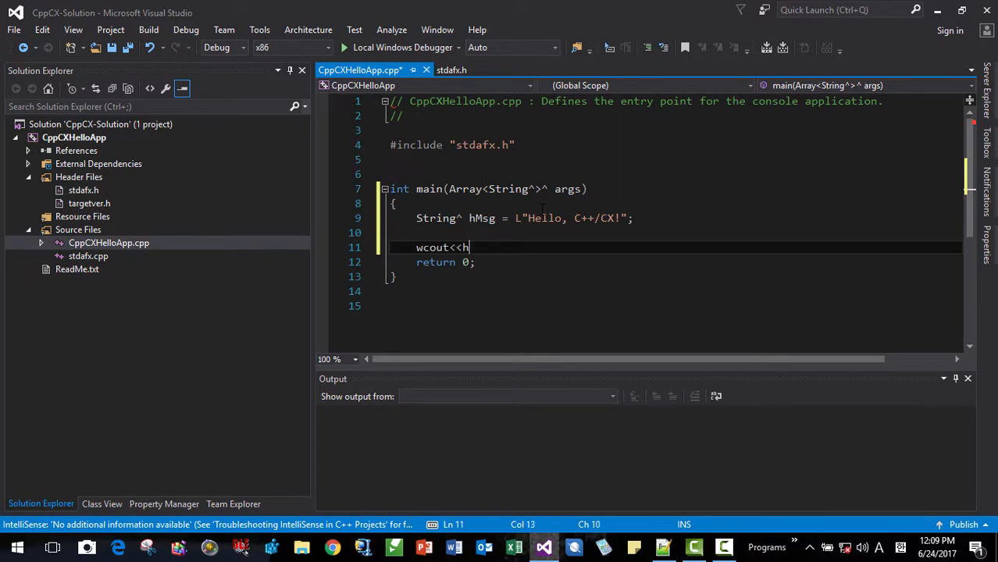
type("H")
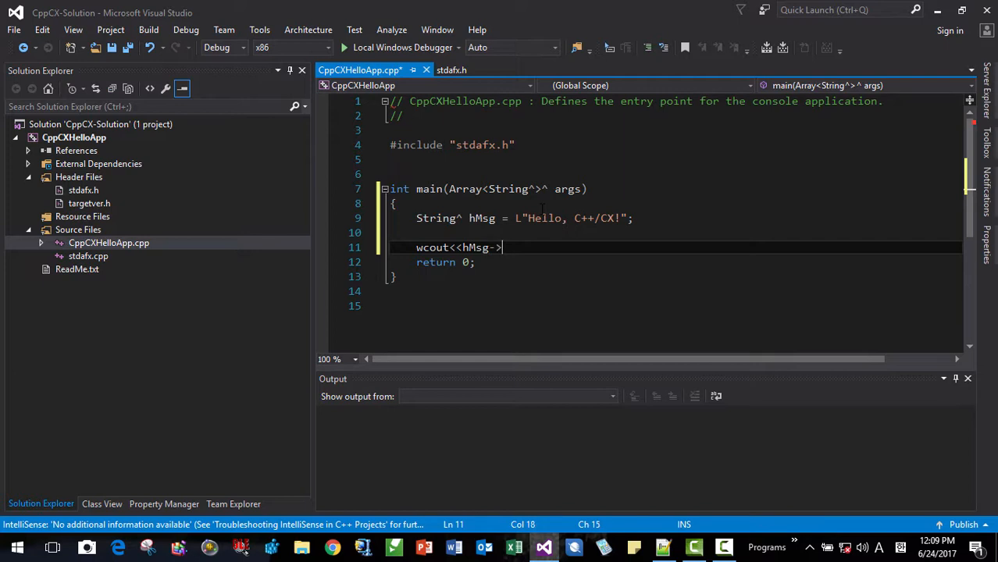
type("Data()")
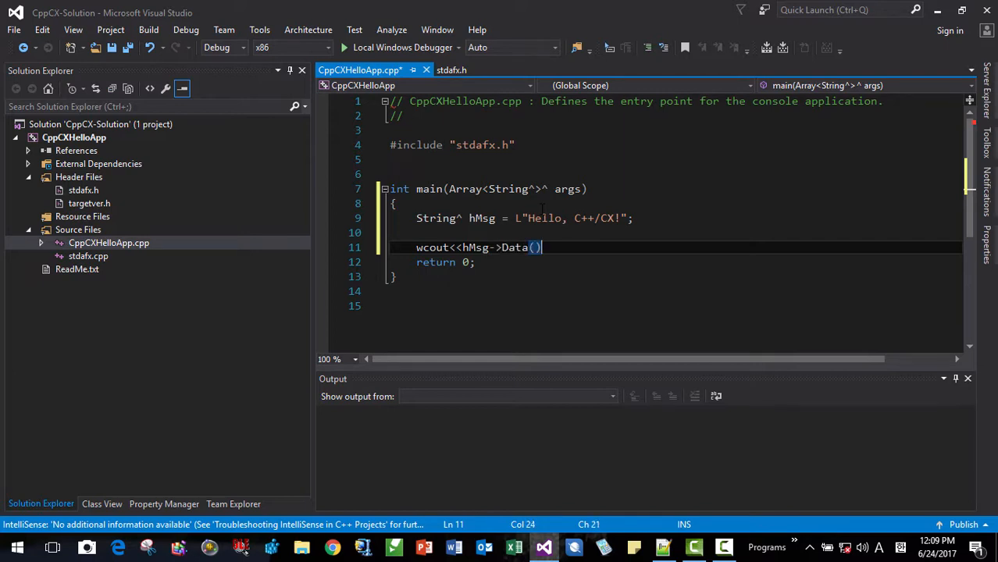
type("<<endl;")
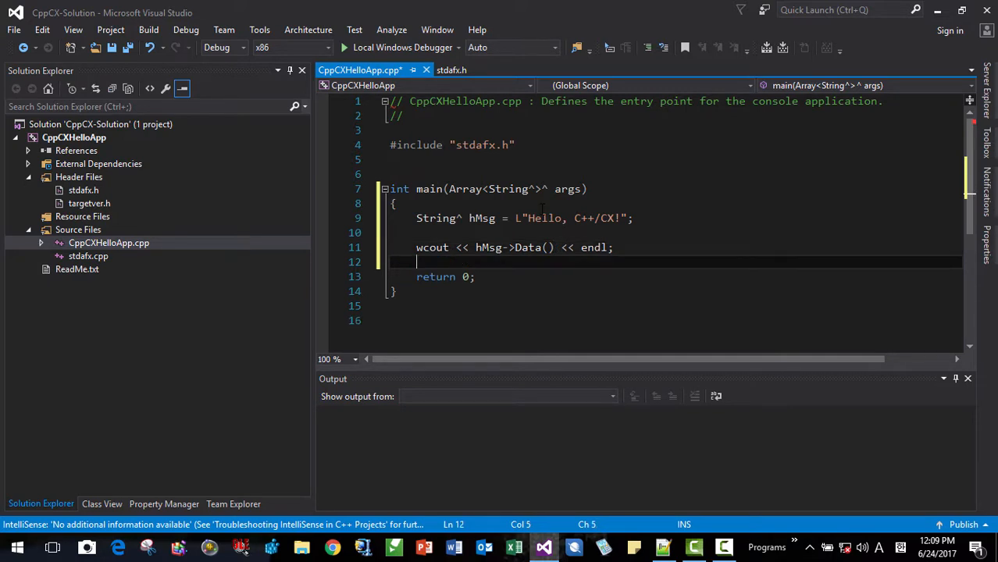
key("ctrl+s")
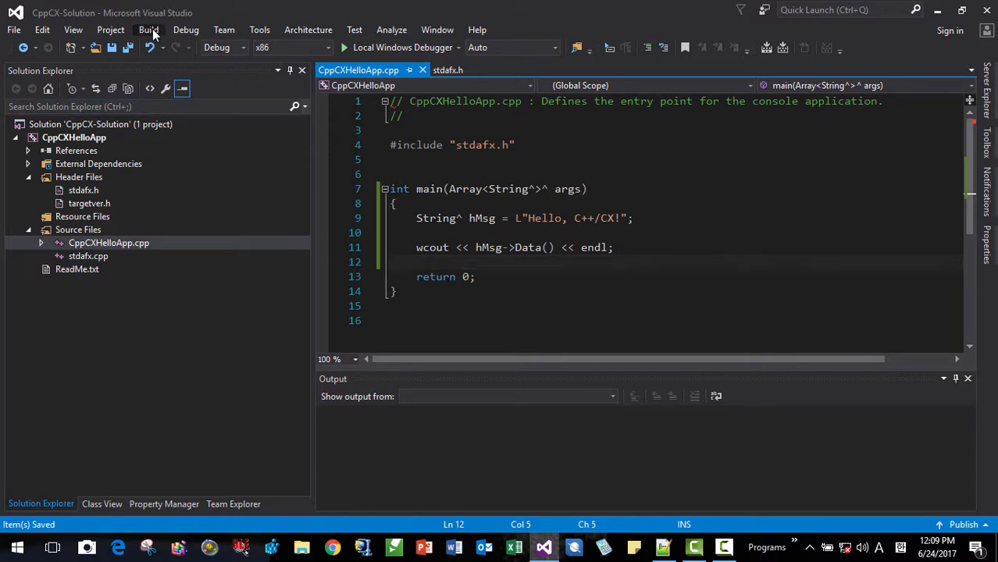
Start Without Debugging, agree to build, and decline running the last successful build after the C1107 failure.
left_click(149, 30)
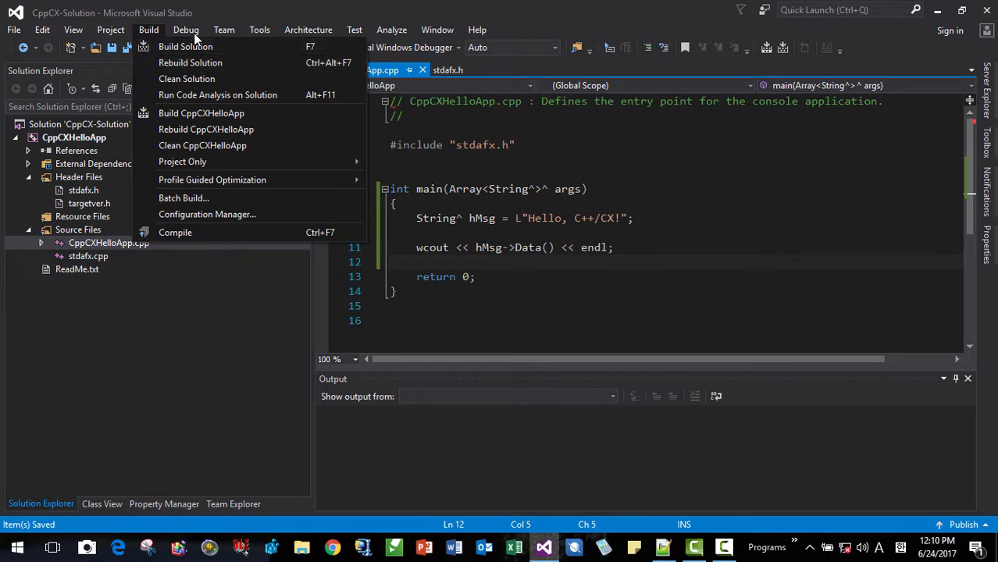
left_click(186, 29)
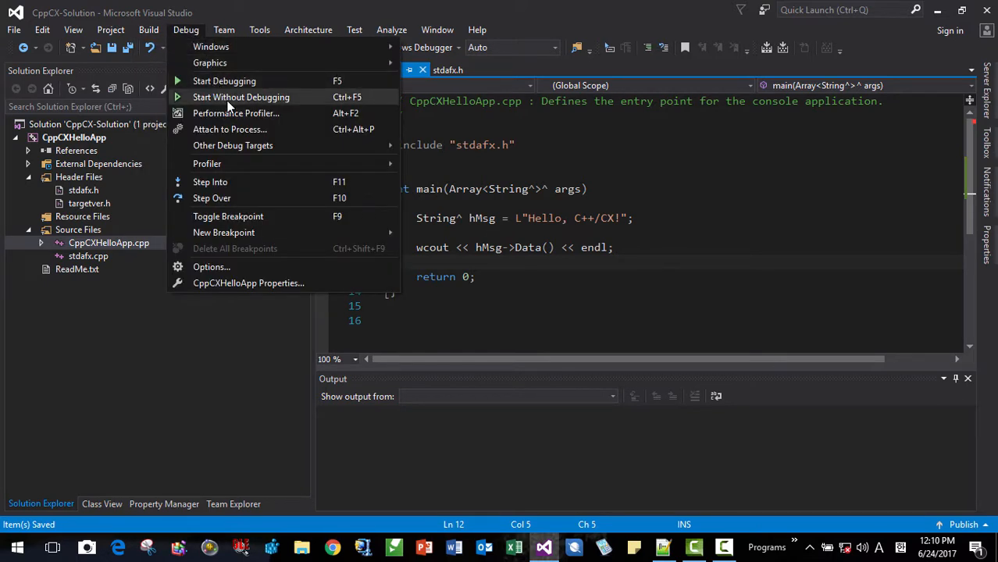
left_click(225, 81)
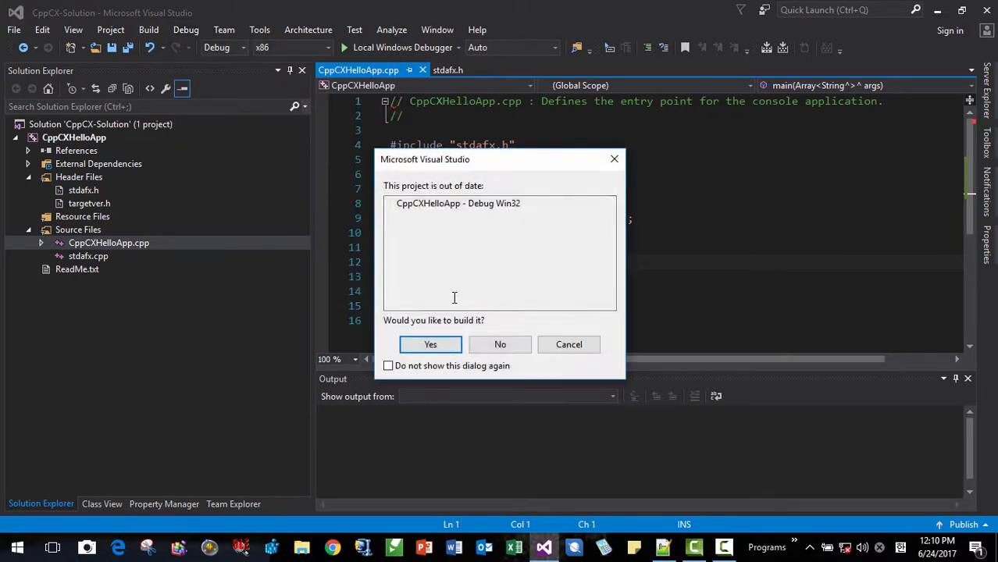
left_click(429, 345)
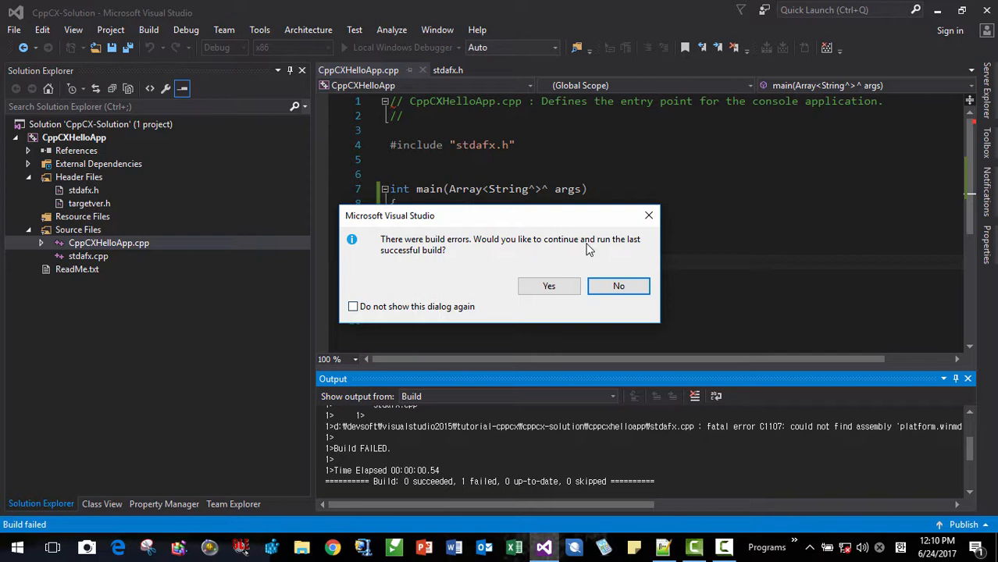
left_click(618, 286)
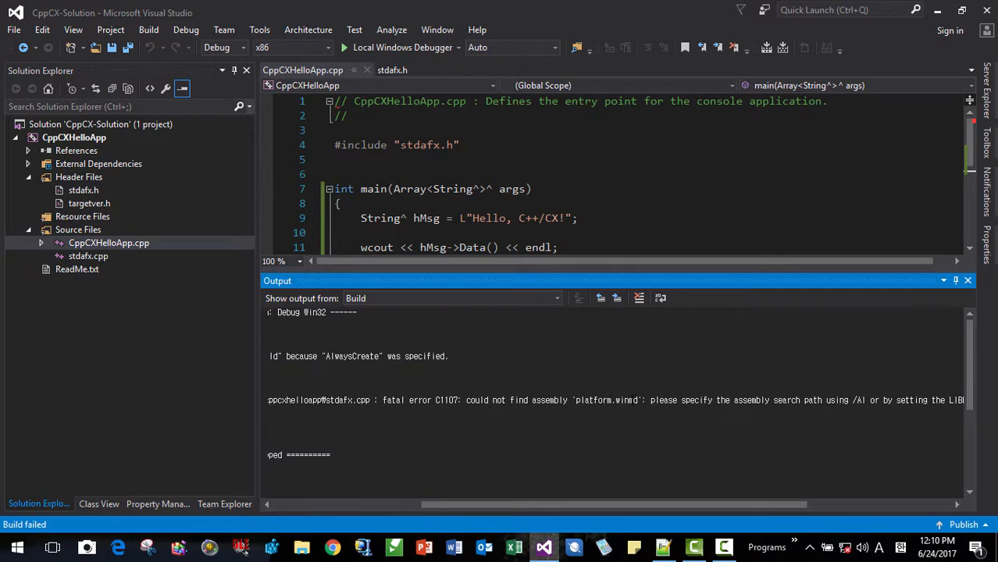
double_click(606, 400)
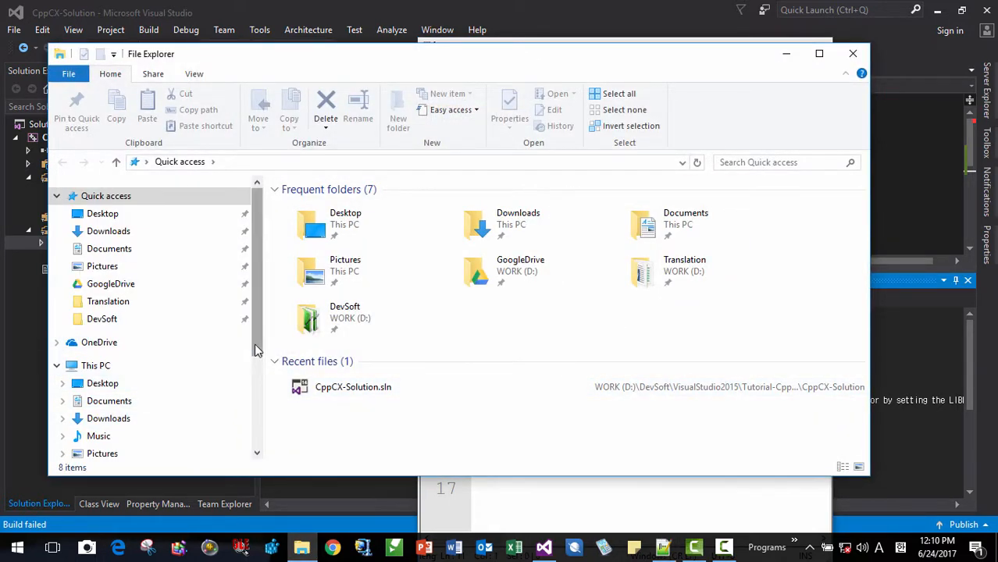
Browse to C:\Program Files (x86)\Microsoft Visual Studio 14.0\VC\vcpackages in File Explorer.
left_click(109, 272)
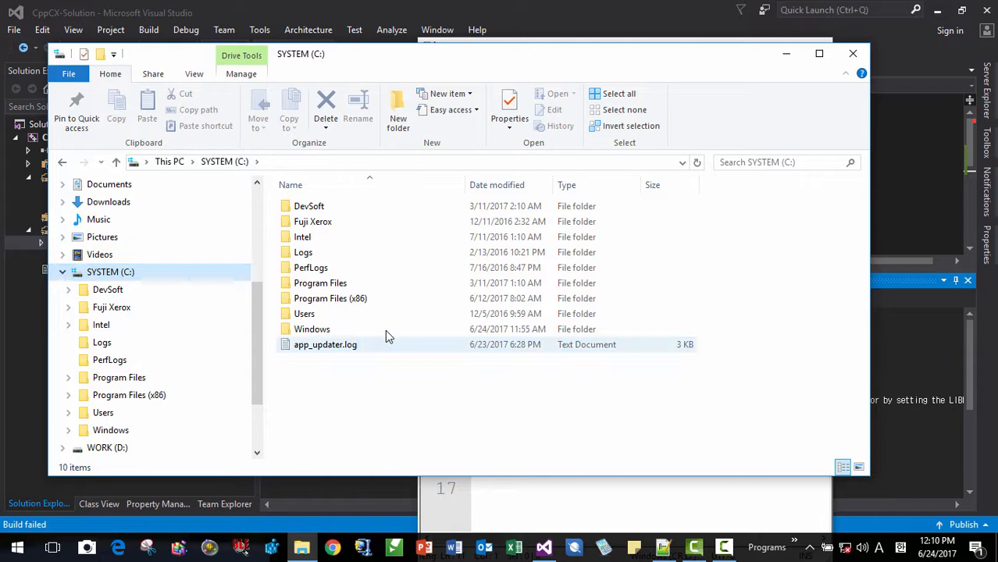
double_click(329, 297)
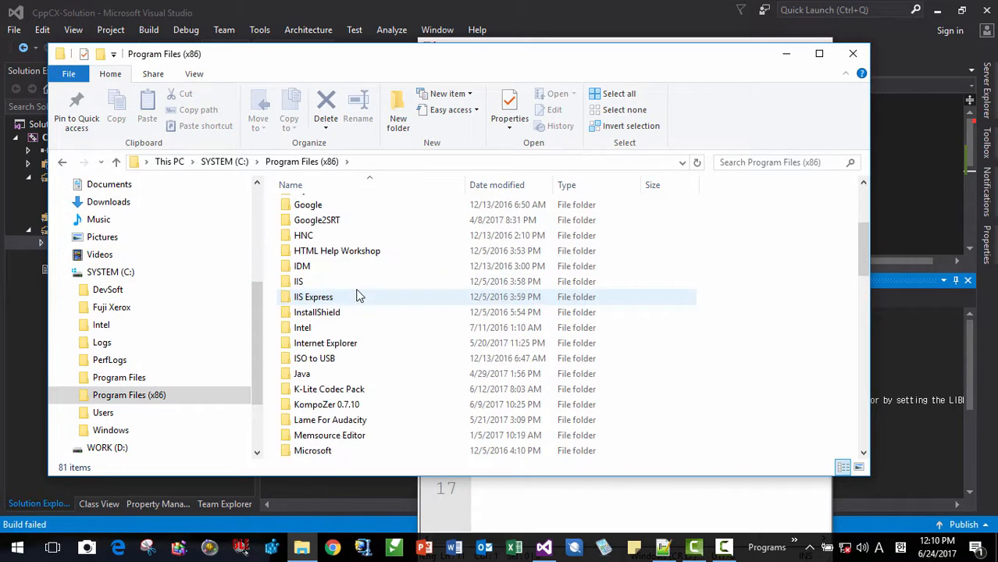
scroll("down", 3)
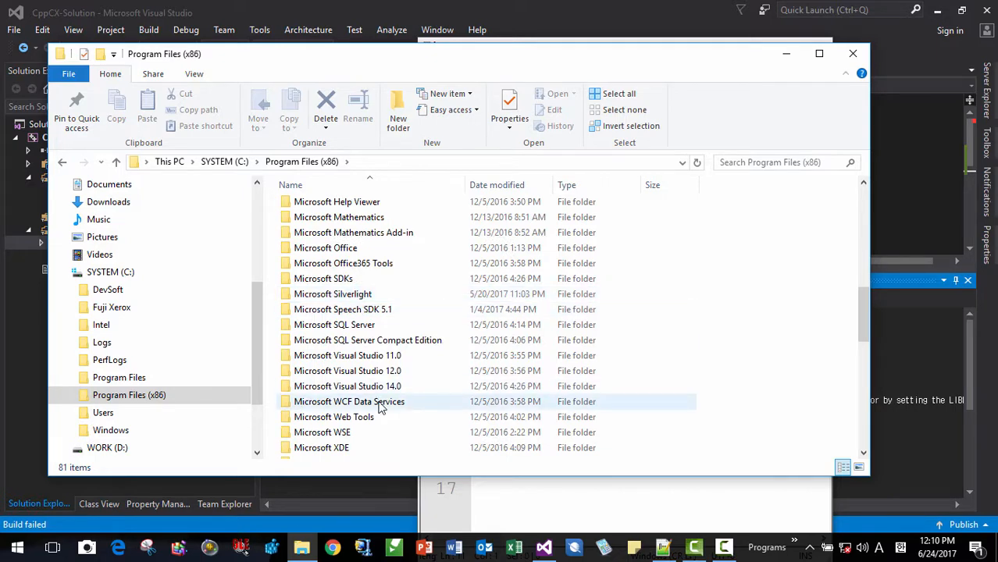
double_click(347, 386)
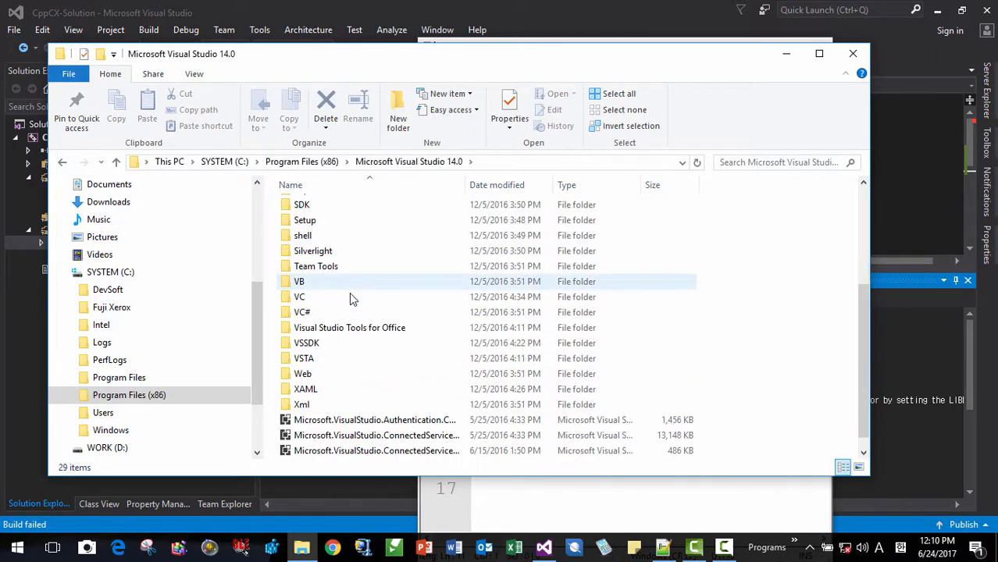
double_click(299, 297)
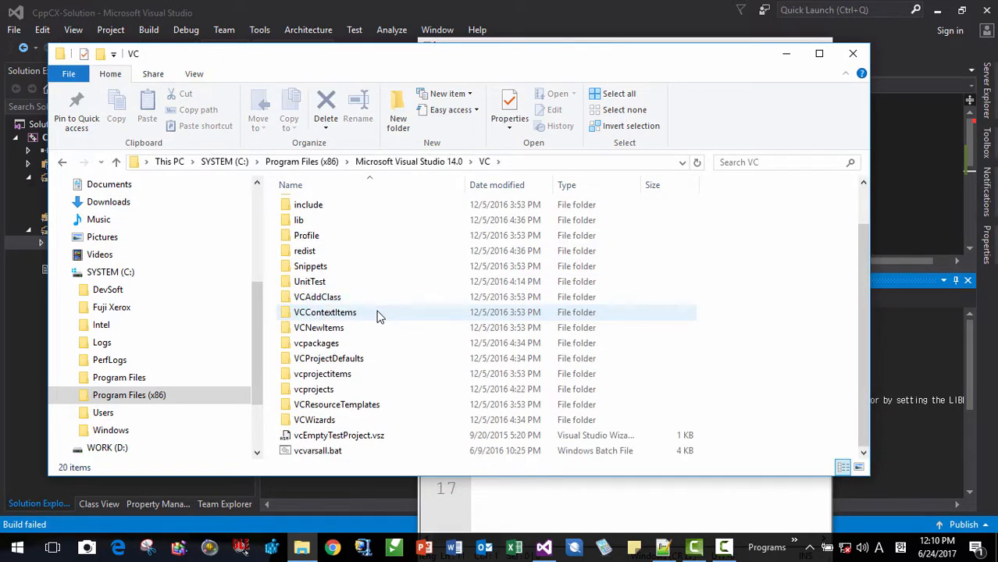
double_click(315, 343)
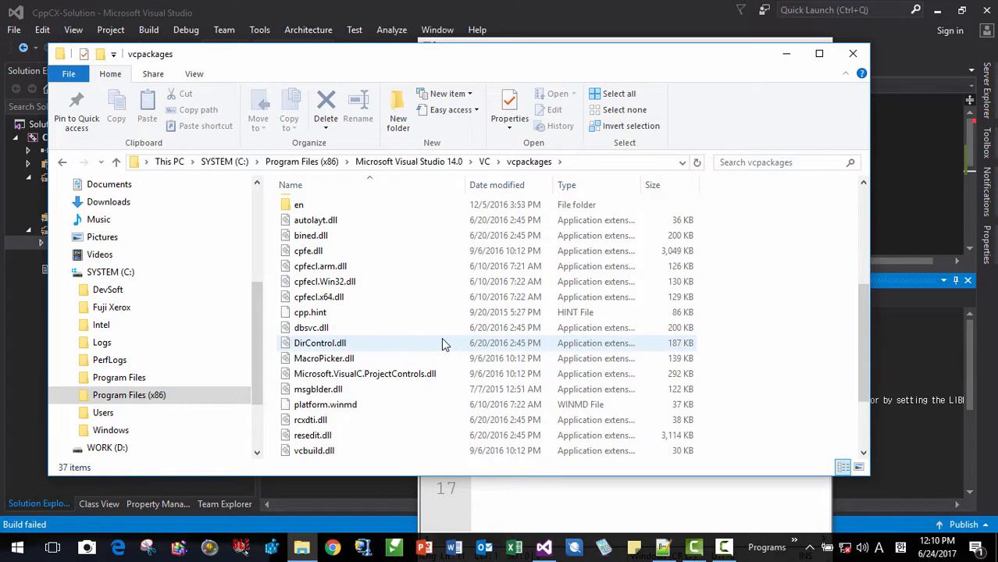
Select platform.winmd, take the folder's full path from the address bar, and return to Visual Studio.
scroll("down", 3)
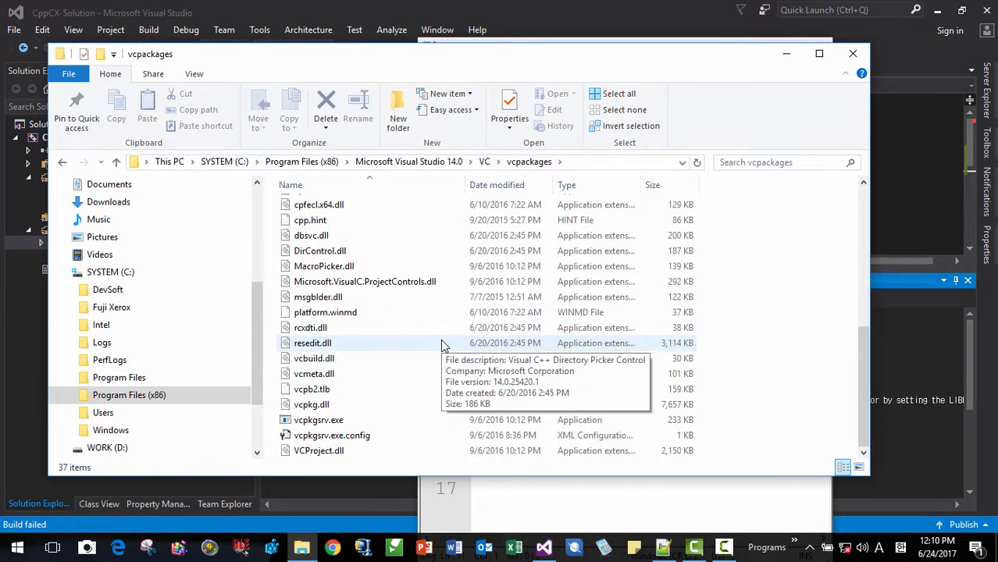
left_click(325, 313)
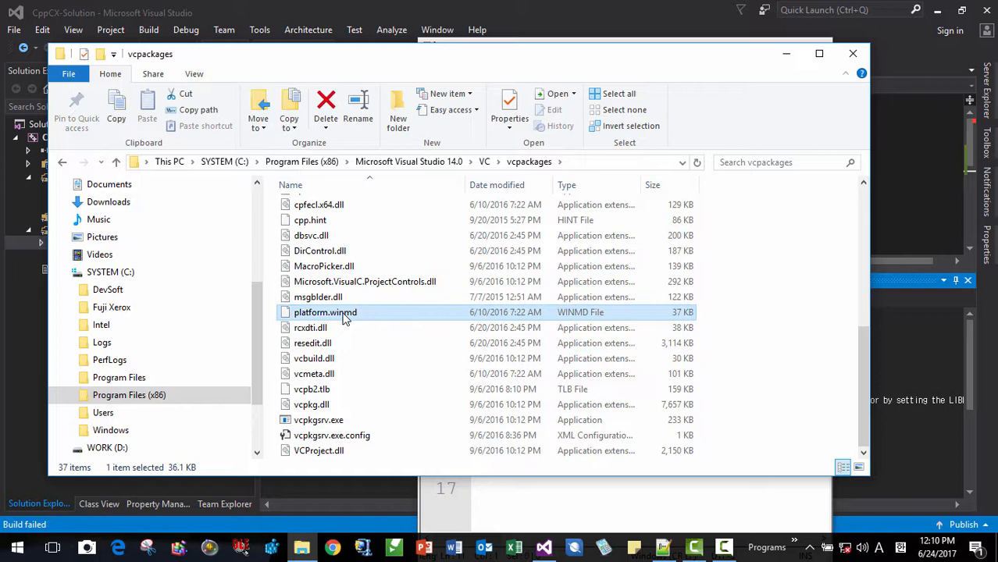
left_click(602, 163)
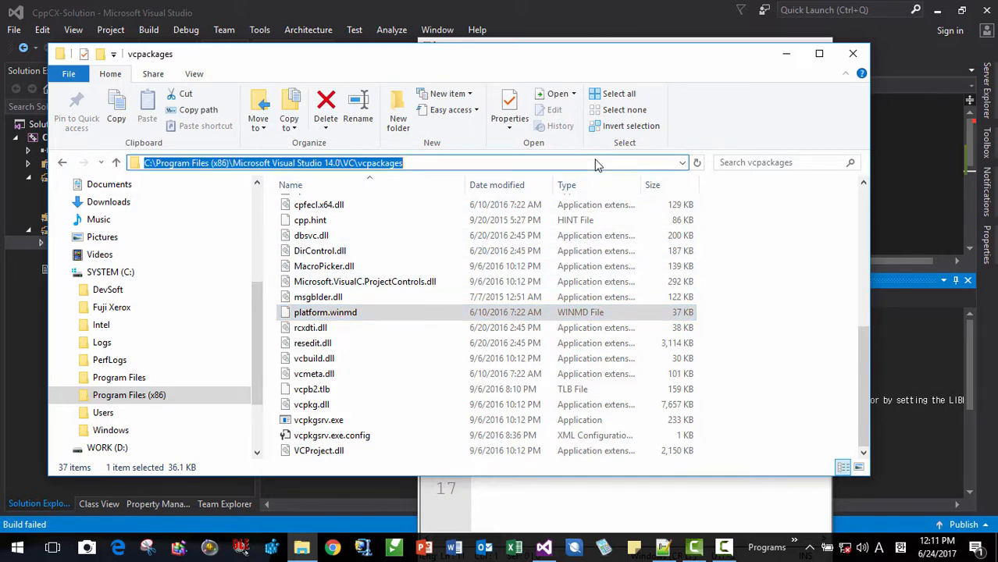
left_click(853, 53)
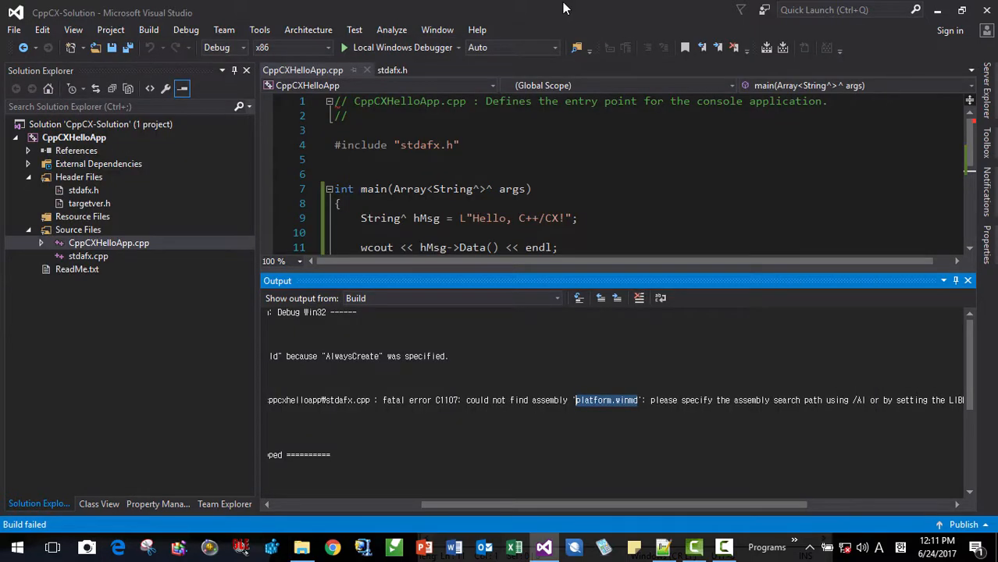
Set the project's C/C++ > General > Additional #using Directories to the vcpackages path and close the property pages.
right_click(75, 138)
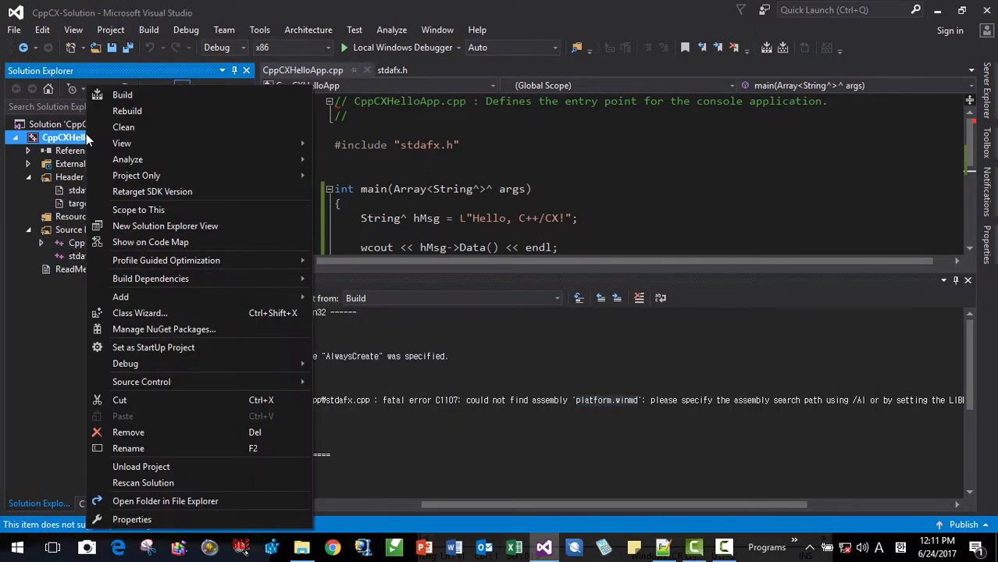
mouse_move(131, 518)
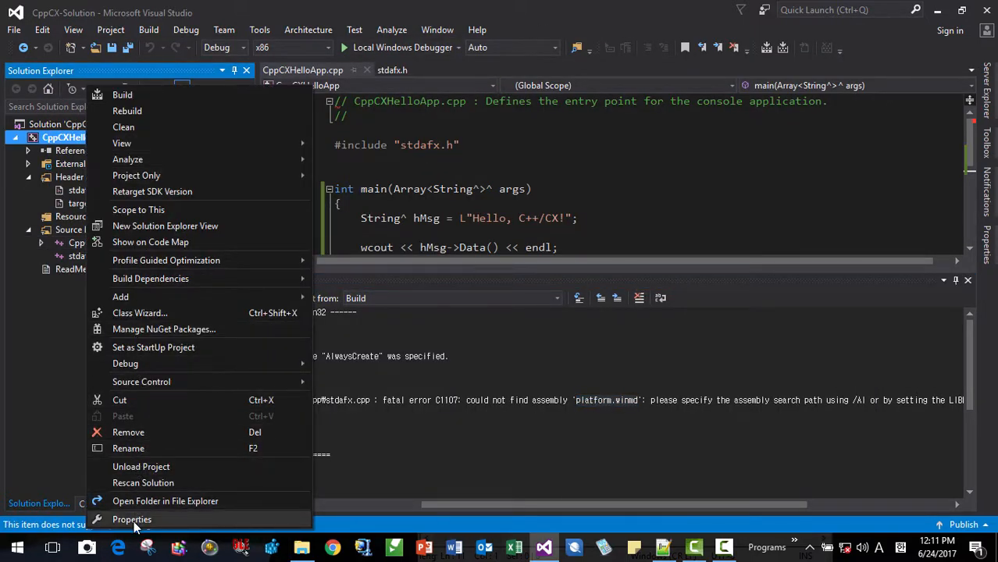
left_click(131, 519)
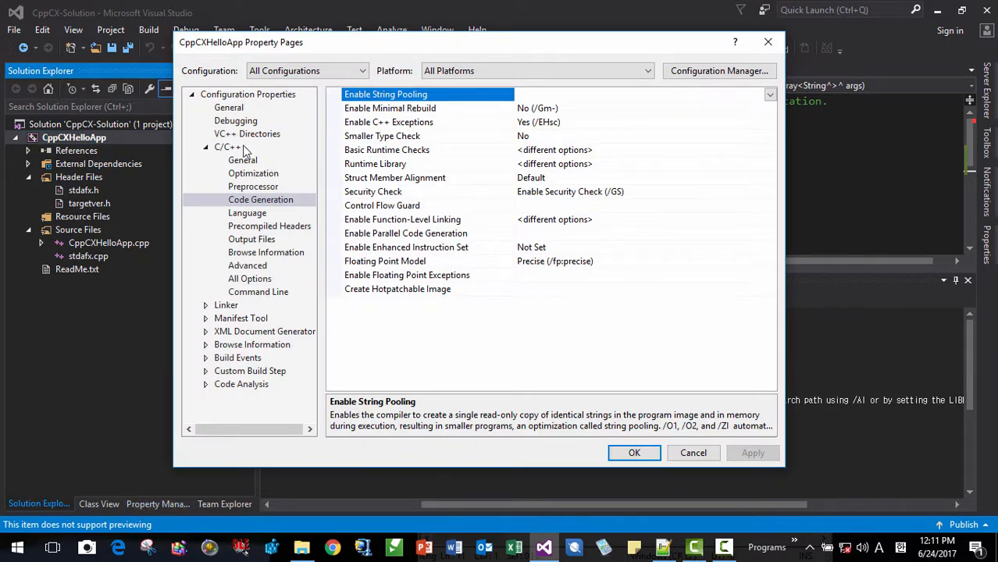
left_click(243, 159)
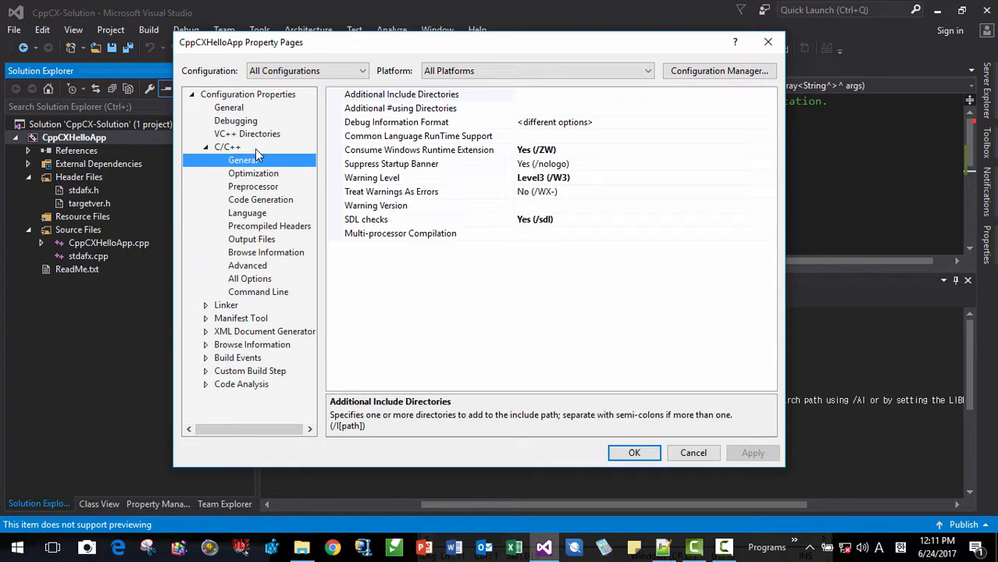
mouse_move(378, 115)
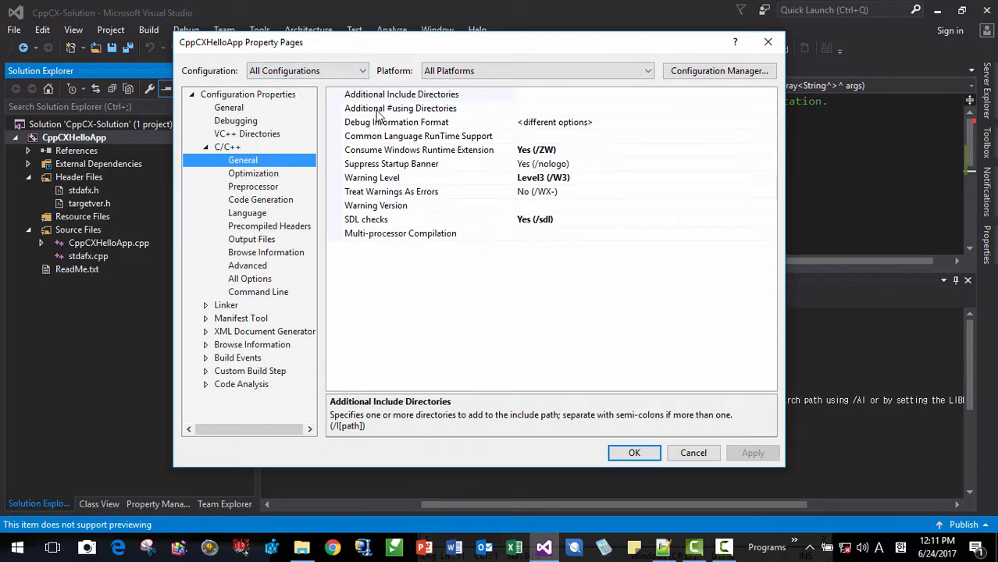
left_click(428, 107)
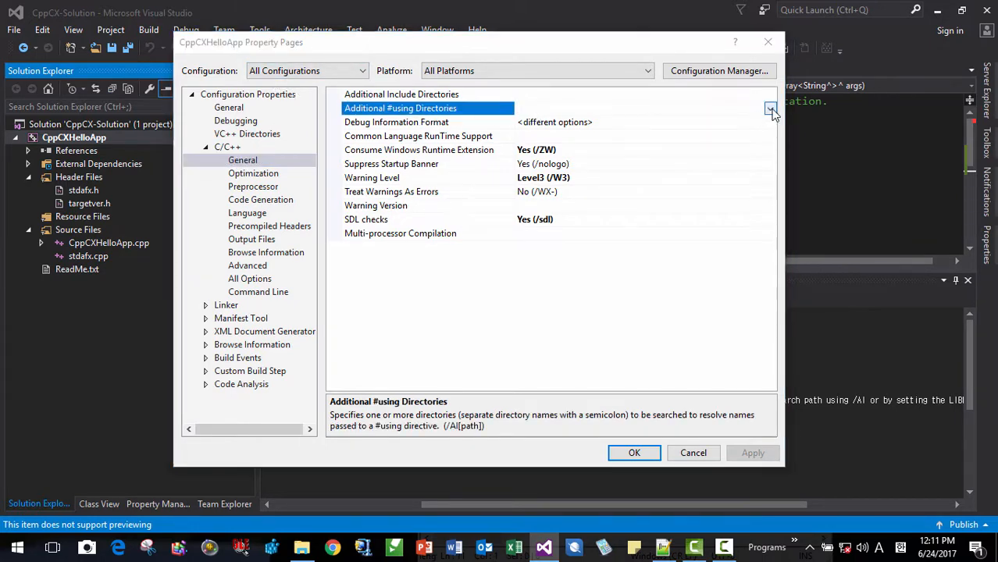
left_click(770, 108)
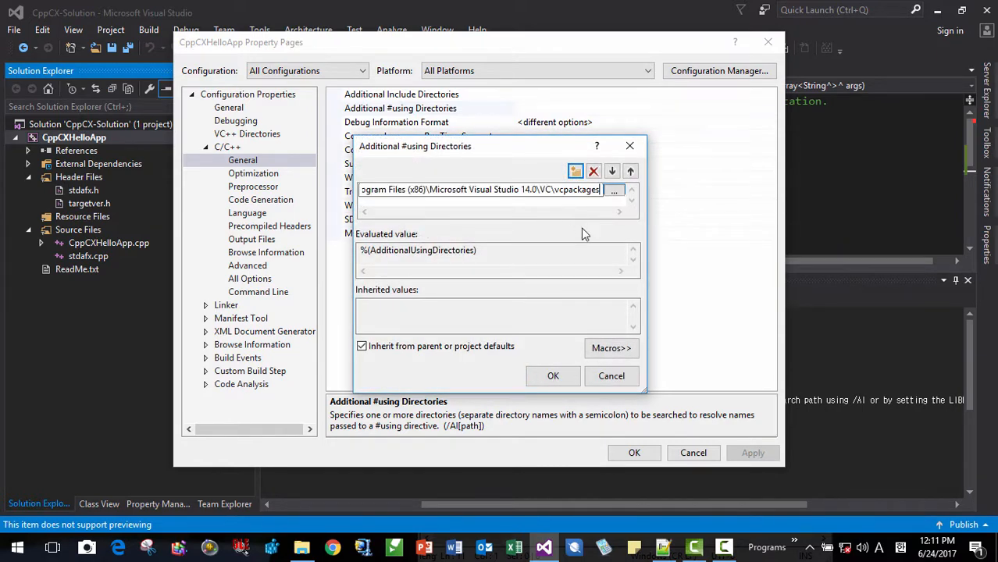
left_click(553, 374)
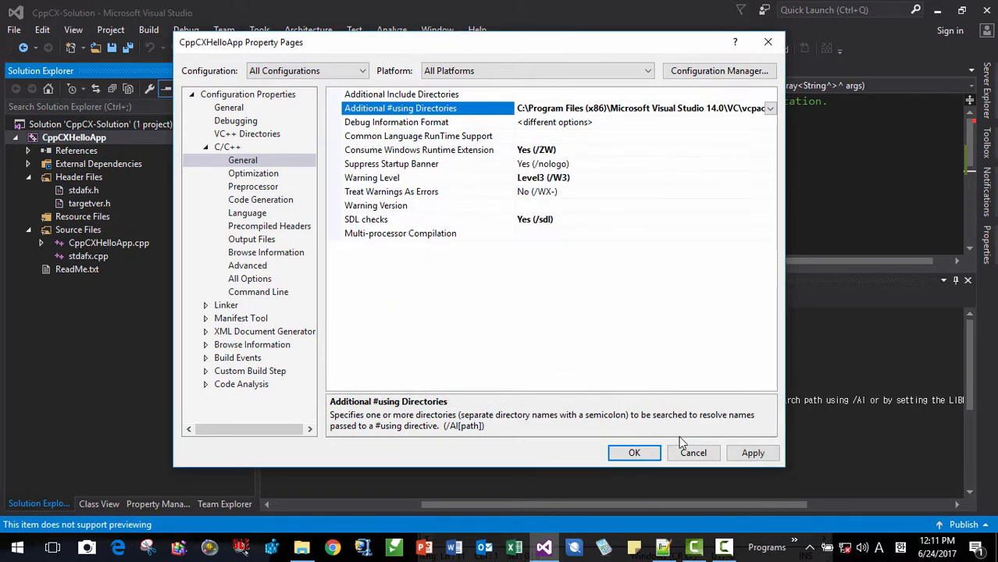
left_click(634, 453)
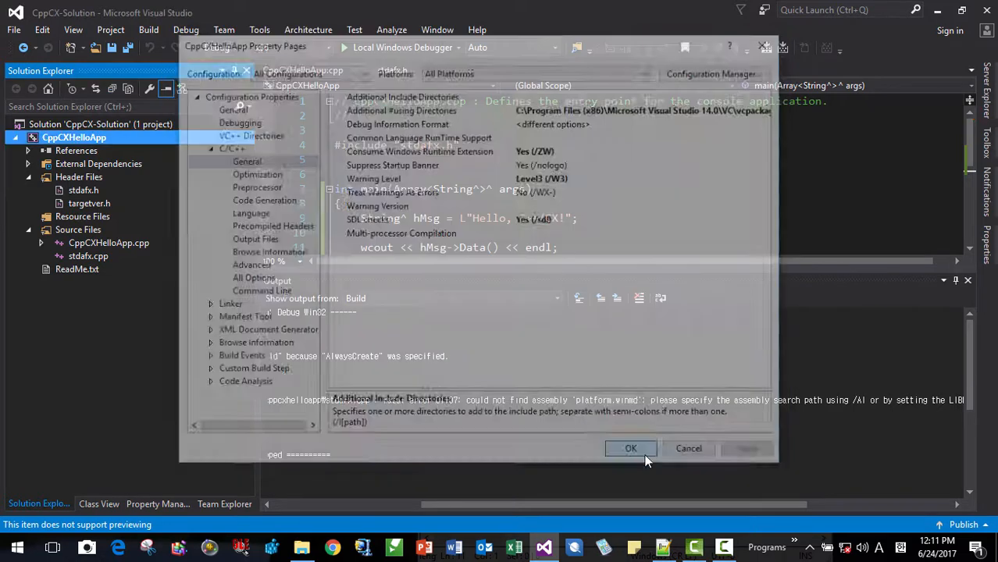
left_click(631, 447)
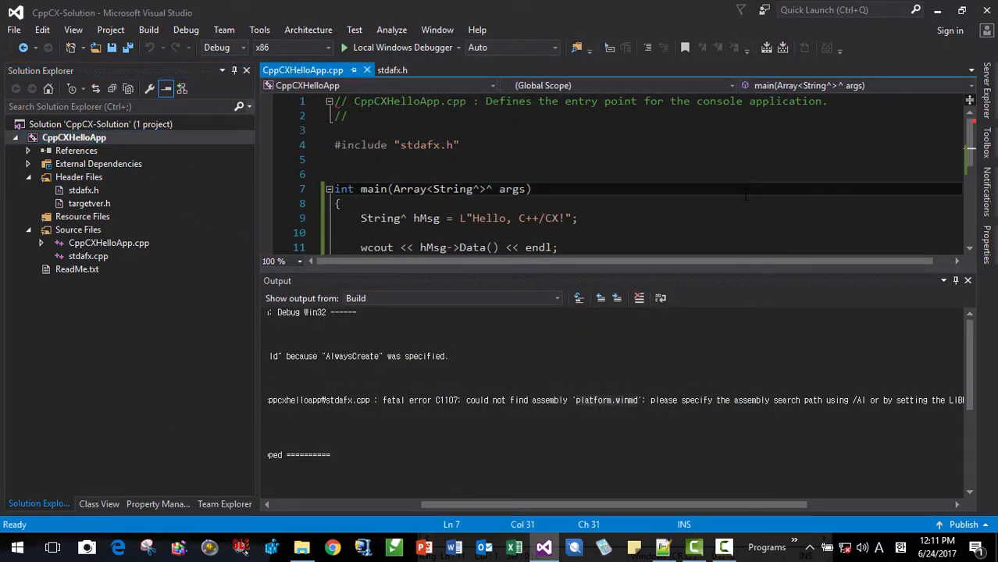
Rerun without debugging, see the build fail on missing Windows.winmd, and bring the vcpackages folder window forward.
left_click(344, 47)
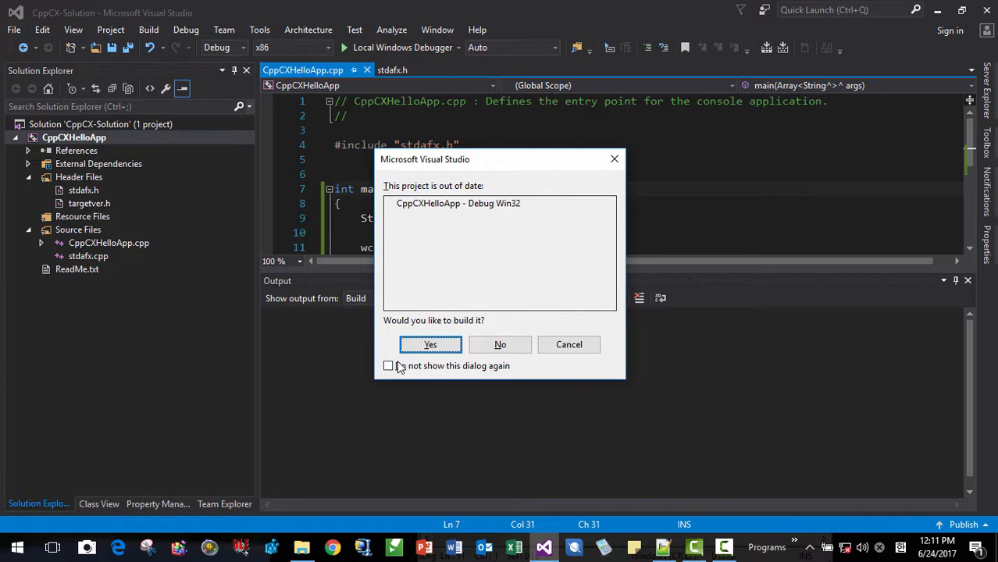
left_click(430, 345)
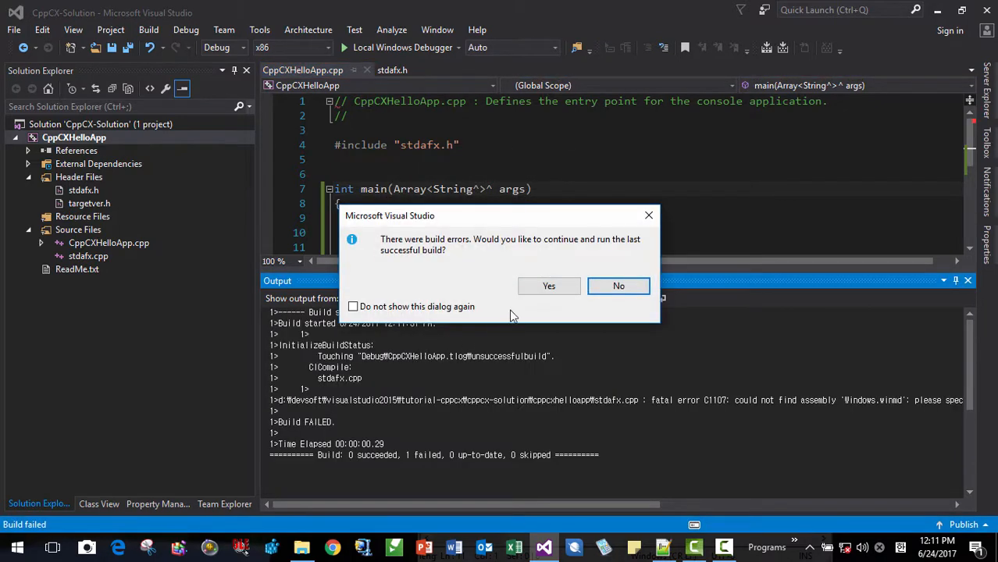
left_click(549, 285)
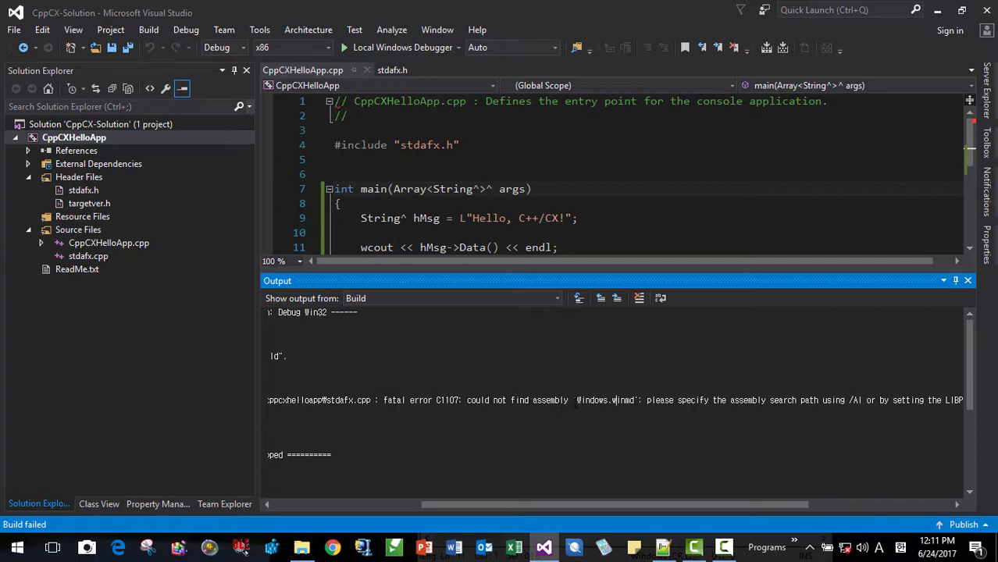
double_click(603, 400)
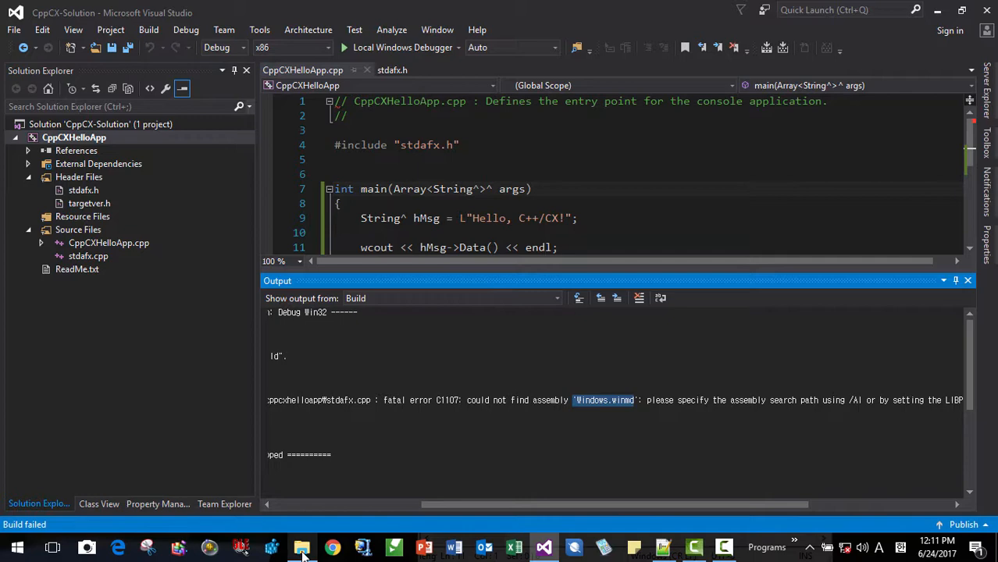
left_click(302, 547)
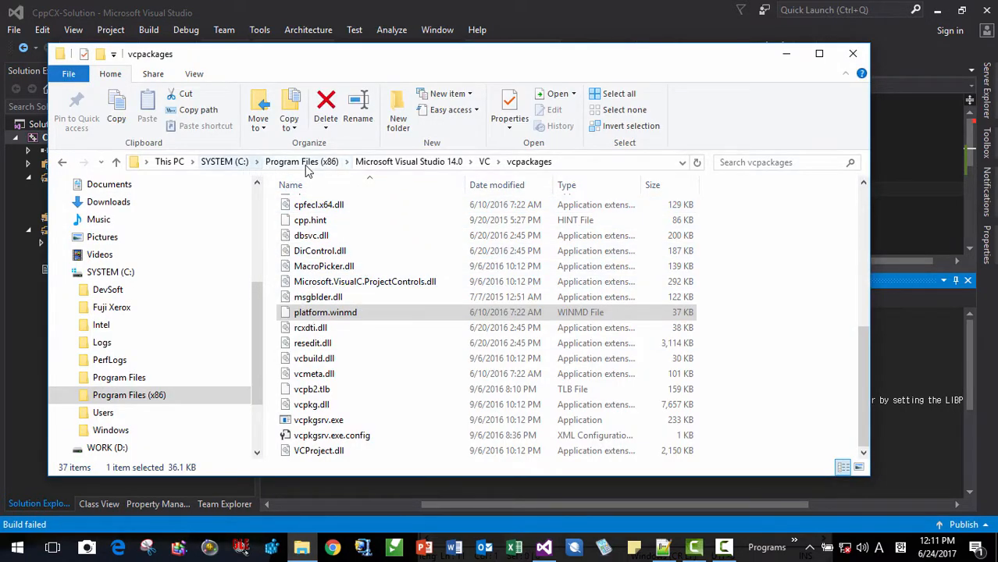
Locate Windows.winmd under Program Files (x86)\Windows Kits\8.1\References\CommonConfiguration\Neutral.
left_click(301, 160)
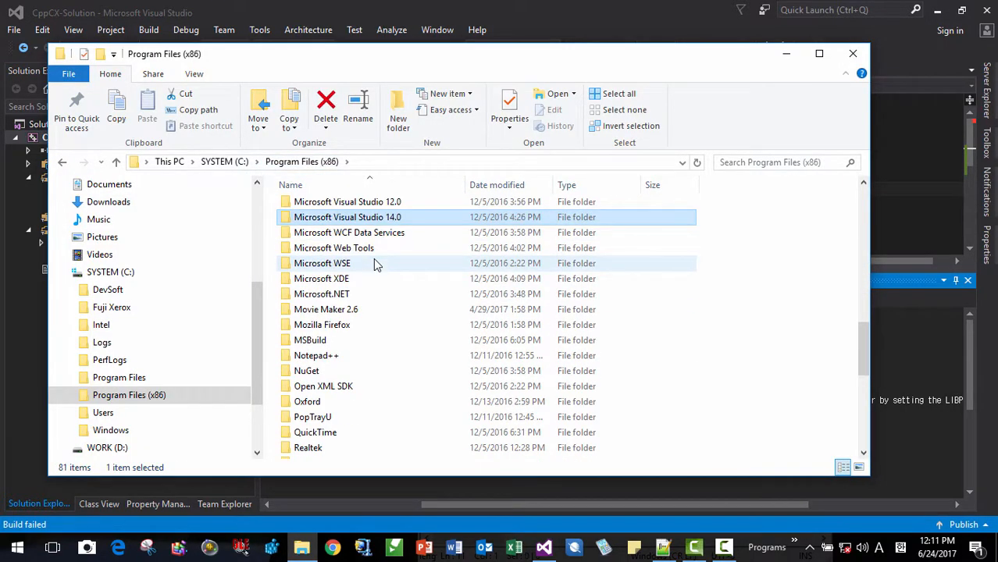
left_click(313, 163)
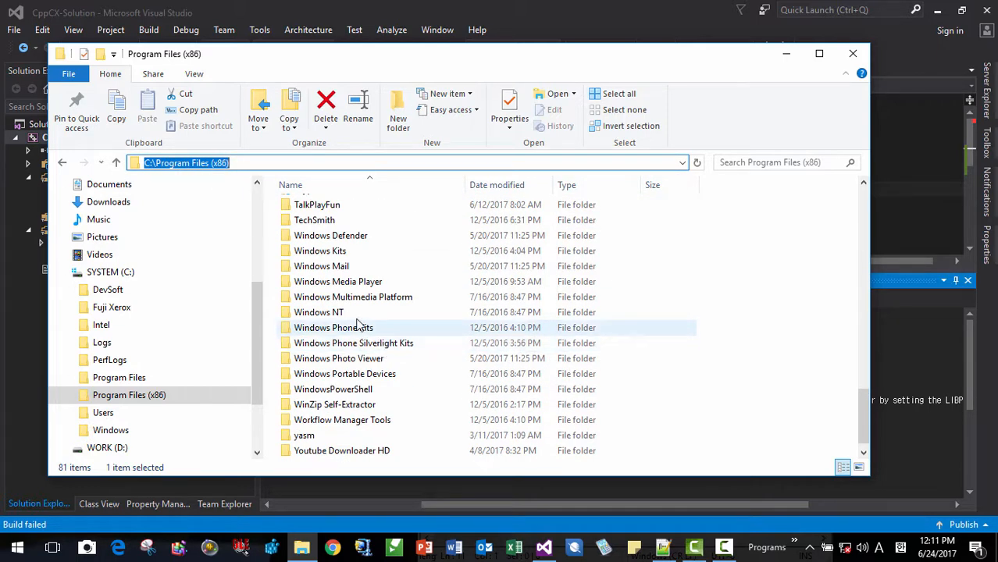
double_click(319, 250)
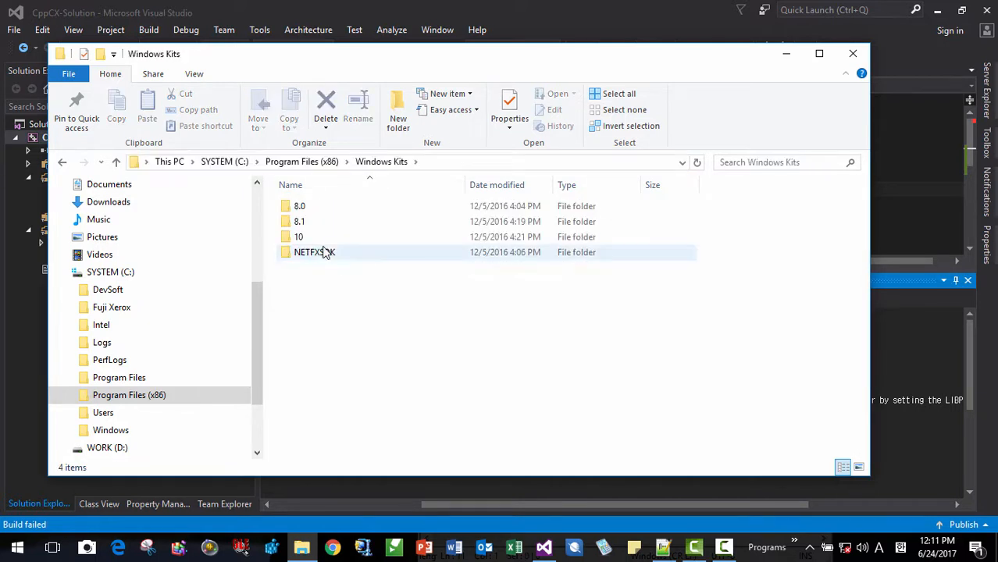
double_click(299, 222)
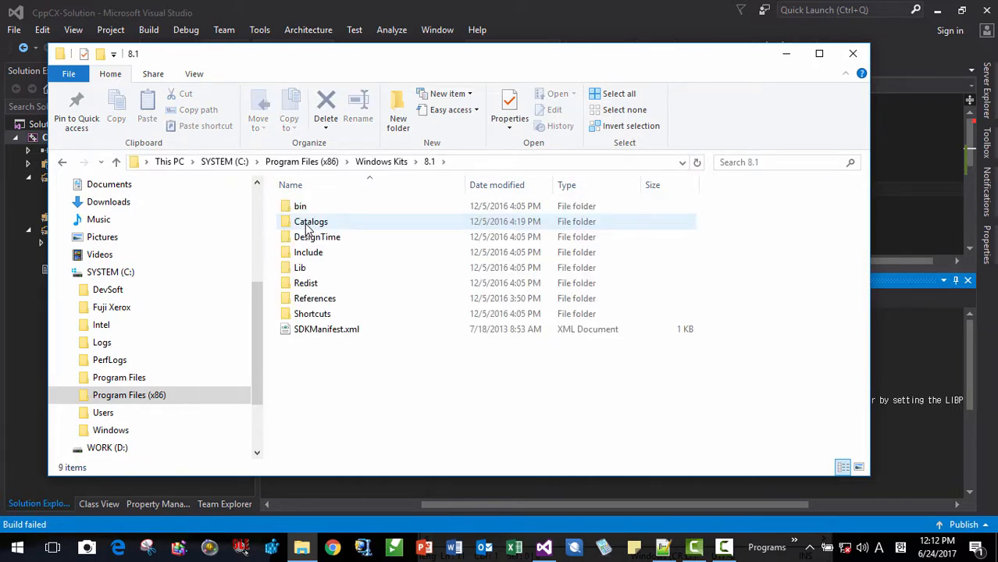
double_click(311, 222)
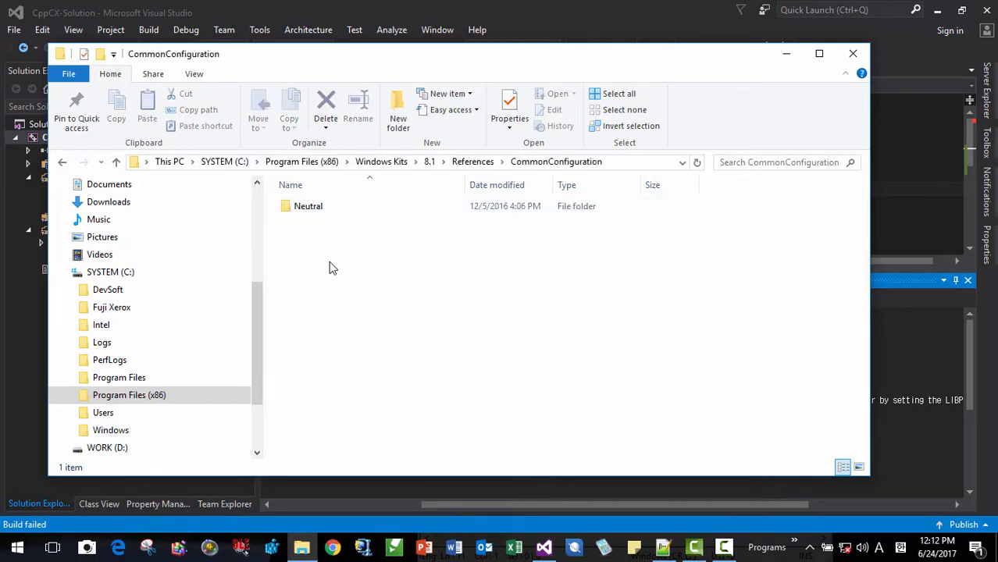
double_click(308, 206)
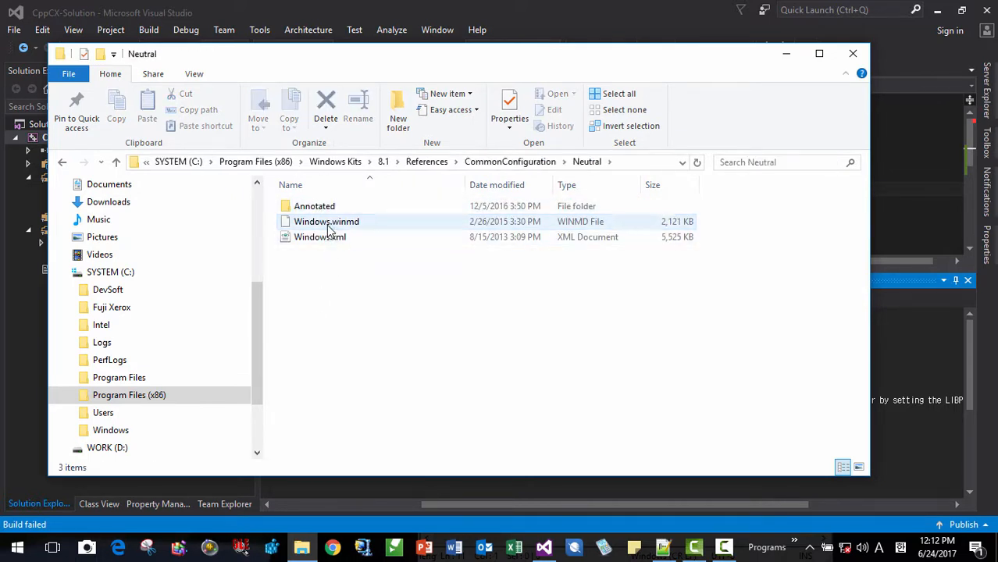
left_click(326, 221)
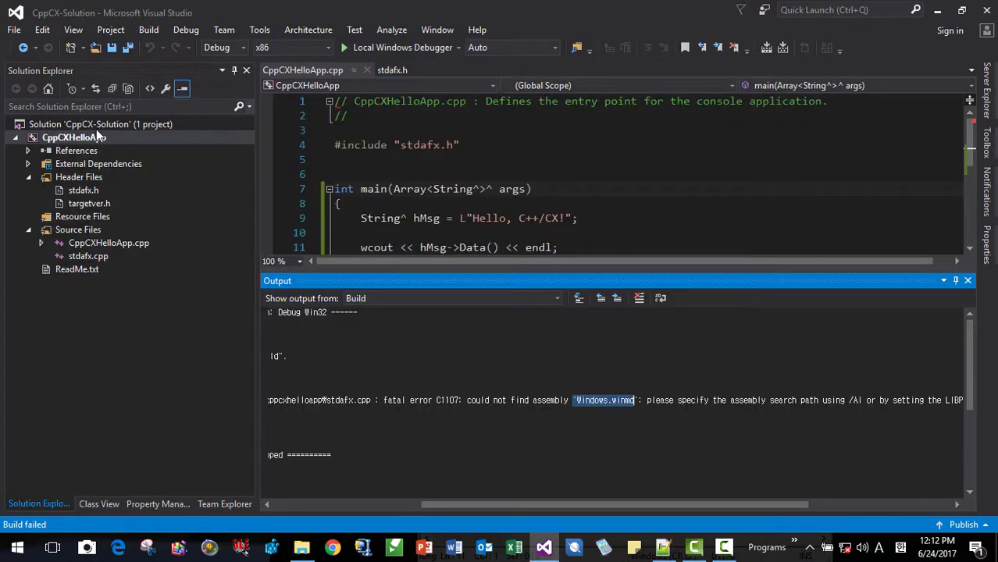
Edit CppCXHelloApp's Additional #using Directories to include the vcpackages path and confirm.
right_click(71, 138)
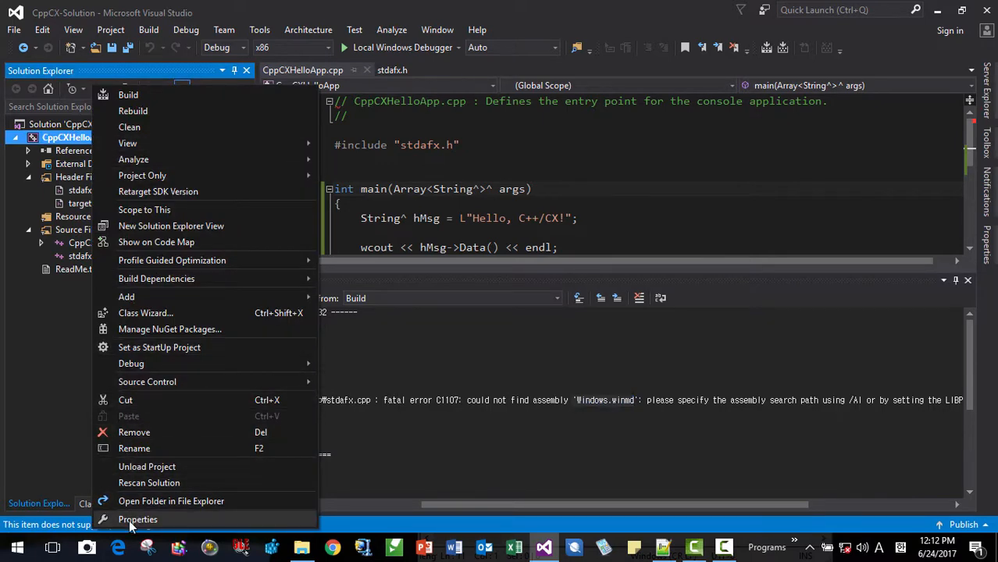
left_click(137, 519)
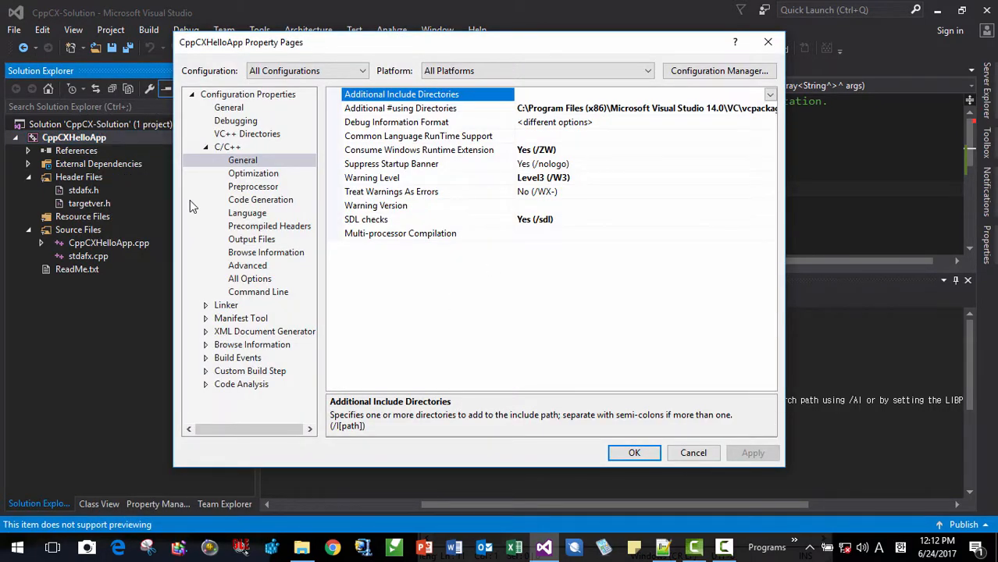
left_click(428, 108)
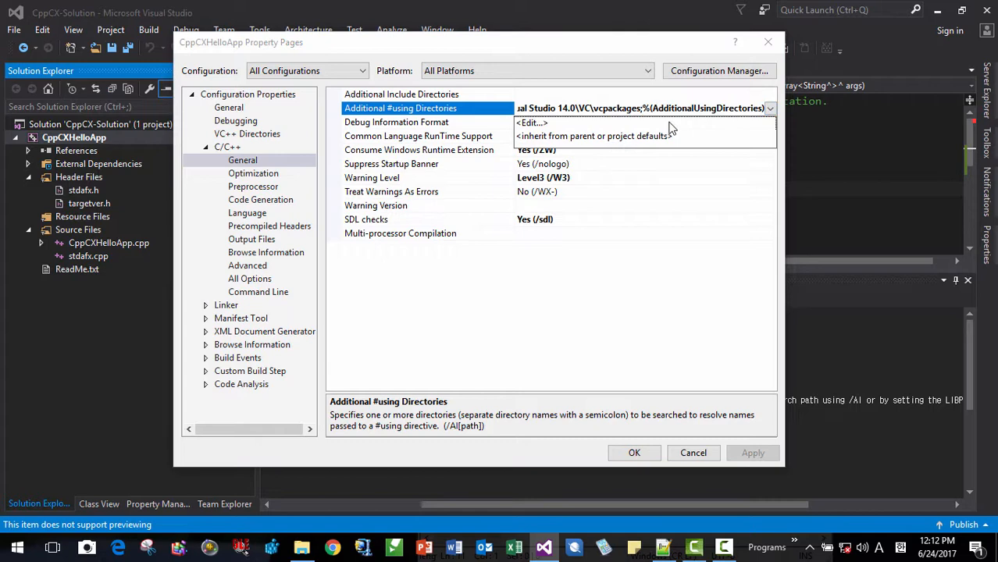
left_click(531, 121)
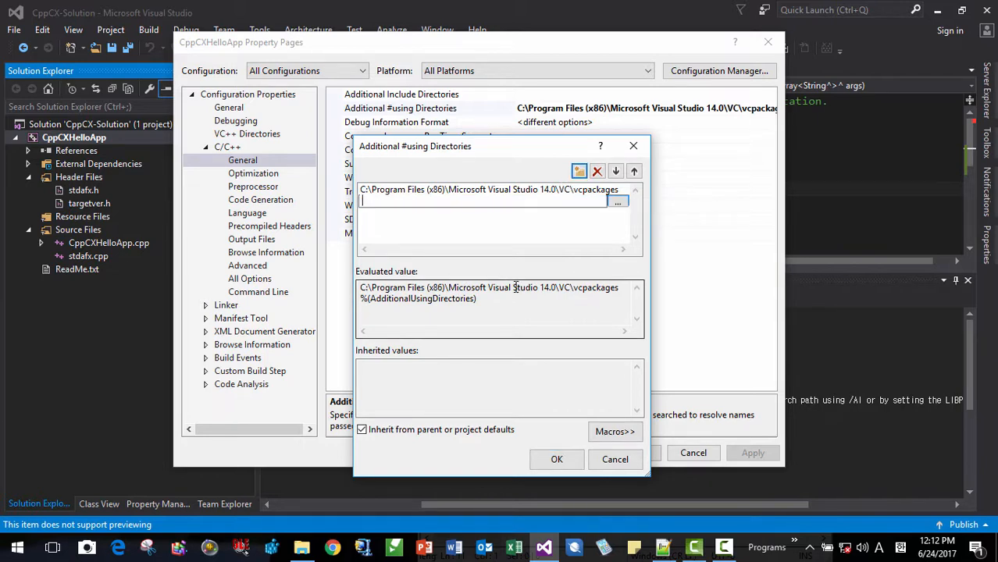
left_click(556, 459)
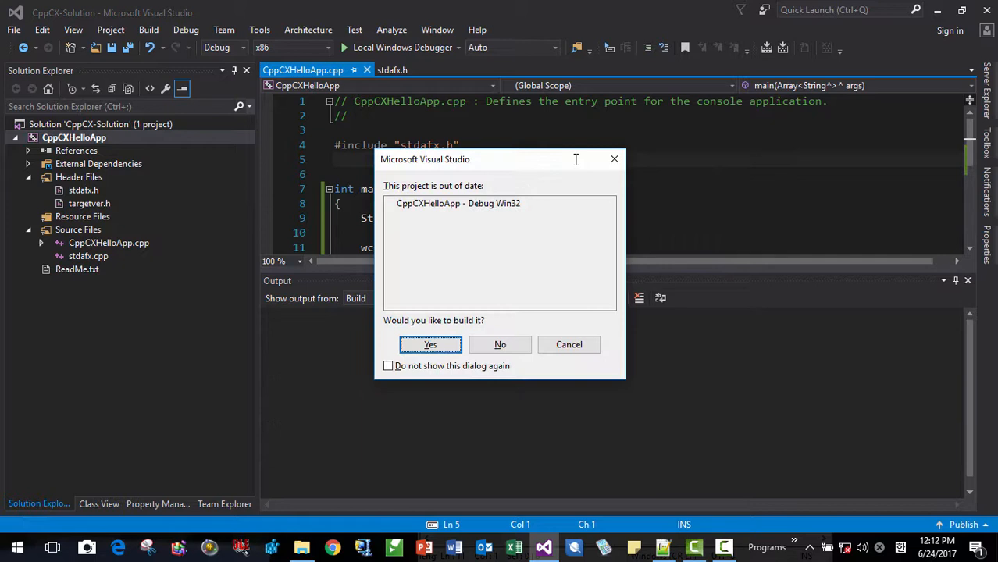
Agree to build the out-of-date CppCXHelloApp project, starting a new build.
left_click(429, 345)
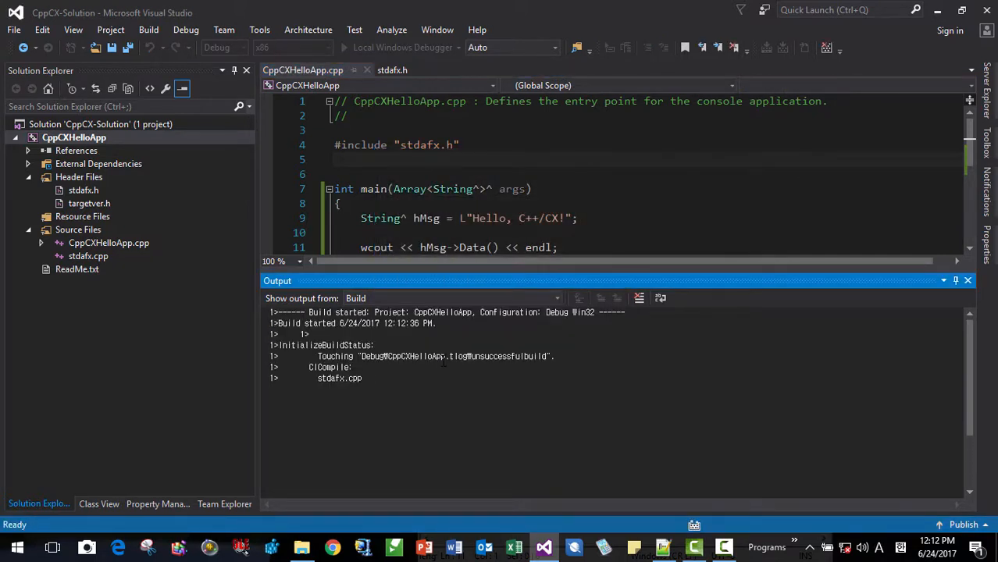
left_click(344, 47)
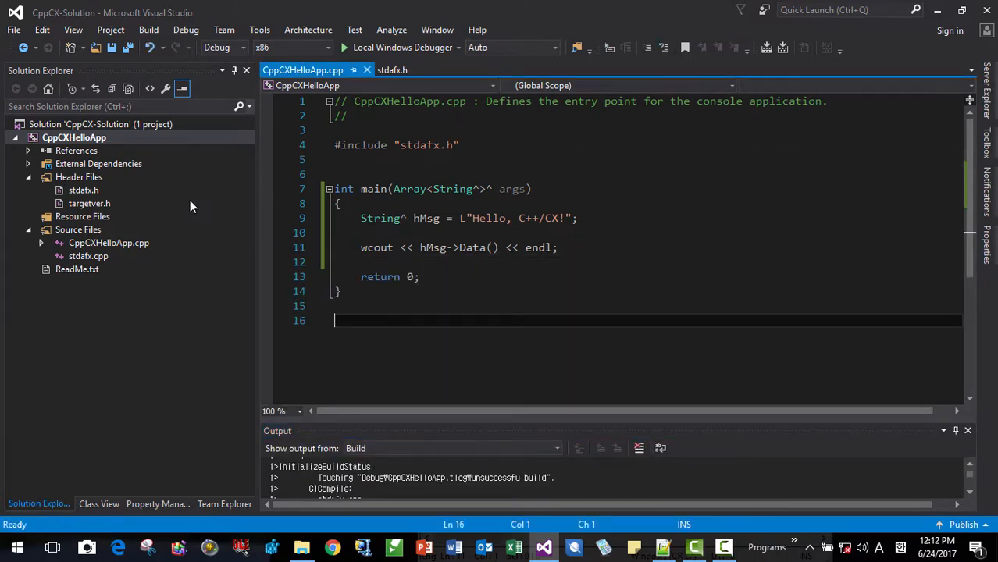
right_click(75, 137)
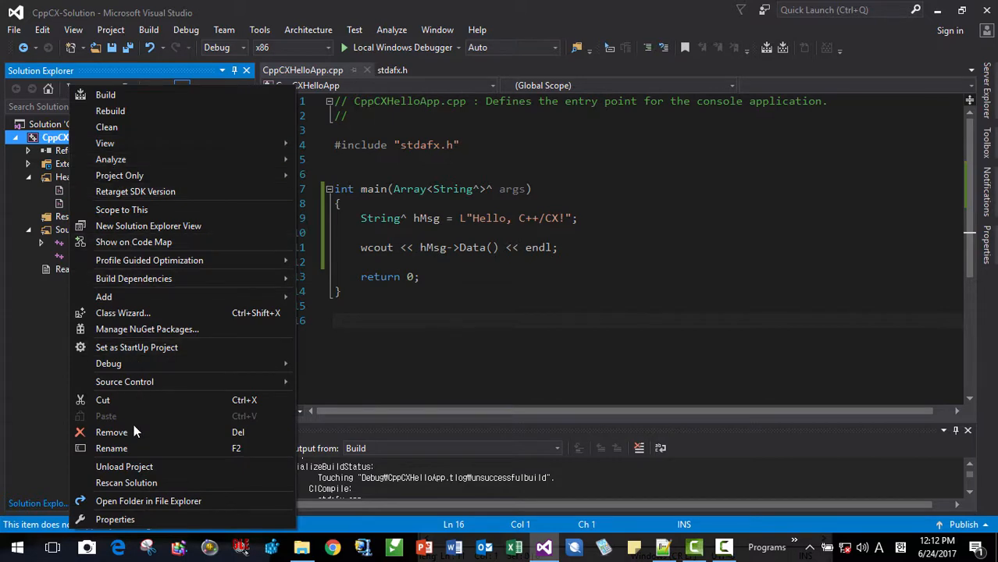
left_click(115, 519)
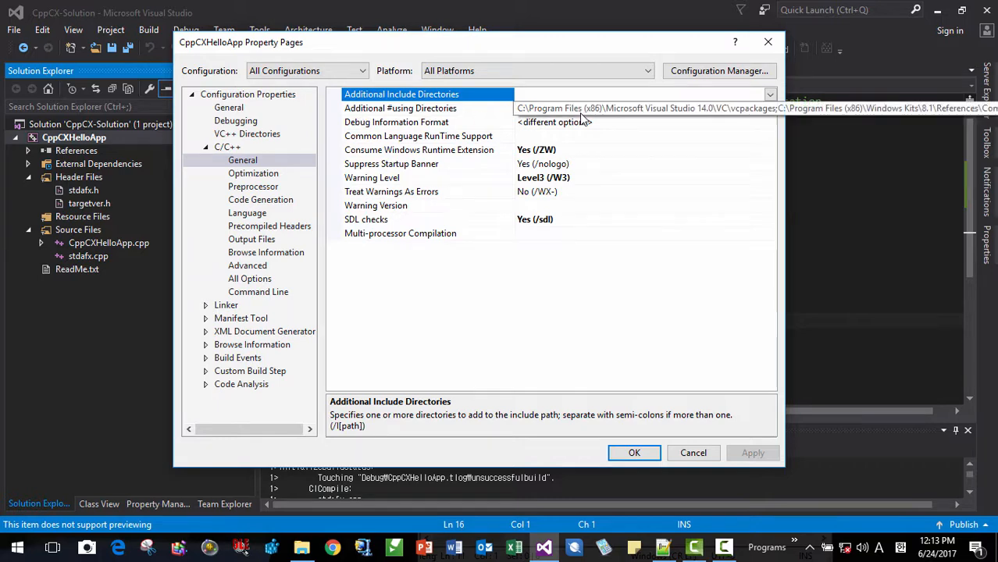
left_click(400, 108)
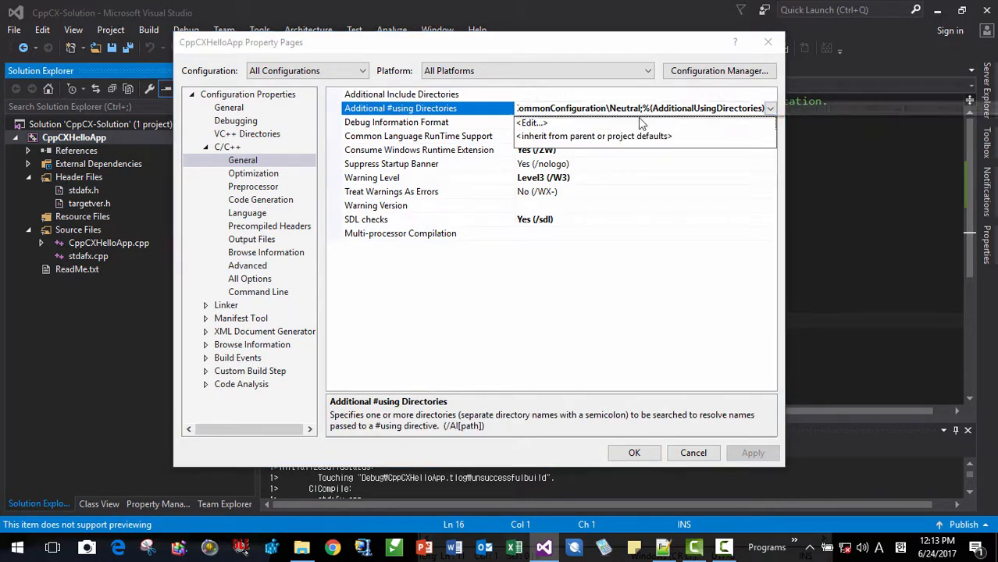
left_click(531, 121)
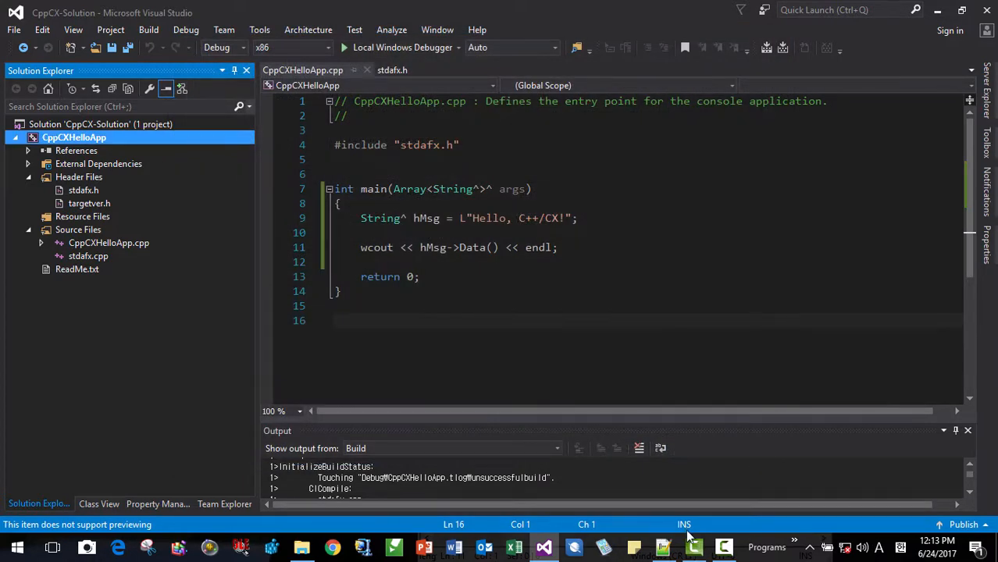
left_click(662, 547)
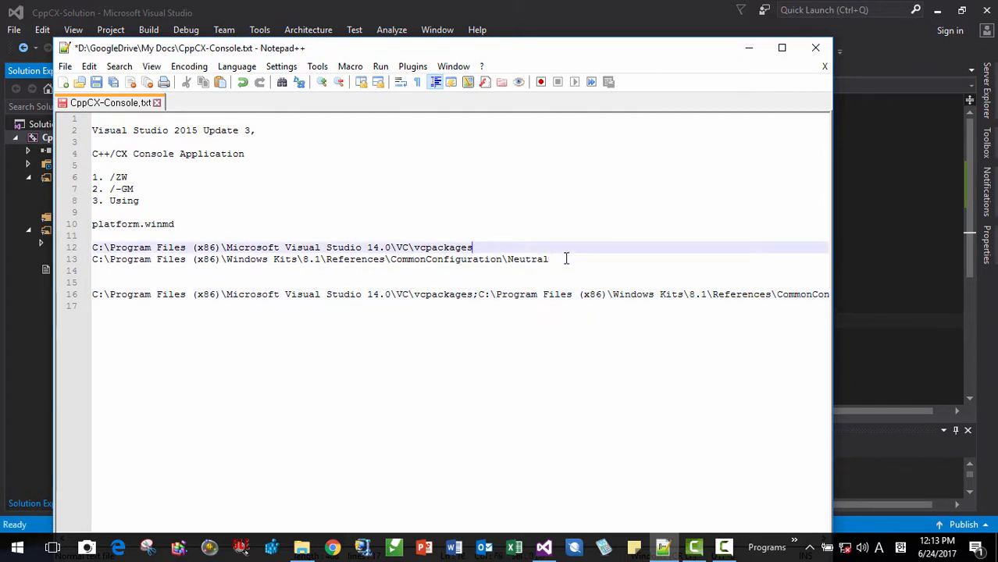
Join the vcpackages and Windows Kits Neutral paths into one semicolon-separated line in Notepad++.
type("\\")
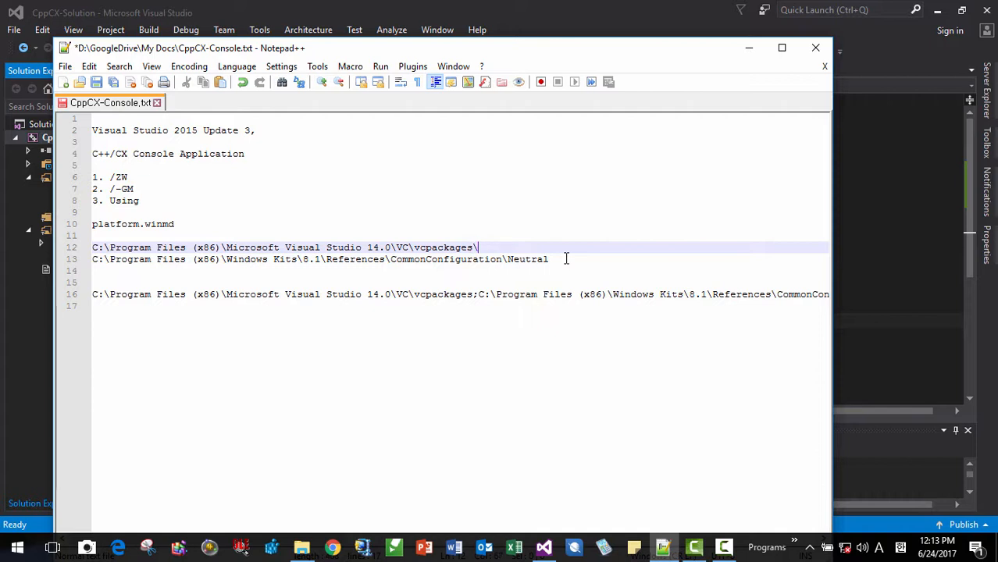
type(";C:")
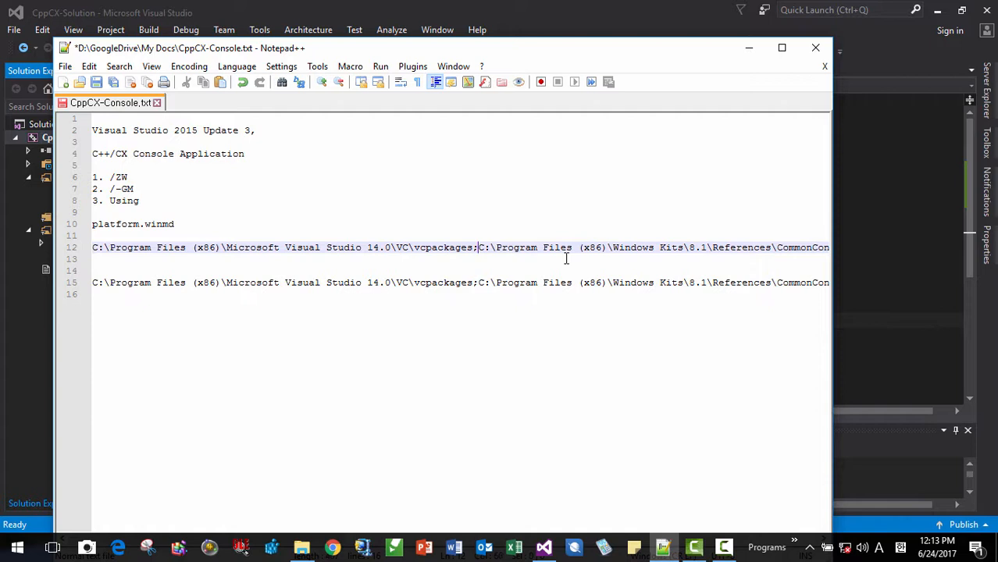
left_click(156, 246)
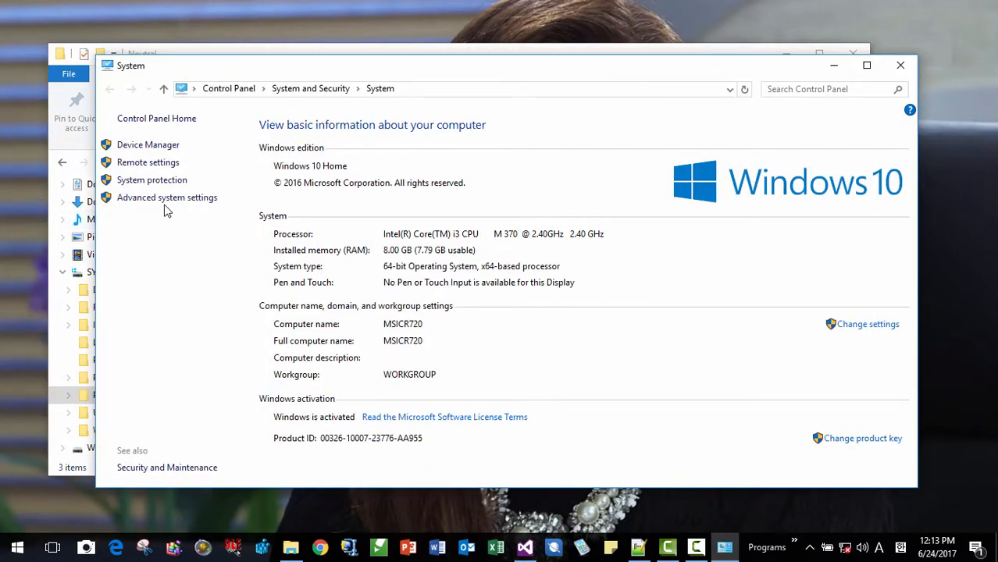
Create a system environment variable WRL_DIR holding both joined paths and confirm it.
left_click(167, 197)
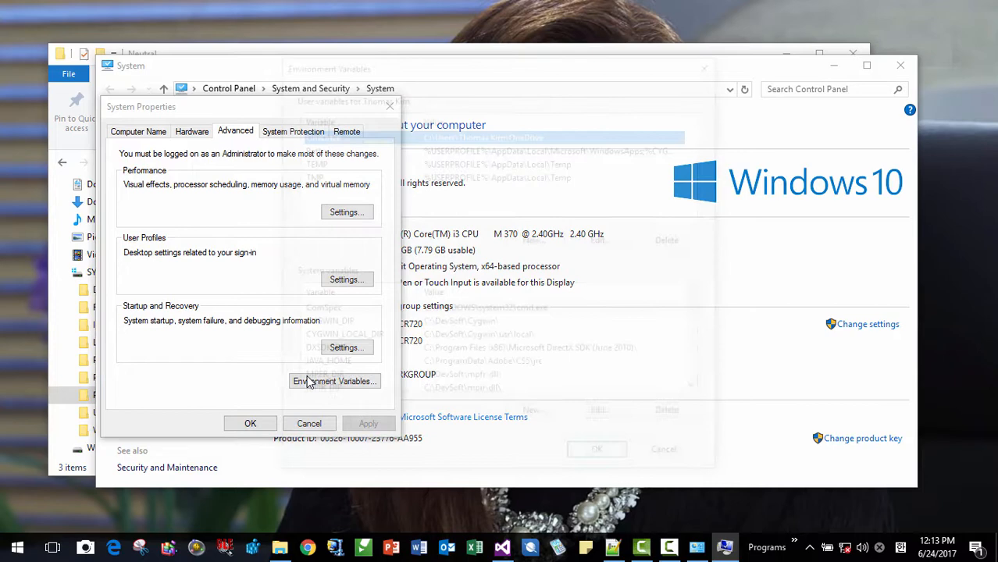
left_click(335, 382)
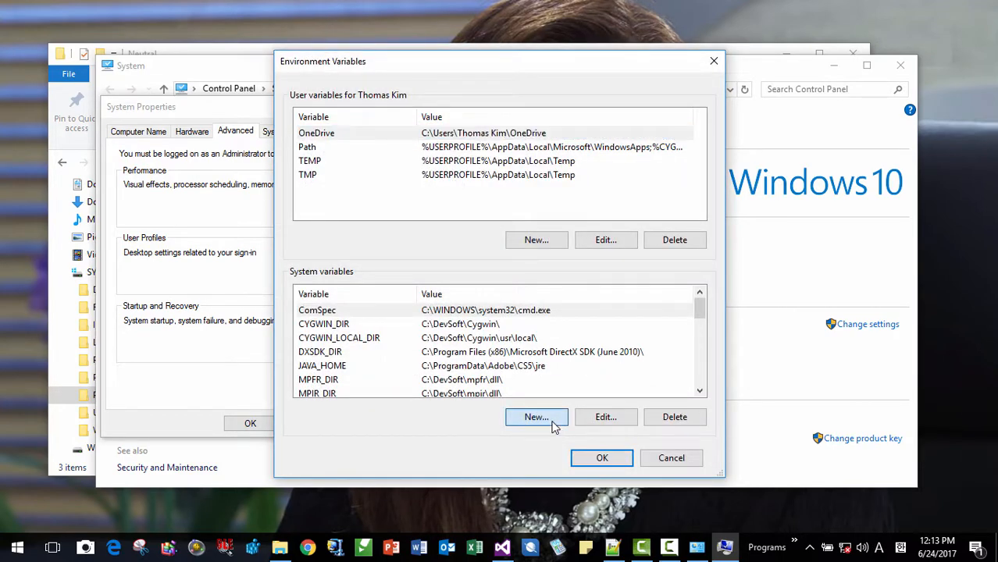
left_click(536, 415)
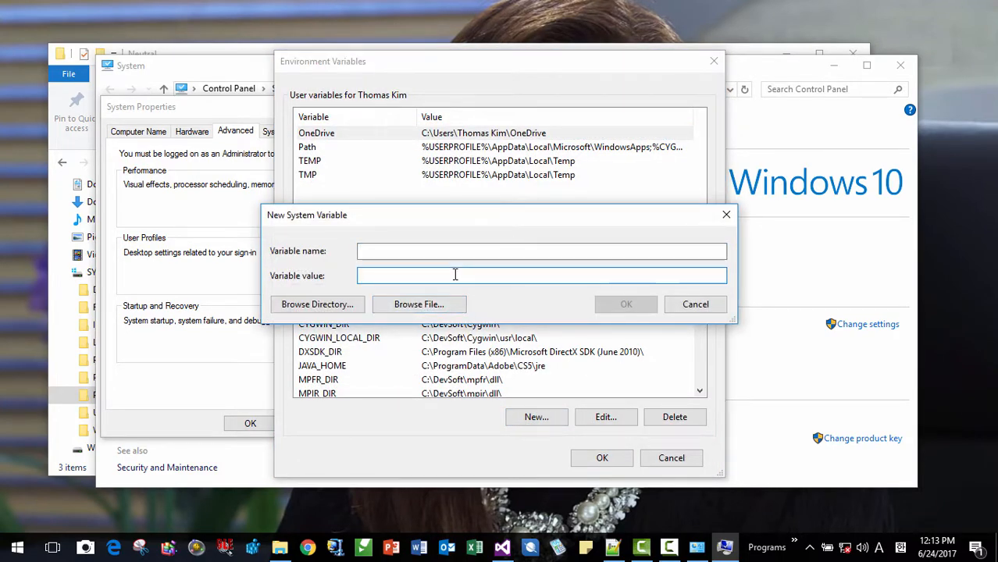
type("packages;C:\\Program Files (x86)\\Windows Kits\\8.1\\References\\CommonConfiguration\\Neutral")
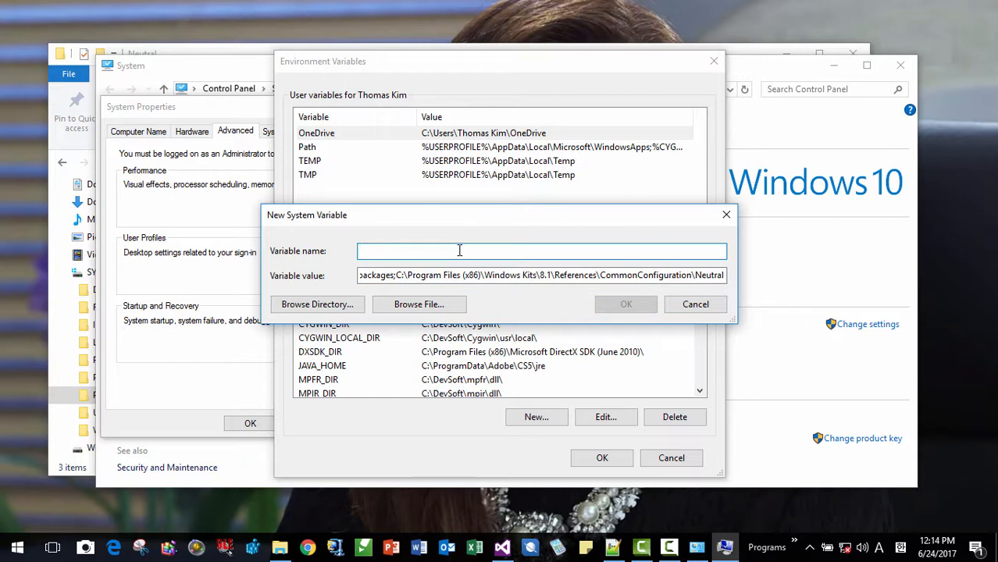
type("WRL_D")
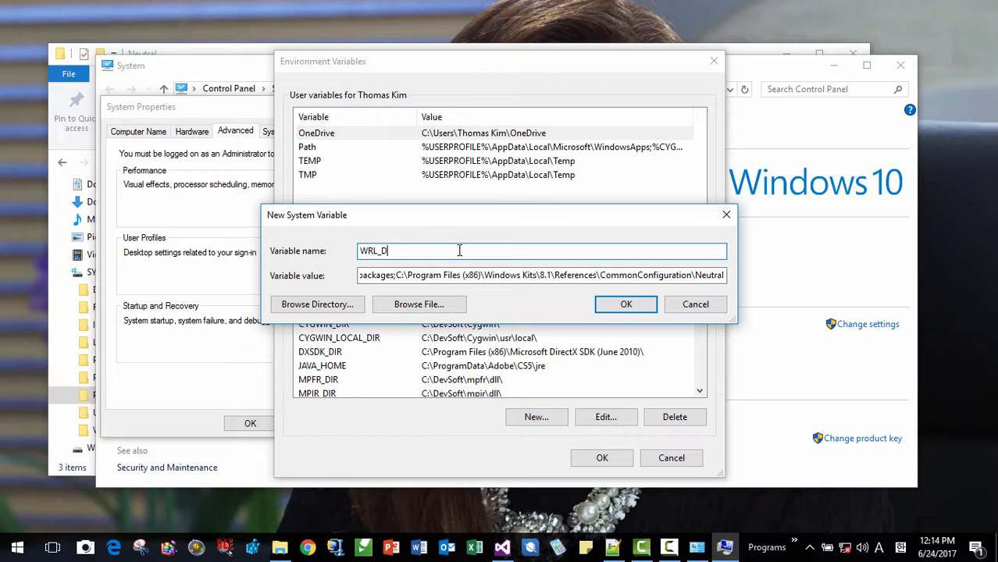
type("IR")
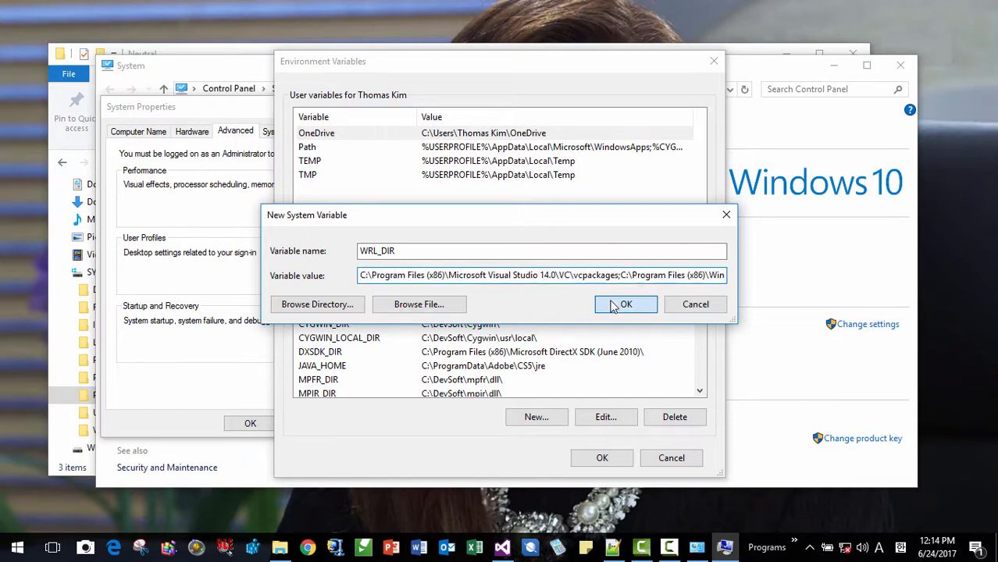
left_click(626, 305)
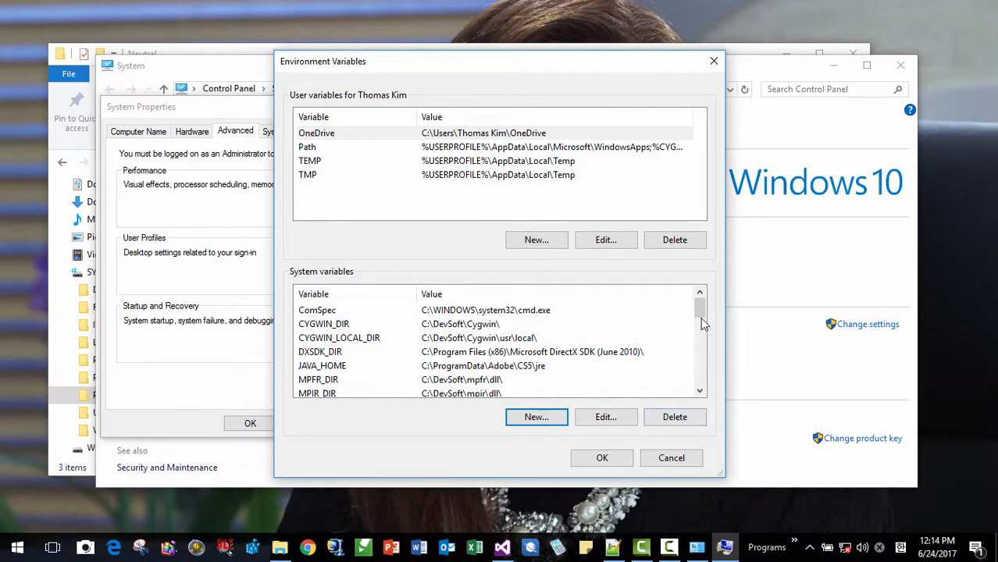
Dismiss System Properties and close the System window, leaving the desktop.
scroll("down", 3)
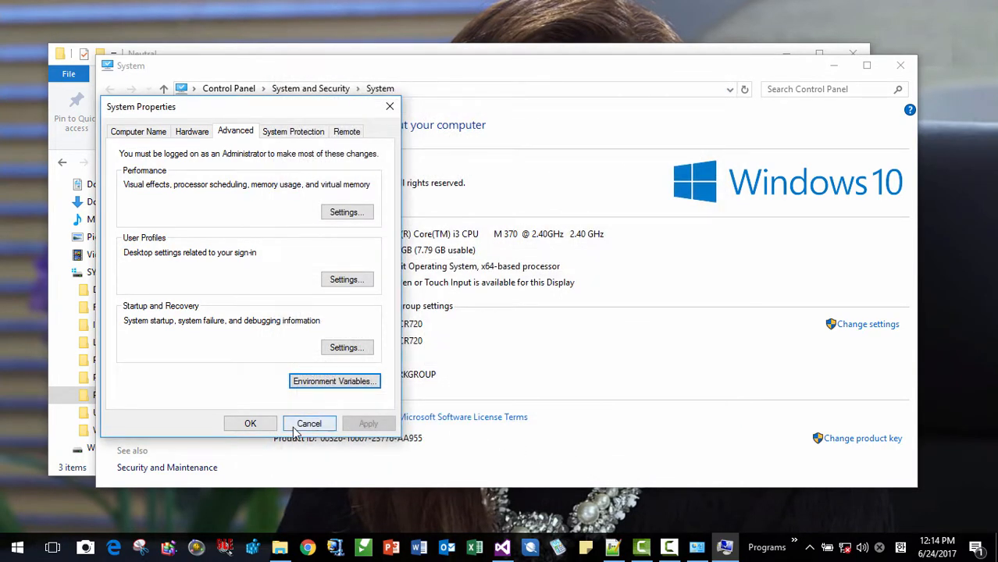
left_click(310, 423)
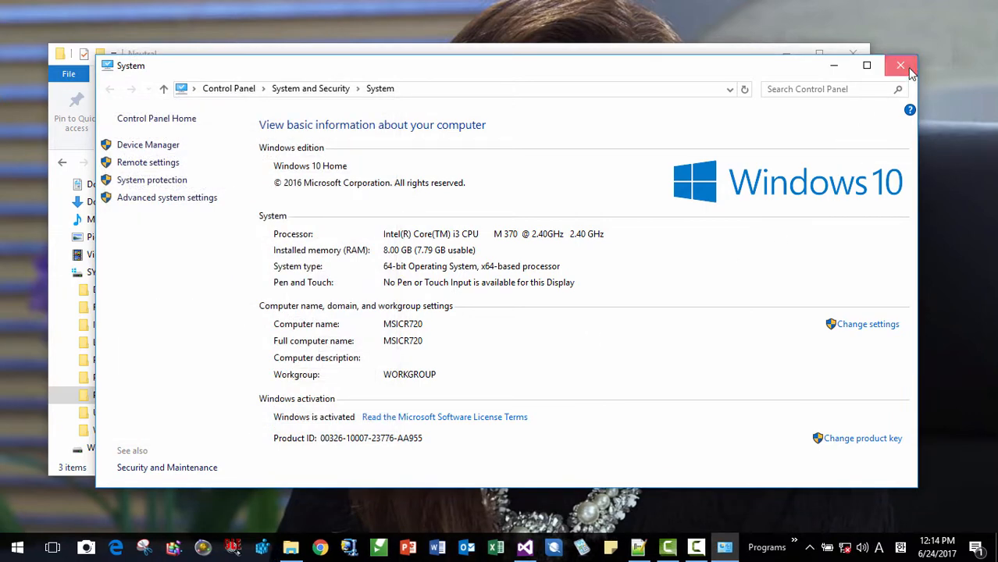
left_click(900, 65)
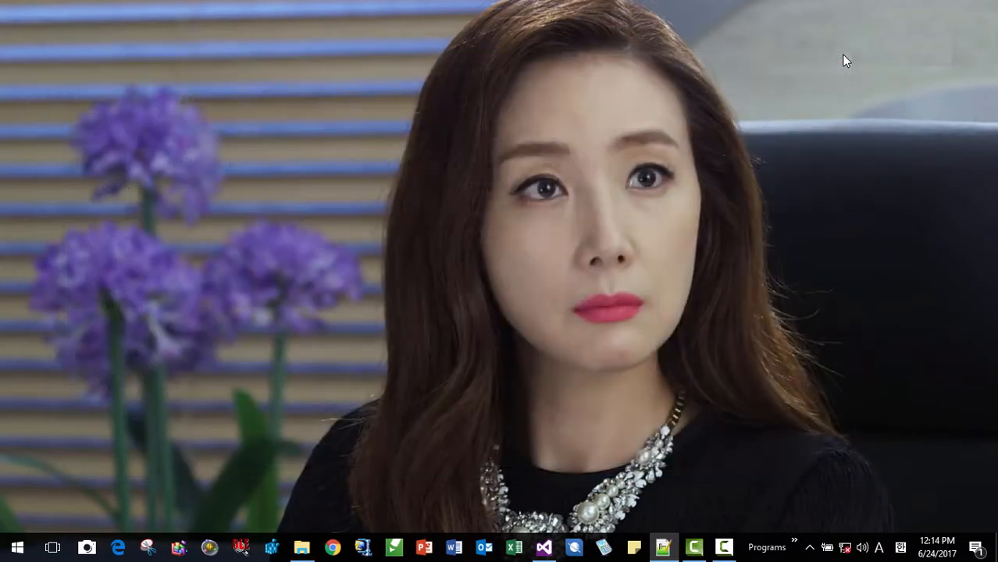
mouse_move(481, 372)
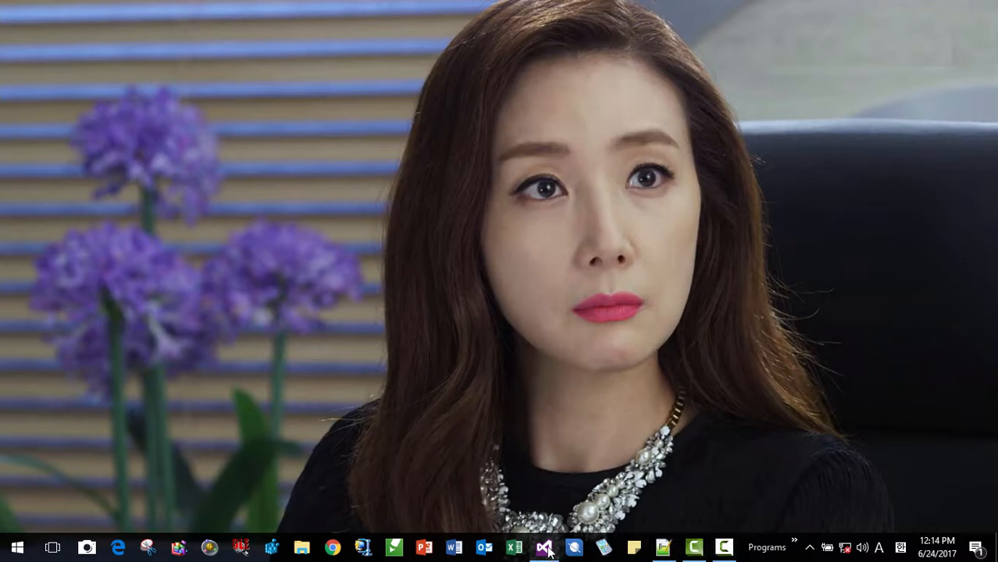
Restart Visual Studio and reopen CppCX-Solution from the Recent list.
left_click(544, 546)
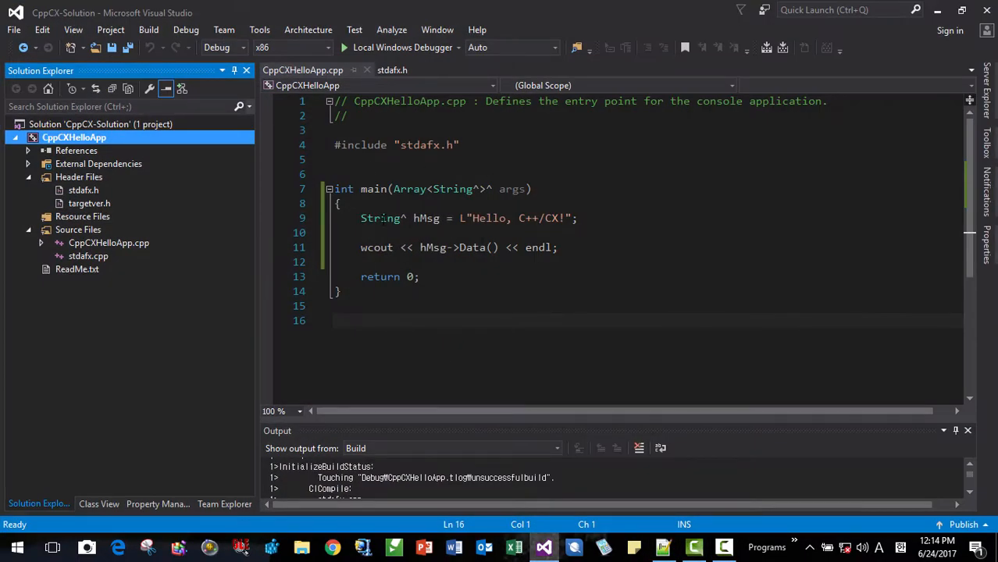
key("ctrl+s")
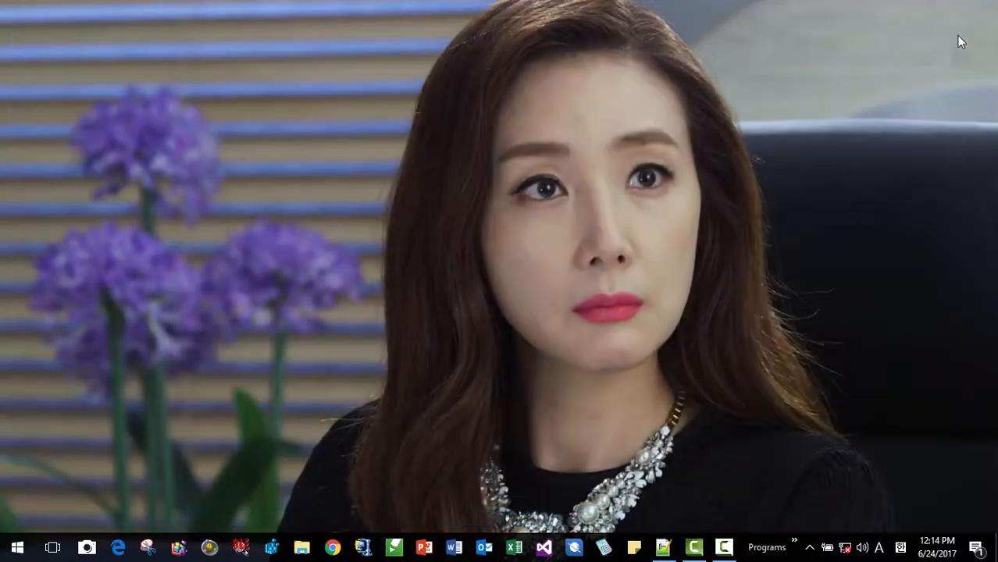
left_click(543, 547)
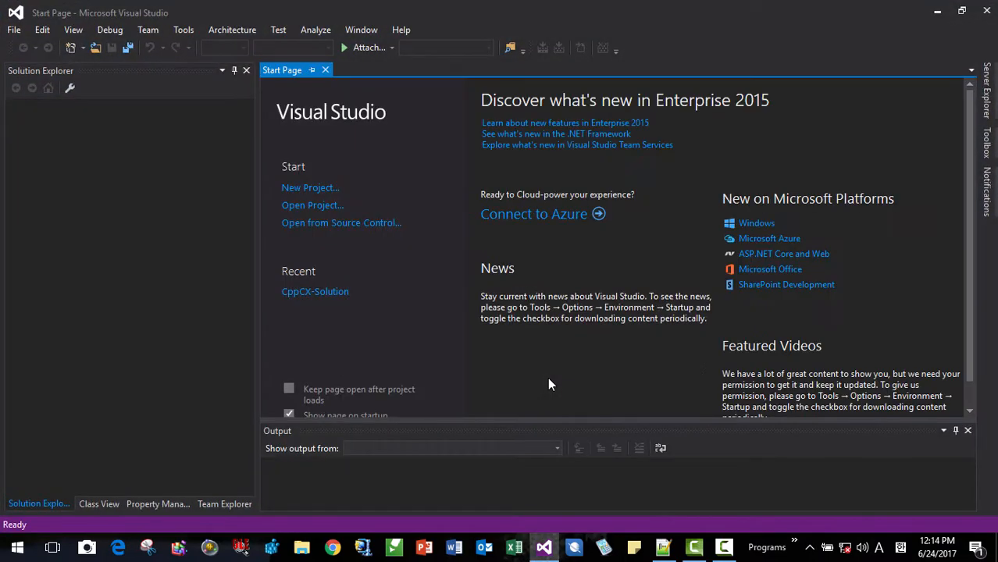
left_click(315, 292)
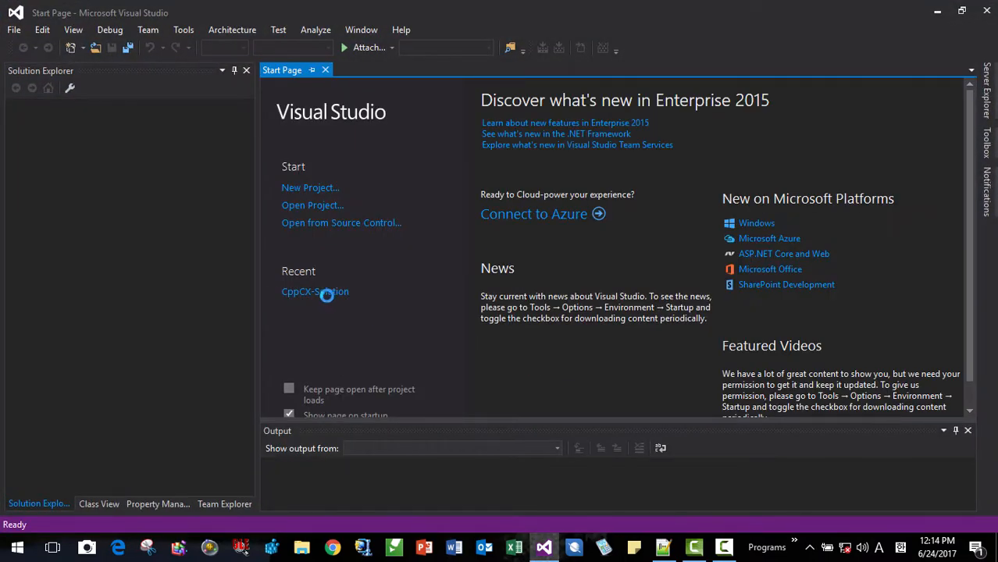
left_click(316, 292)
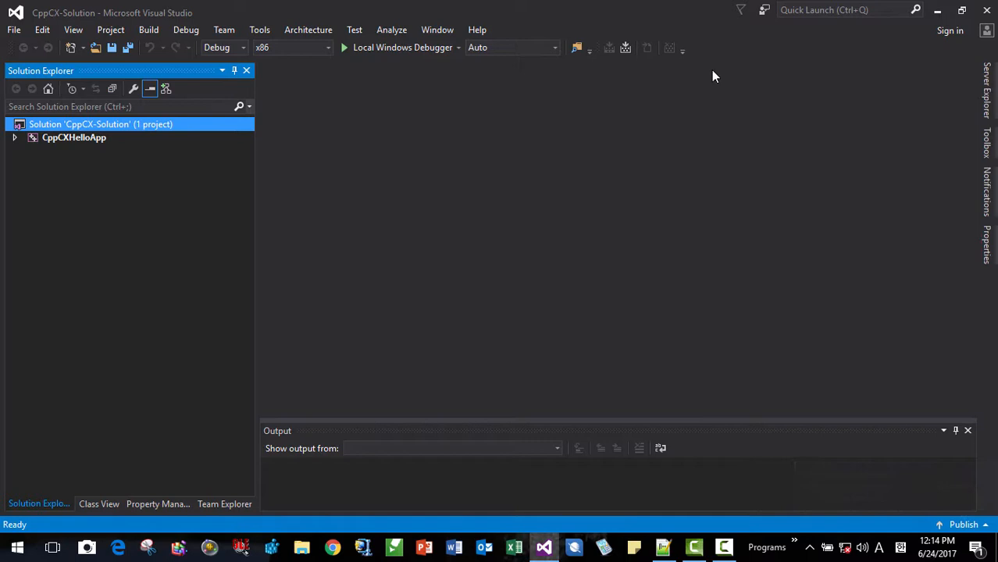
Add a new Win32 Console Application project named CppCXApp to the solution with default settings.
right_click(100, 125)
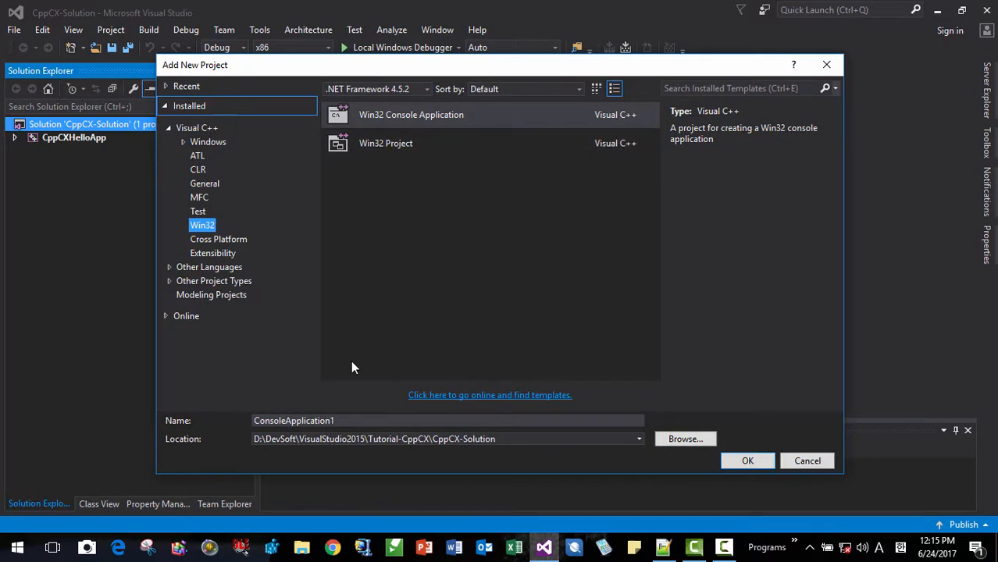
type("C")
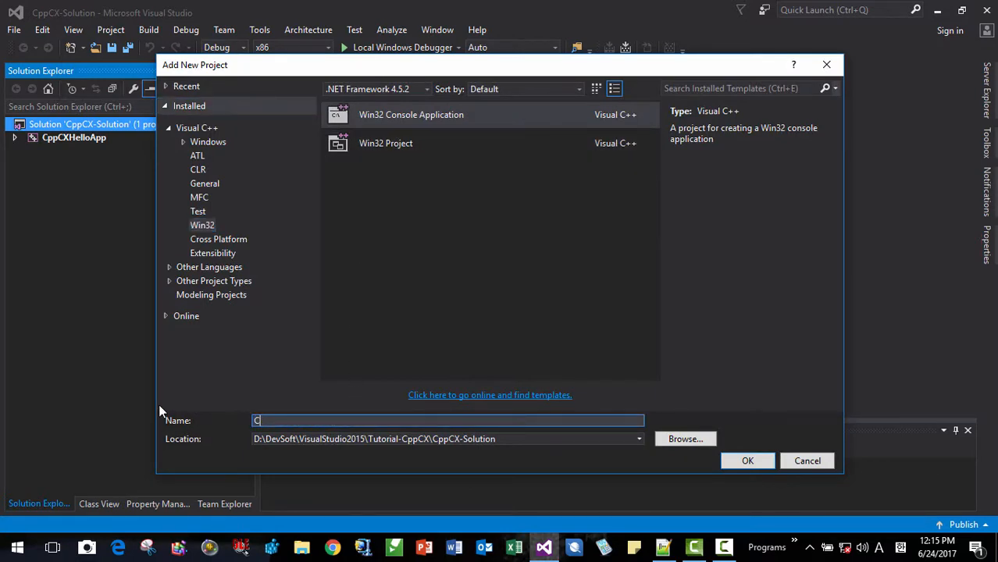
type("ppCXApp")
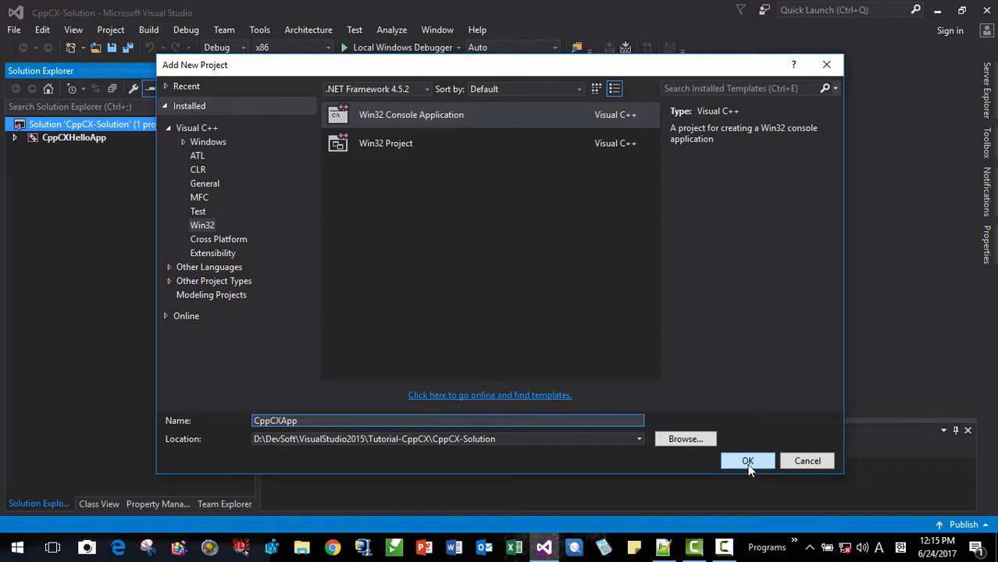
left_click(747, 461)
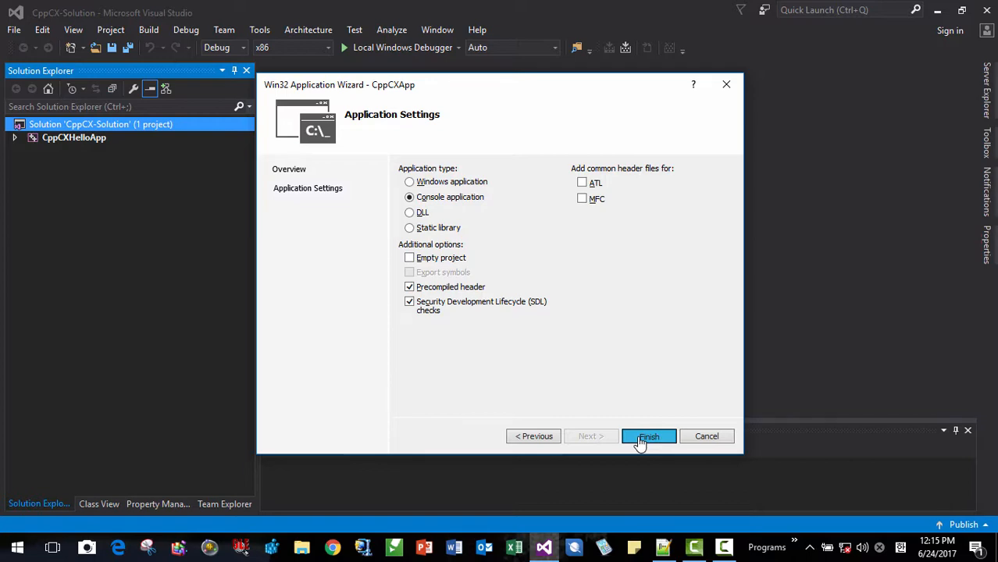
left_click(648, 436)
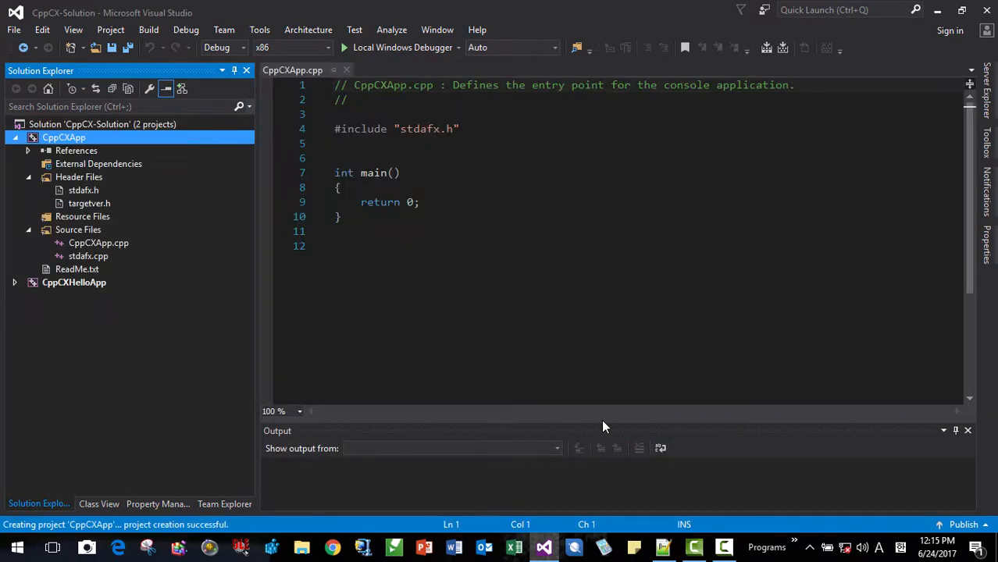
right_click(62, 138)
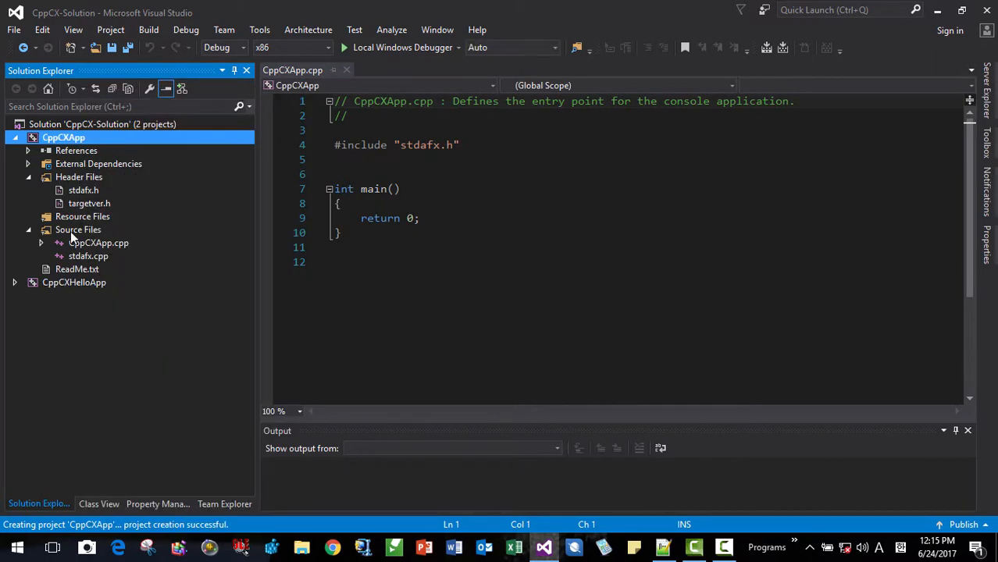
right_click(62, 138)
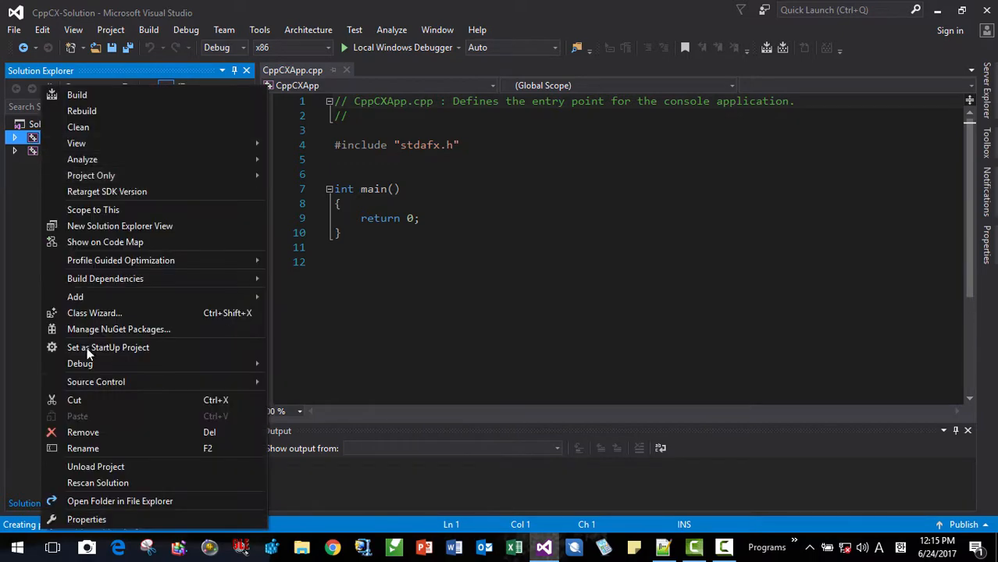
Set CppCXApp's C/C++ General Consume Windows Runtime Extension to Yes (/ZW) and apply.
left_click(85, 518)
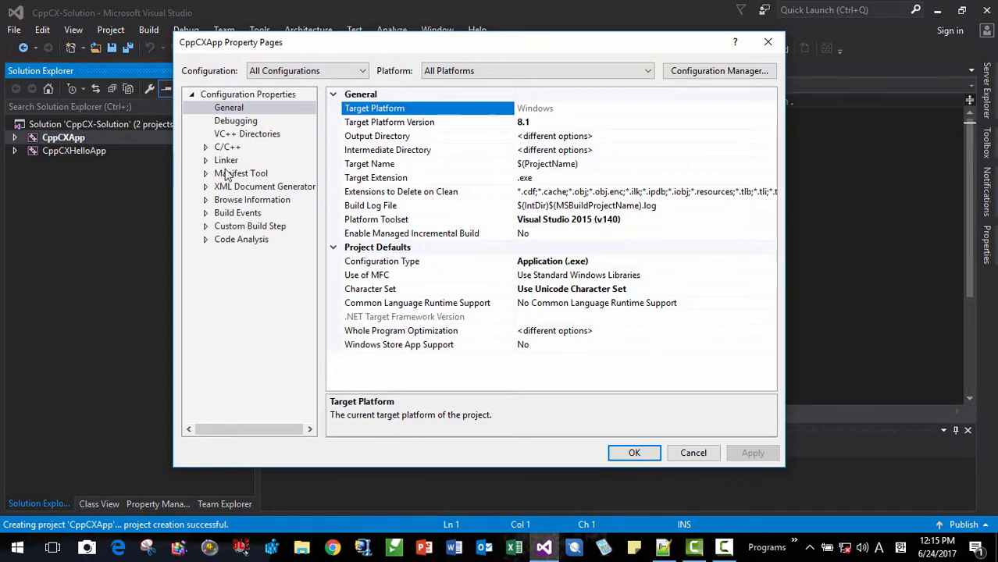
left_click(227, 147)
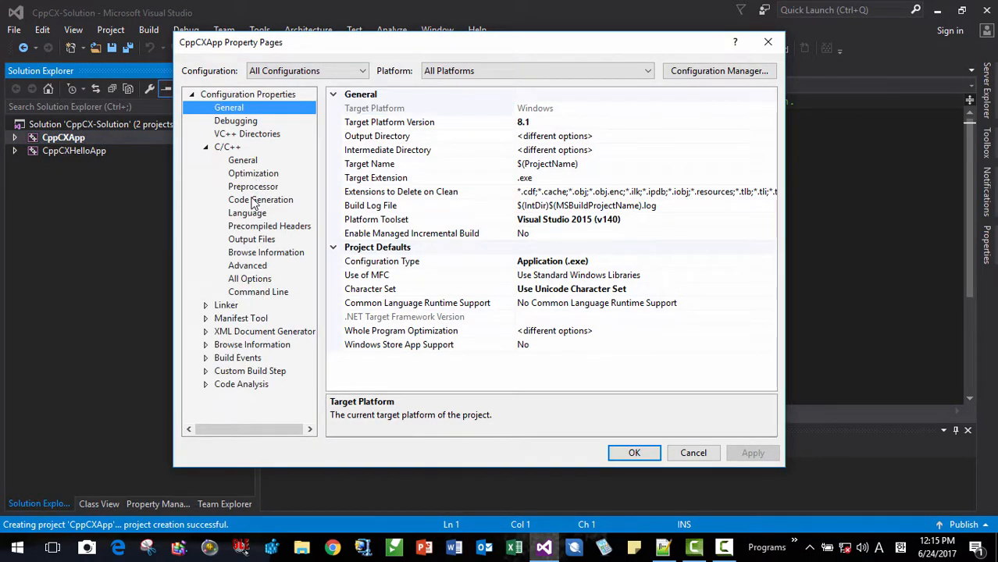
left_click(242, 159)
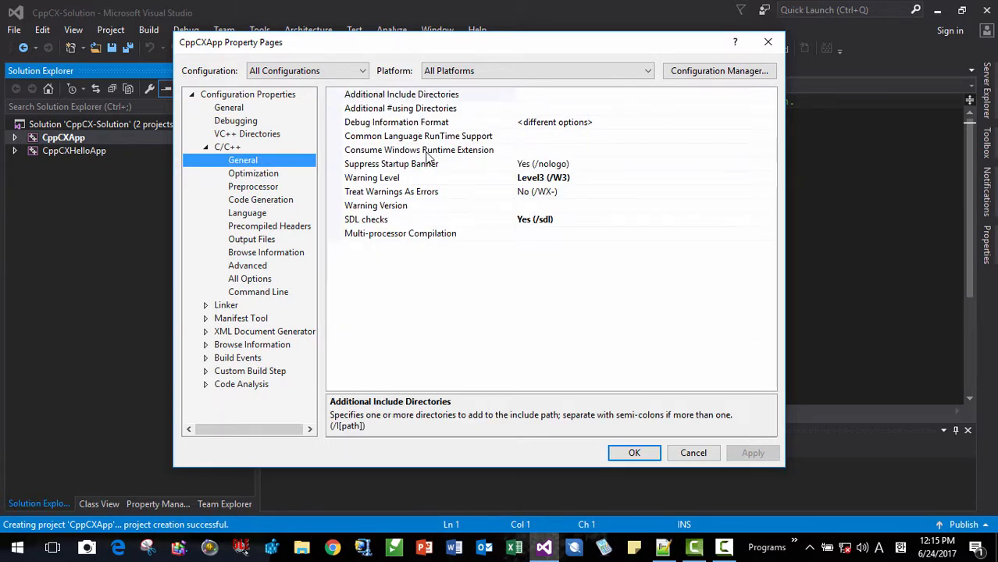
left_click(419, 150)
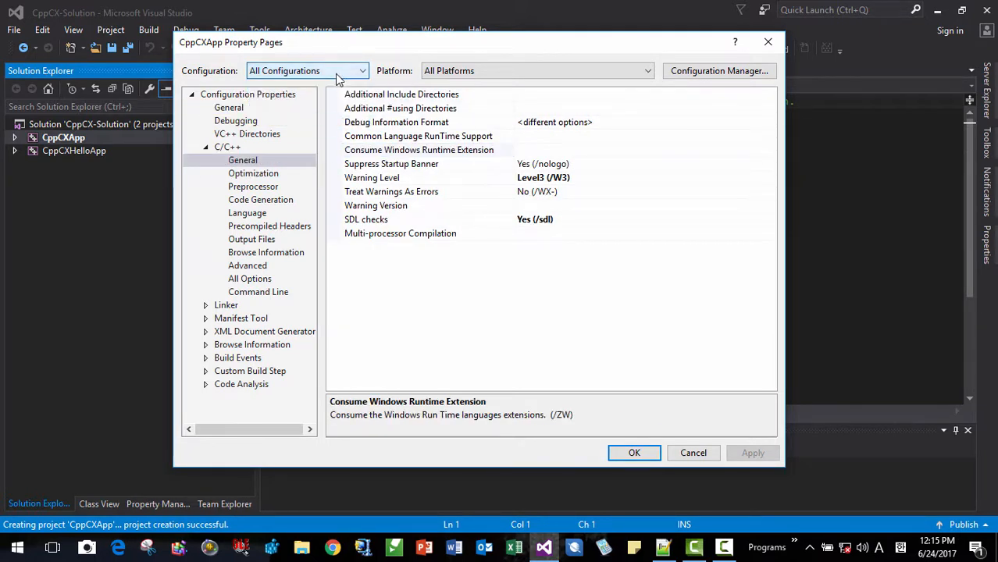
left_click(419, 150)
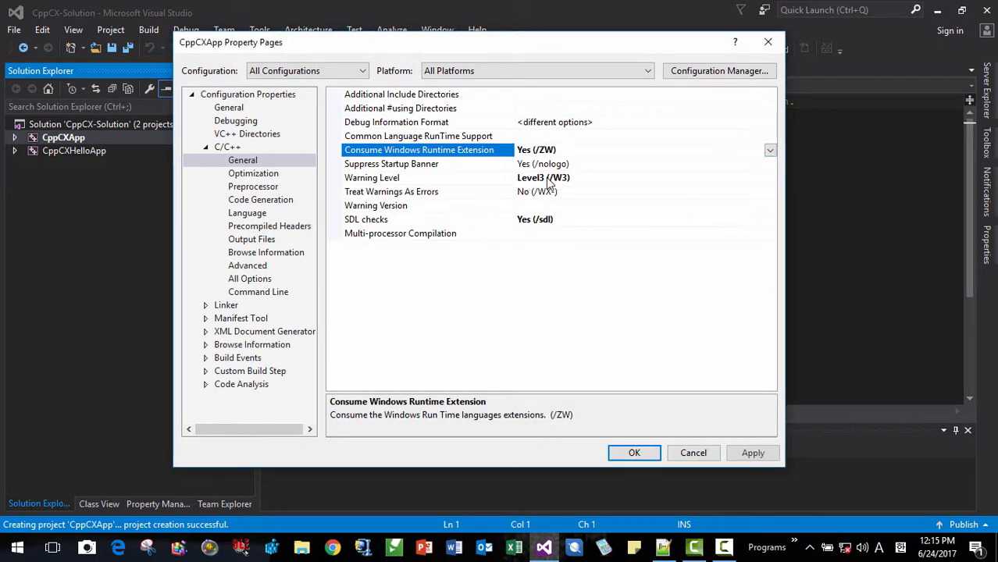
left_click(753, 453)
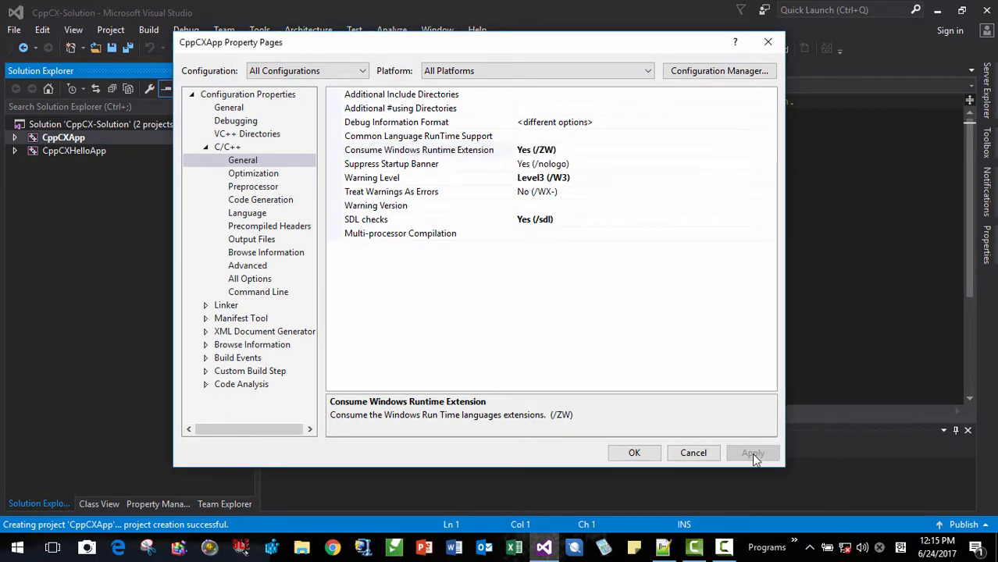
Review Code Generation settings, then return to General and select Additional #using Directories.
left_click(259, 200)
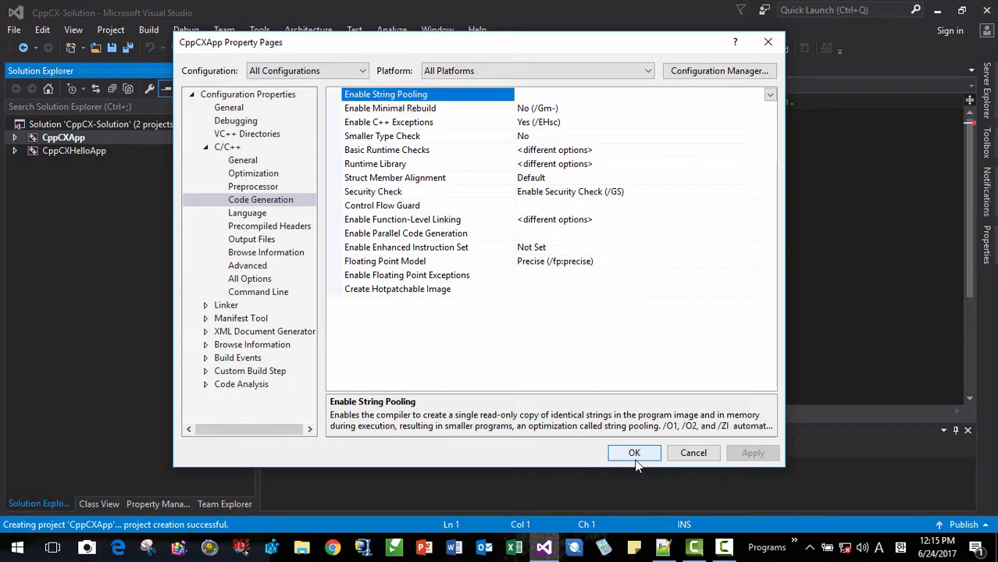
left_click(242, 159)
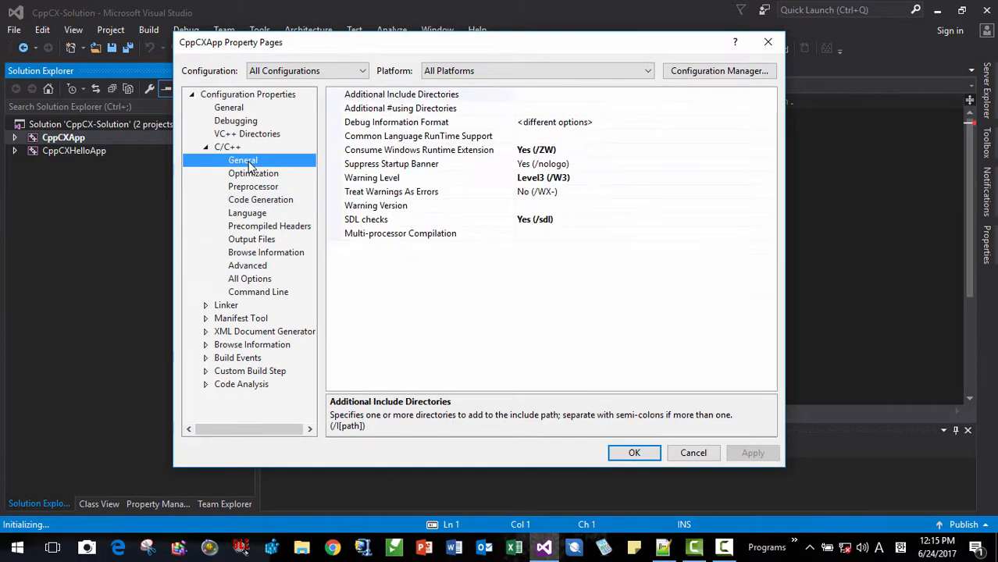
left_click(428, 108)
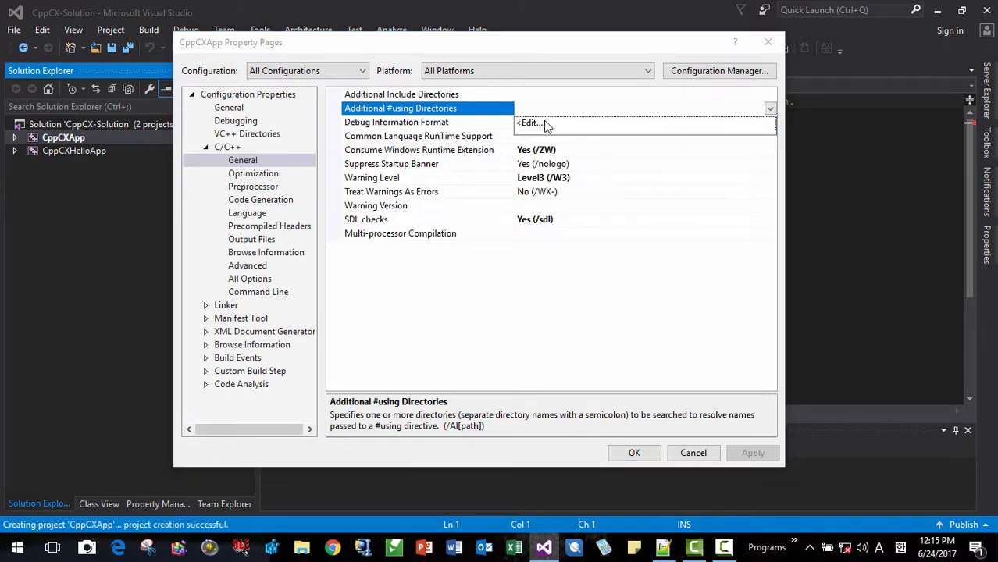
Set CppCXApp's Additional #using Directories to $(WRL_DIR) and close the property pages.
left_click(528, 122)
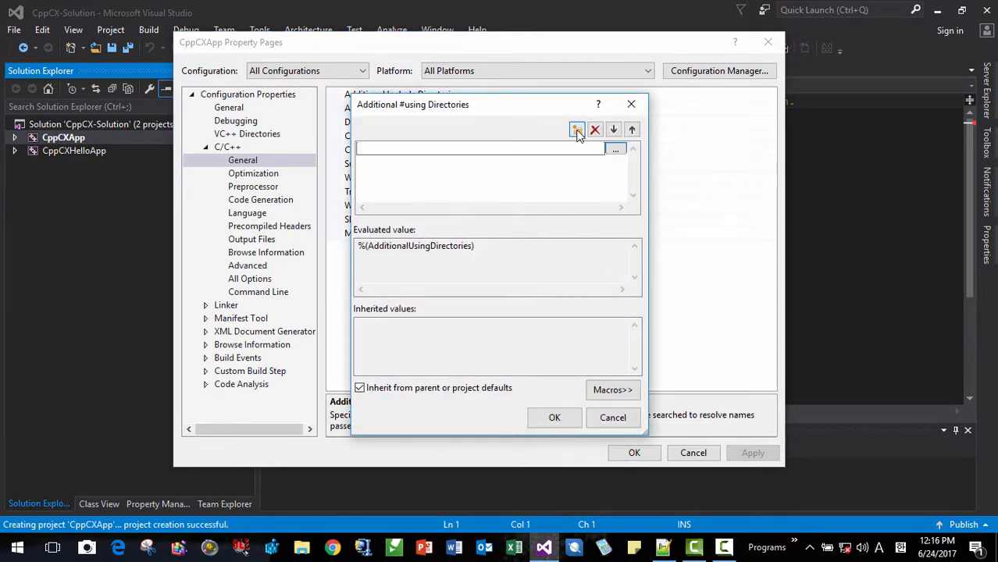
type("$")
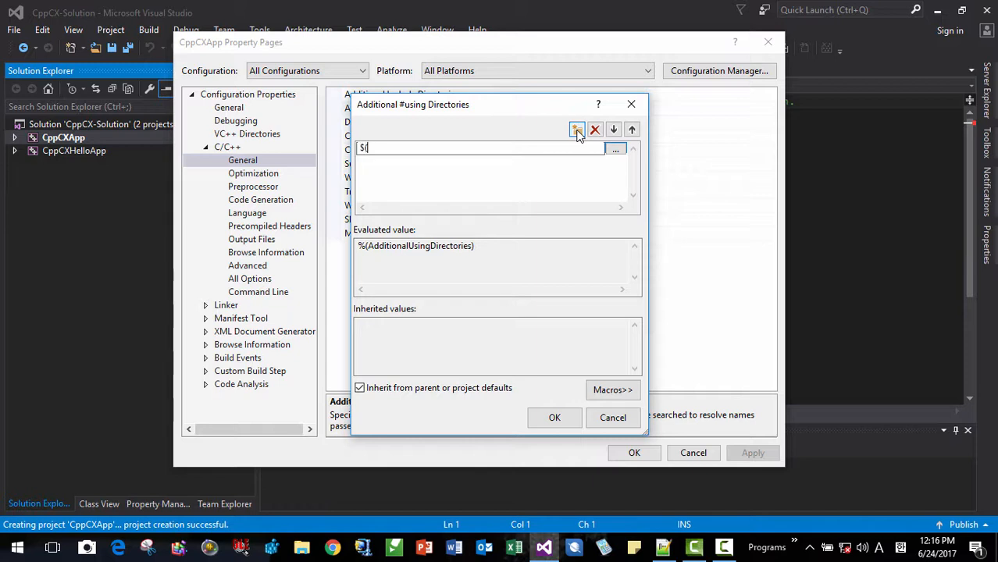
type("(WRL")
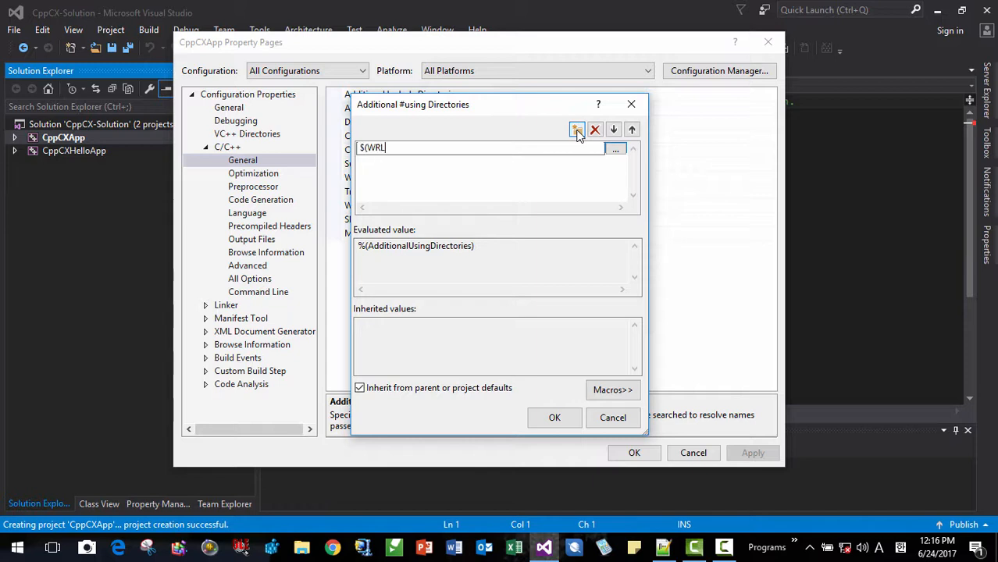
type("_DIR")
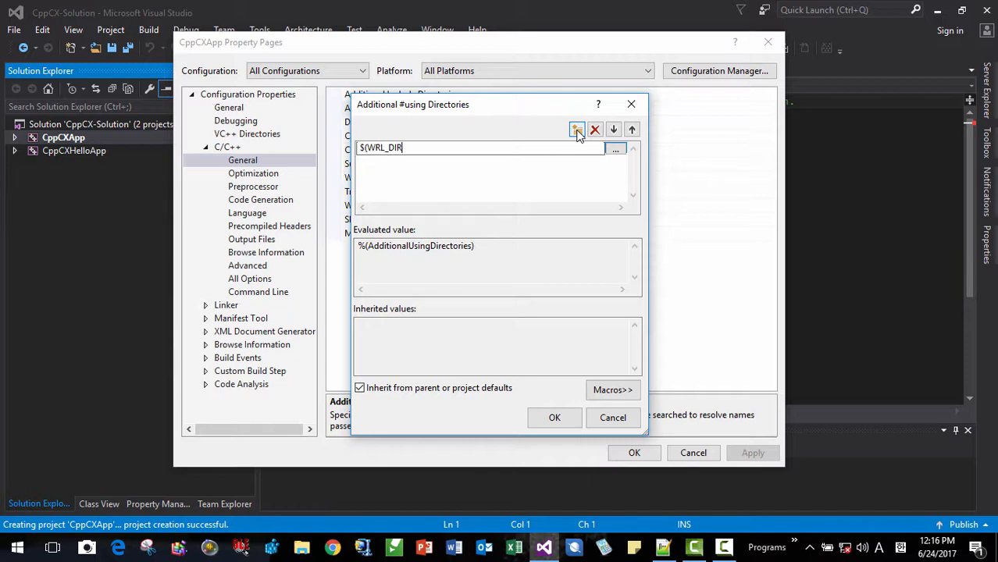
type(")")
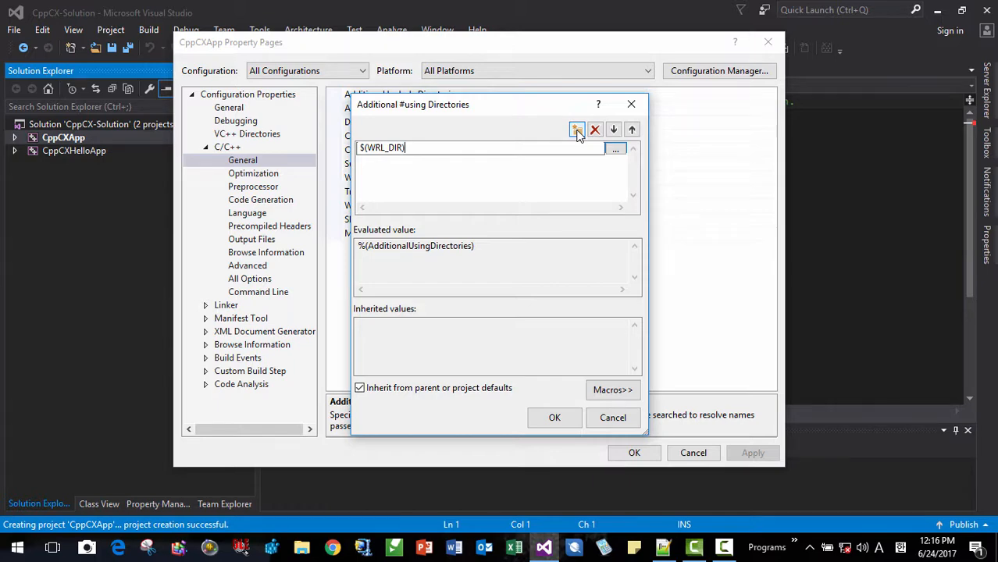
left_click(578, 128)
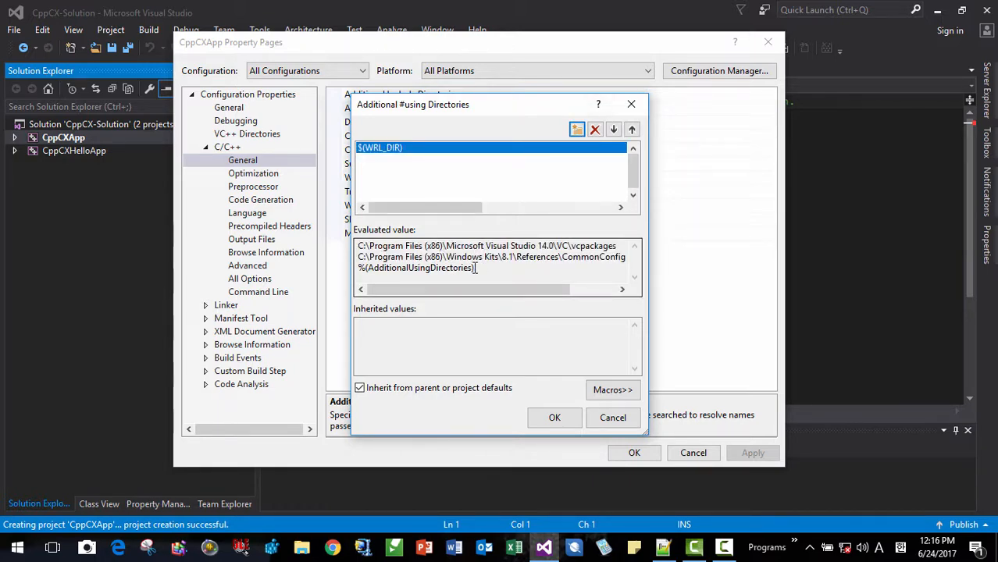
left_click(555, 417)
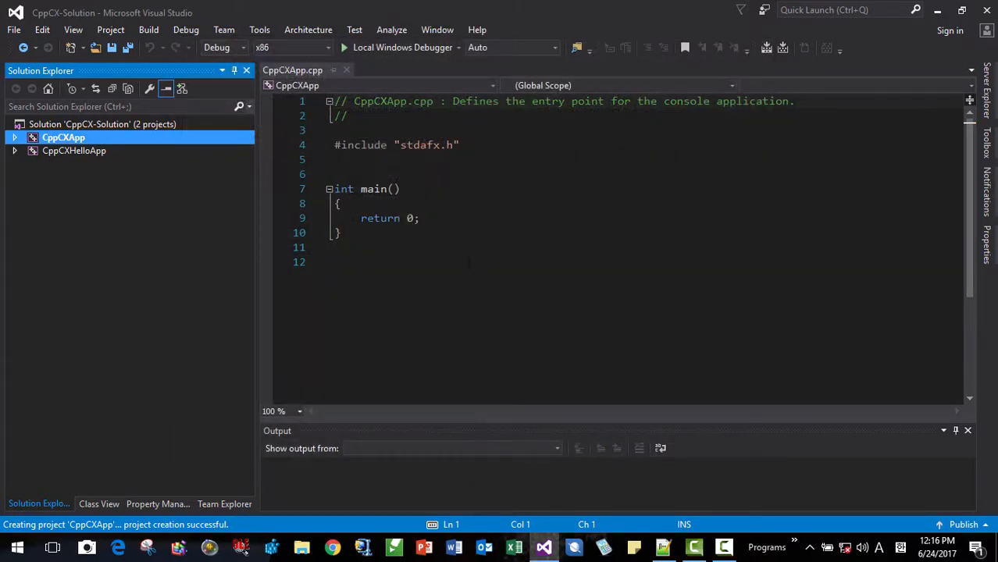
Add #include <iostream> to CppCXApp's stdafx.h.
left_click(14, 138)
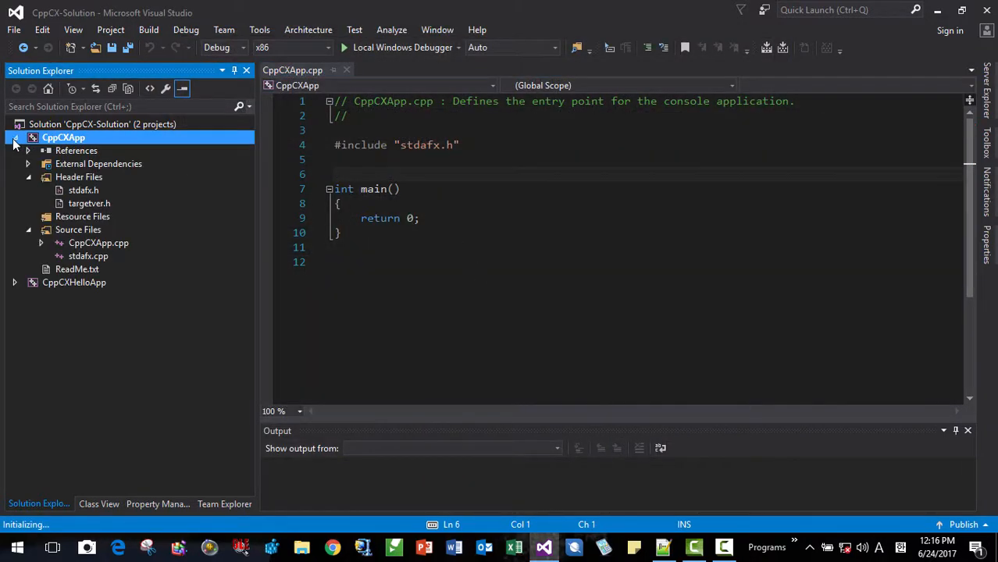
double_click(84, 191)
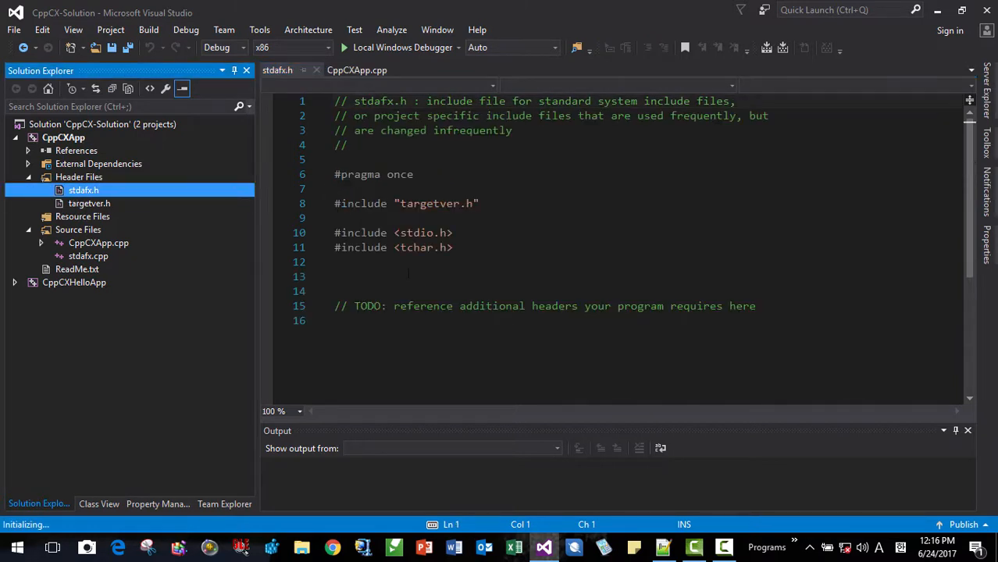
type("#oin")
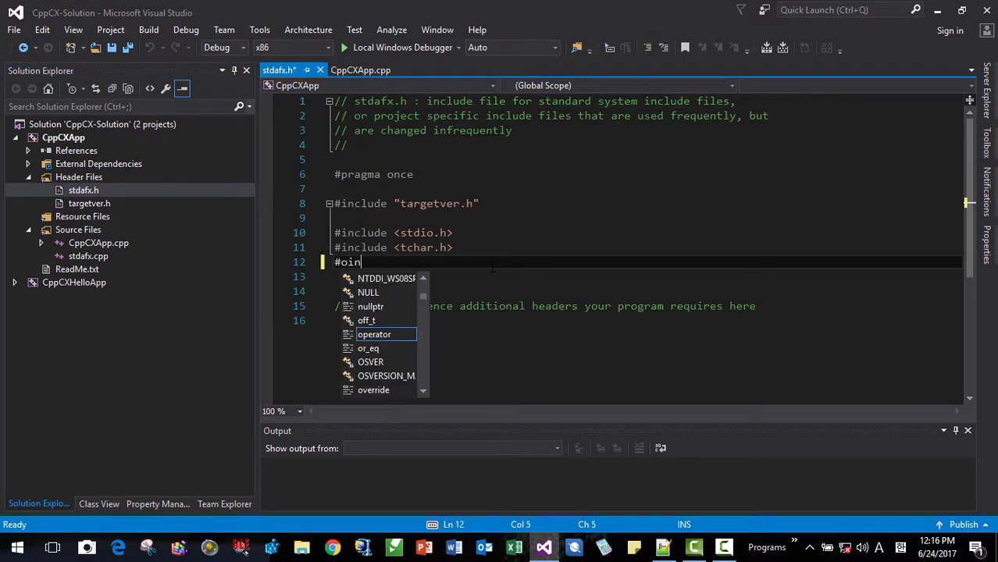
key("Backspace")
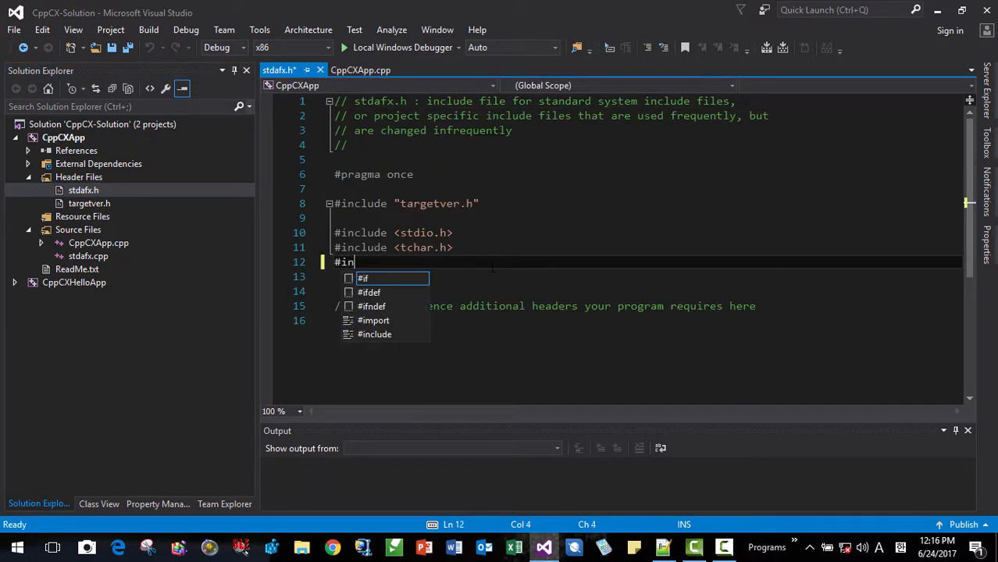
type("clude <ios>")
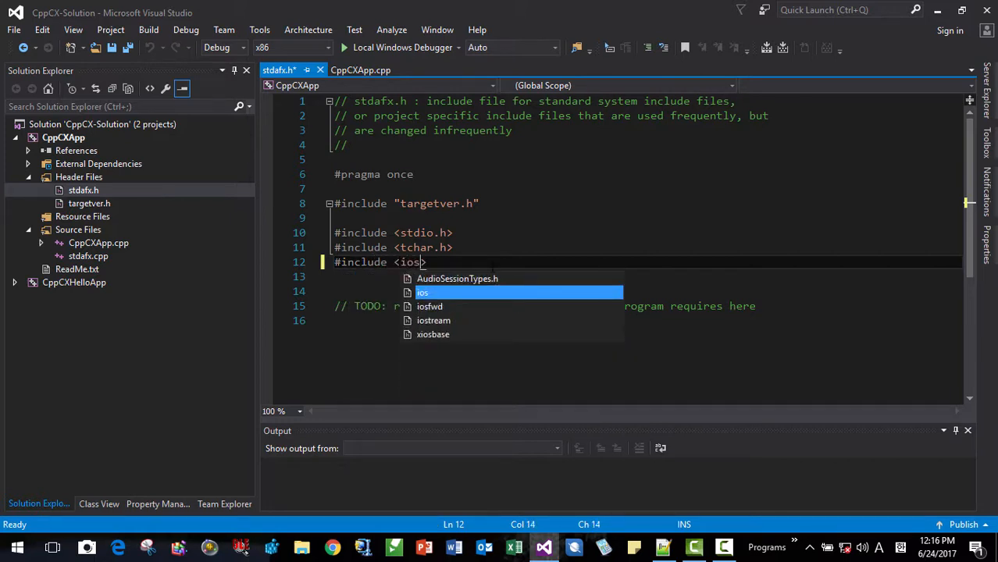
key("enter")
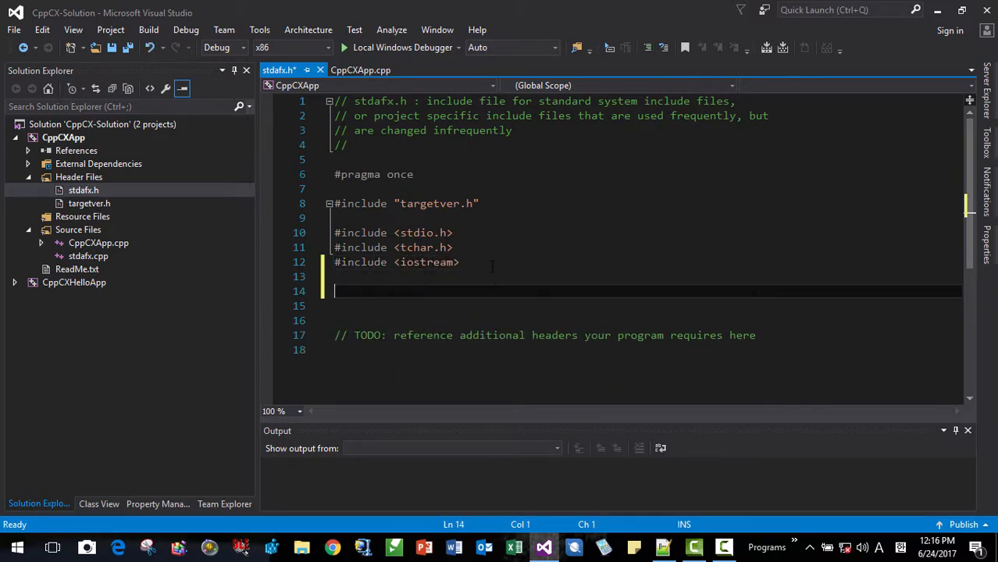
Add using namespace std; and using namespace Platform; and save stdafx.h.
type("using sn")
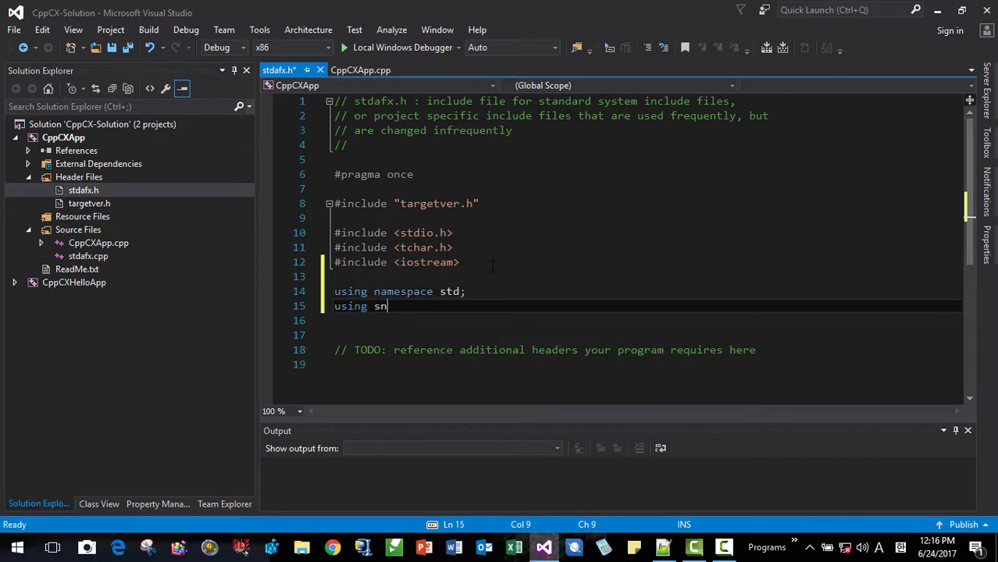
type("am")
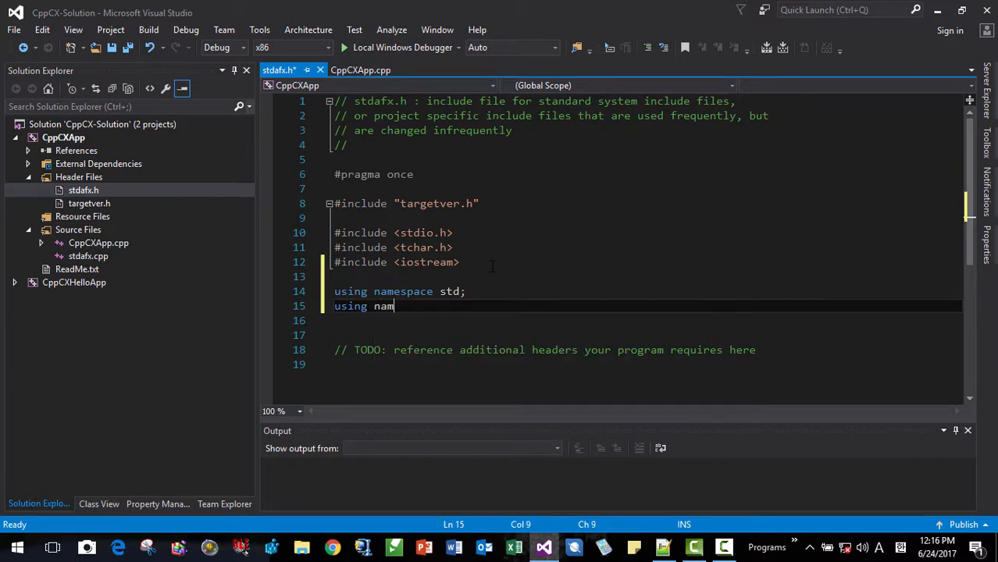
type("espace")
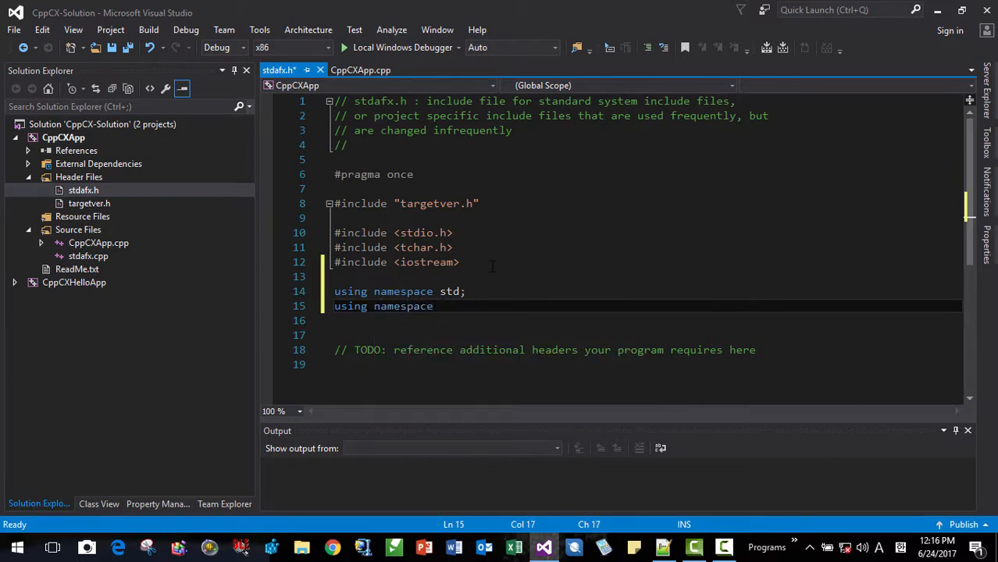
type("Platform;")
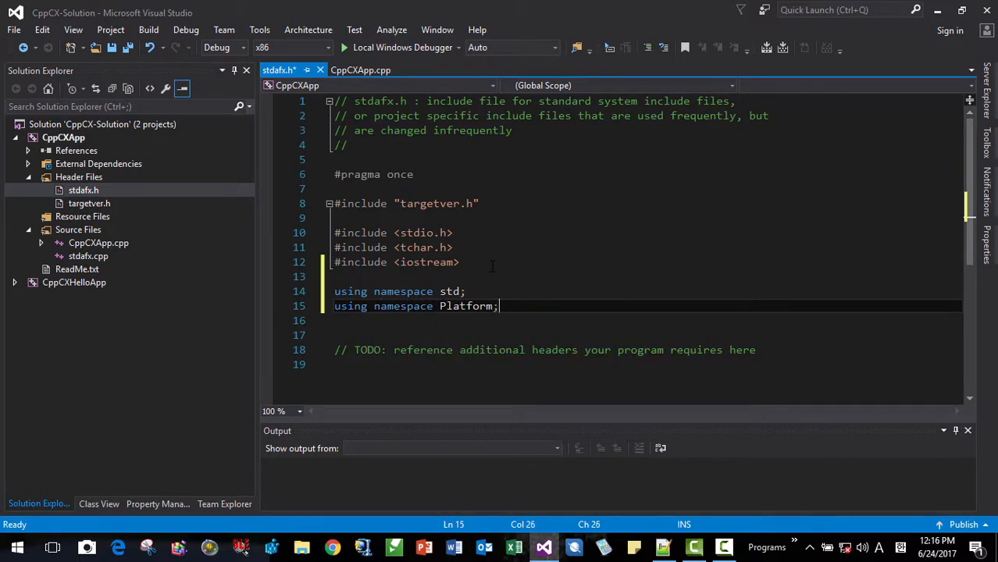
key("enter")
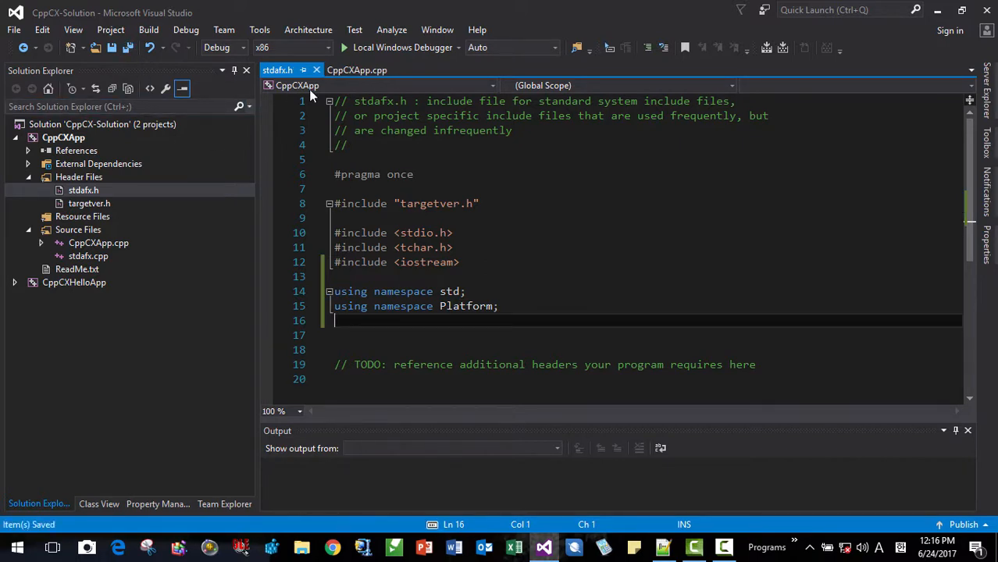
In CppCXApp.cpp, make main take Array<String^>^ args and declare String^ hMsg = L"Hello, I love C++/CX!".
left_click(356, 69)
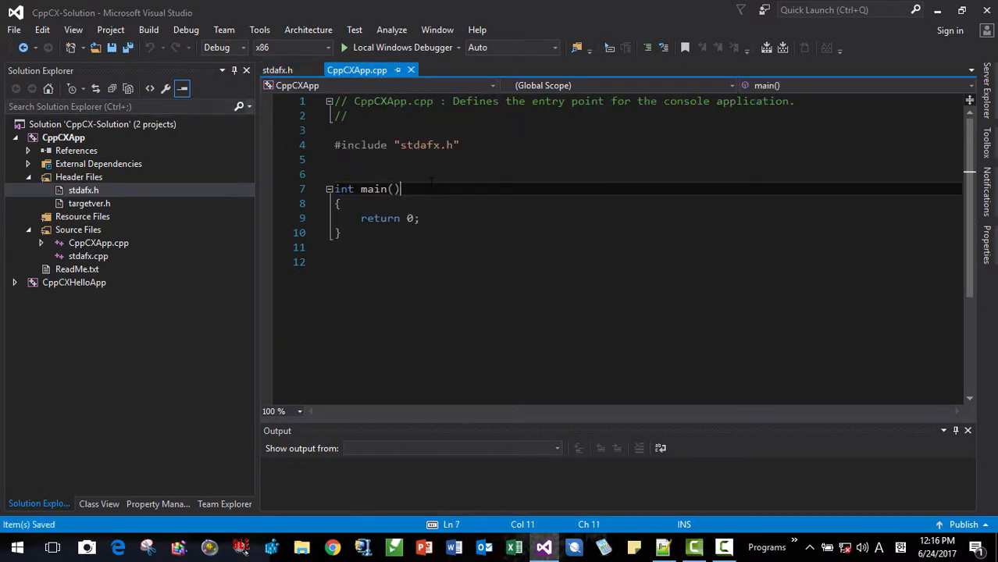
type("Array<String^>^ args")
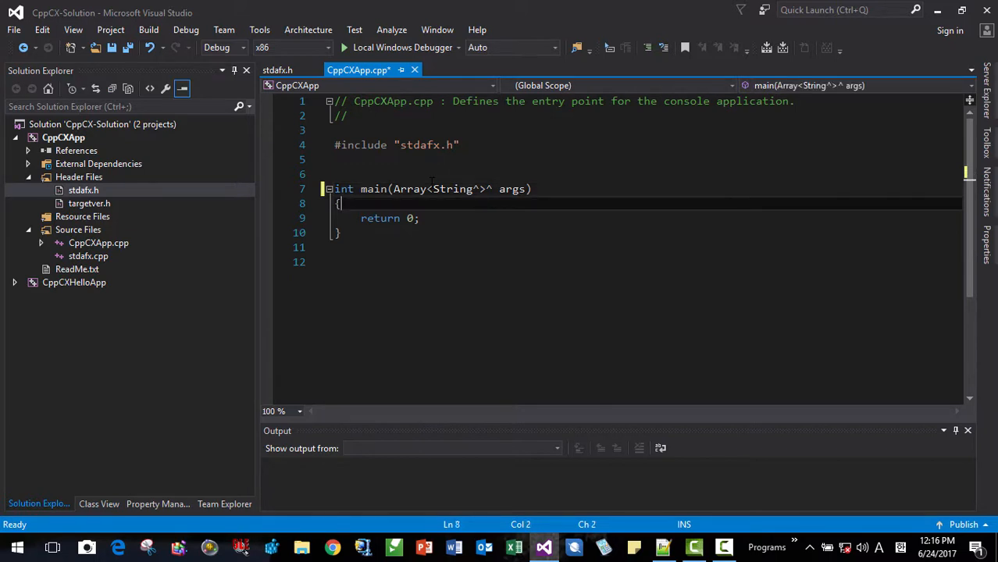
type("St")
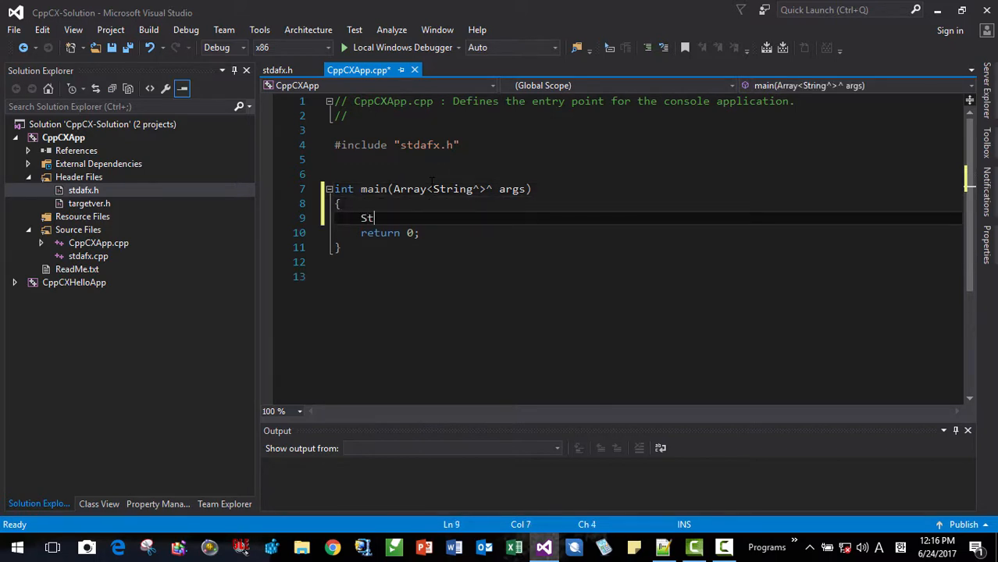
type("ring^s")
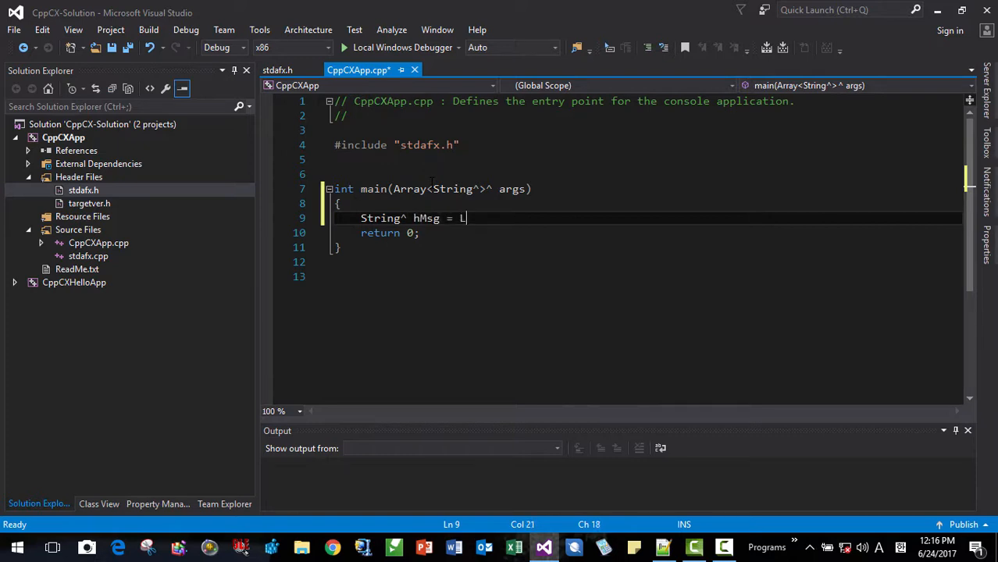
type("\"Hello\"")
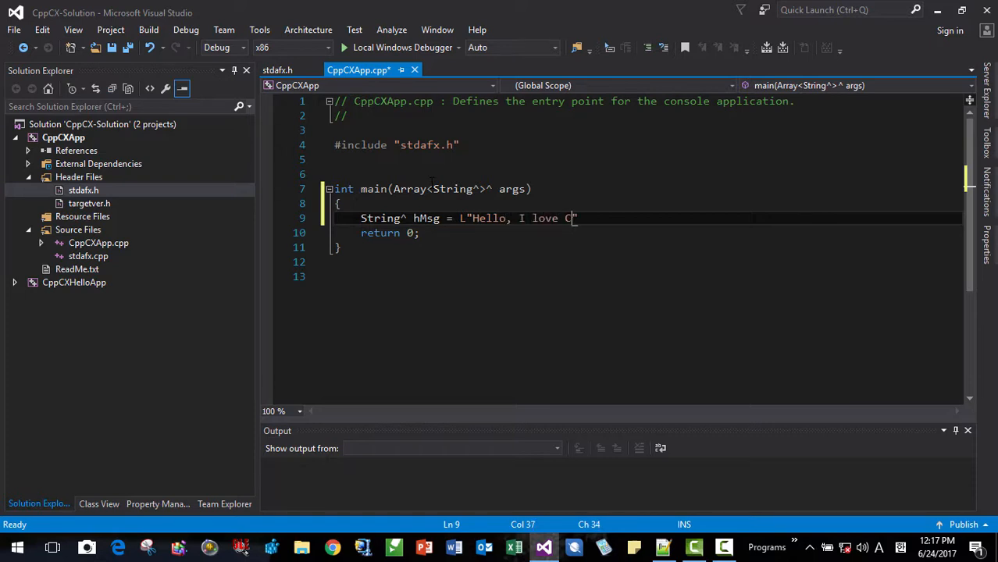
type("++/CX")
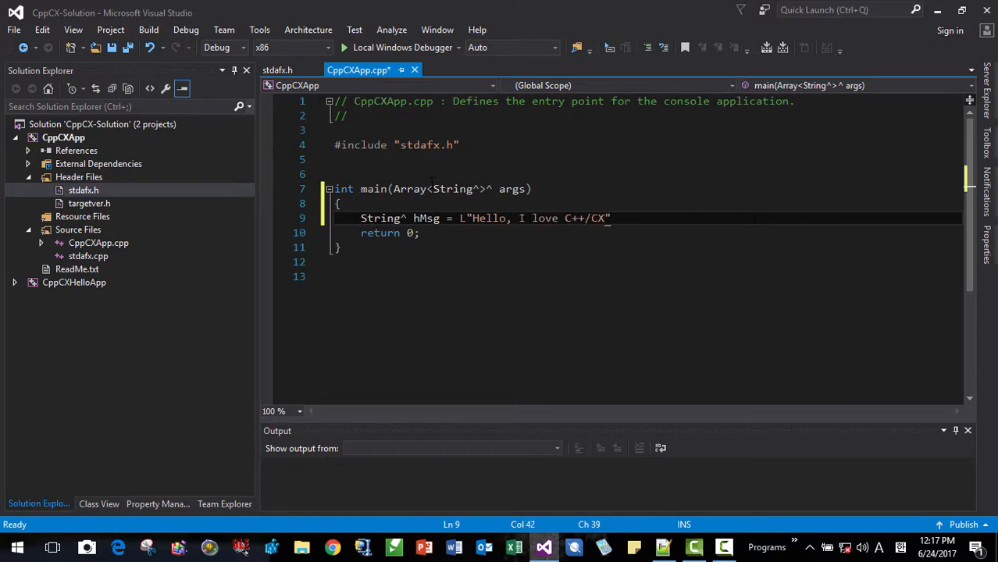
type("\";")
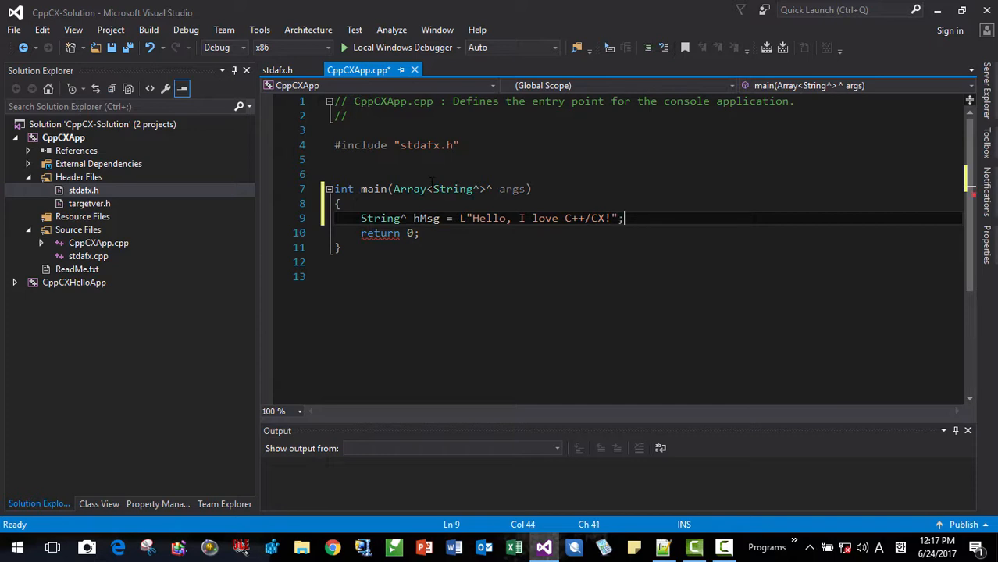
Print the message with wcout << hMsg->Data() << endl;.
type("wcout<< h")
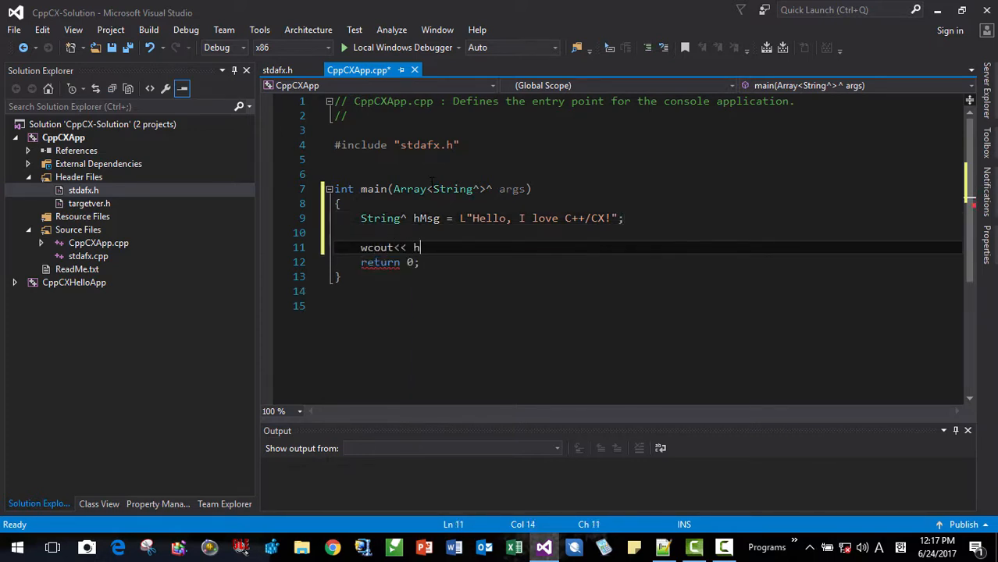
type("Msg-")
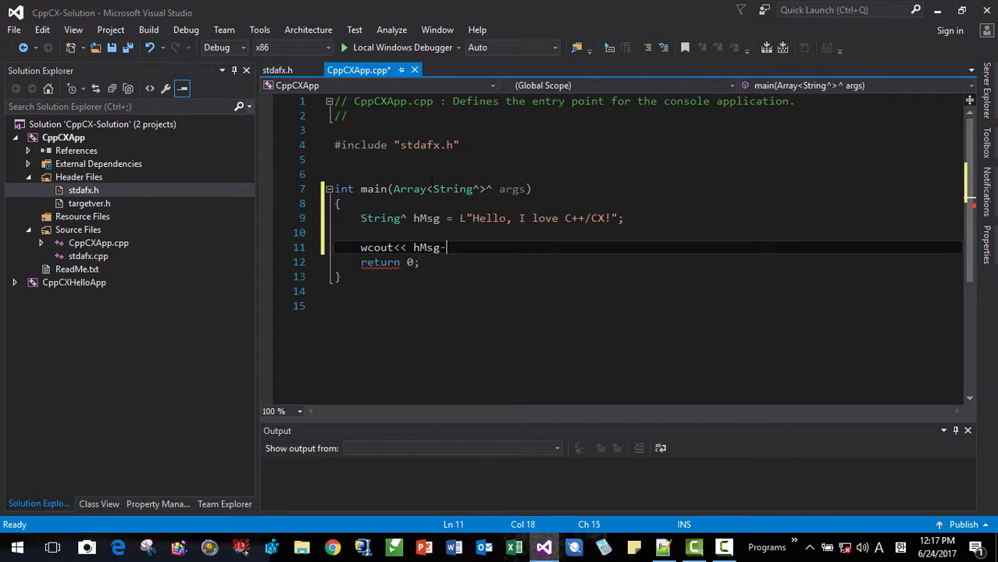
type(">Data(*)")
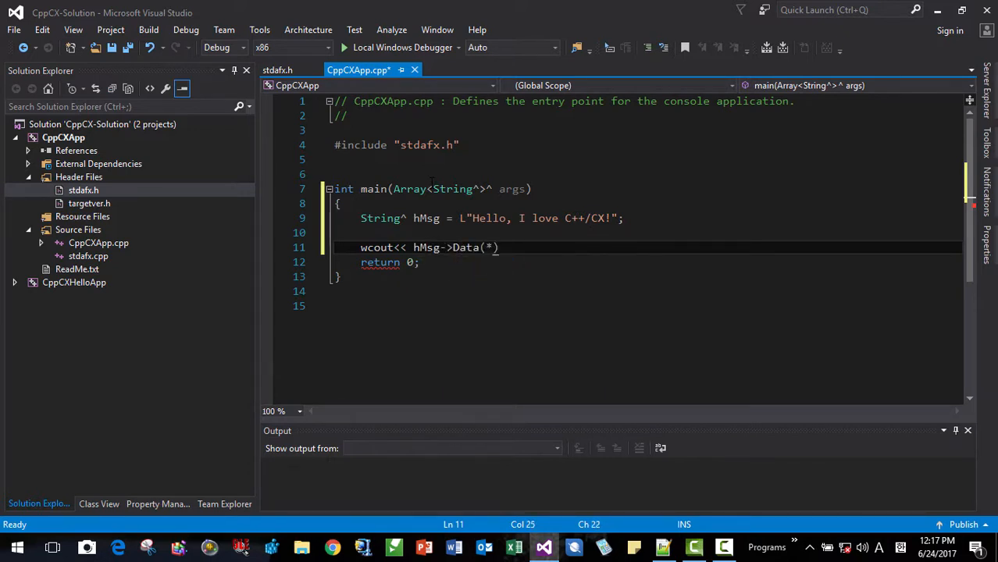
type("<")
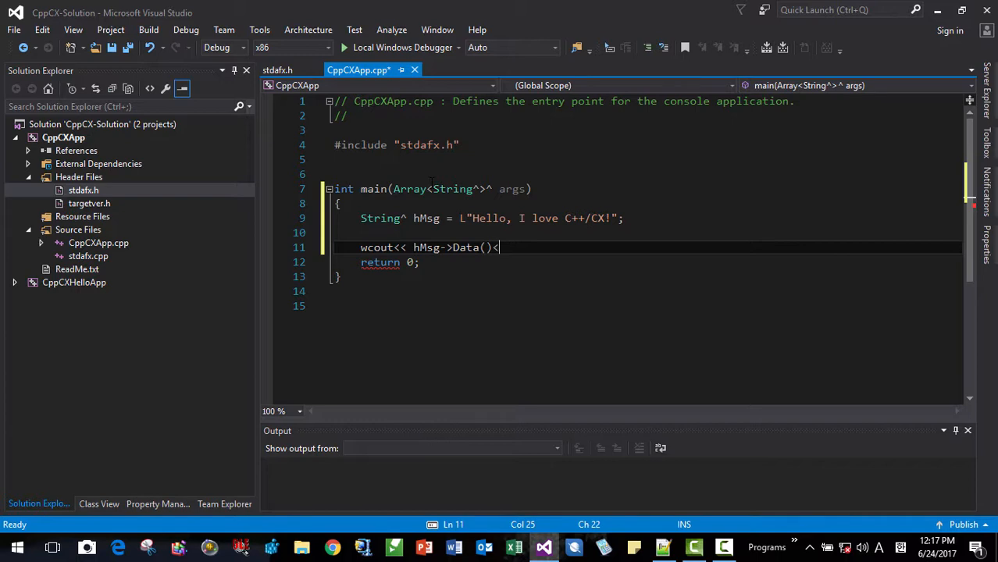
type("<< endl;")
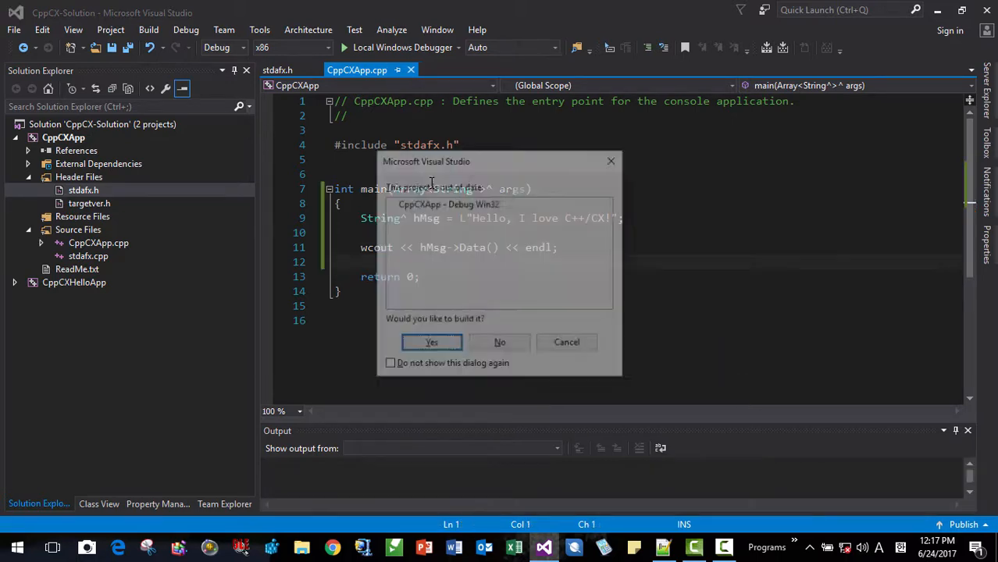
Build the out-of-date project and run it so the console prints "Hello, I love C++/CX!".
left_click(431, 342)
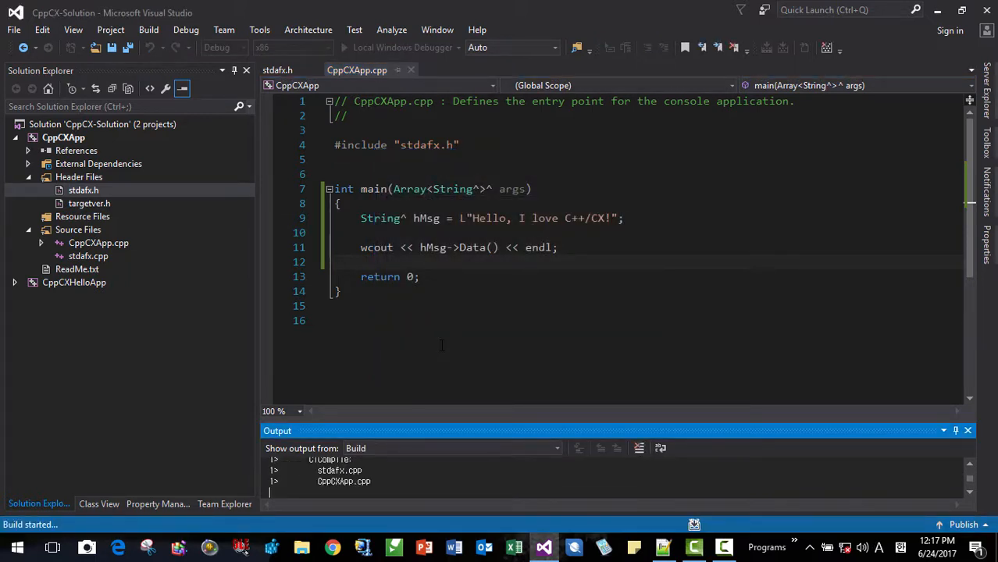
left_click(403, 46)
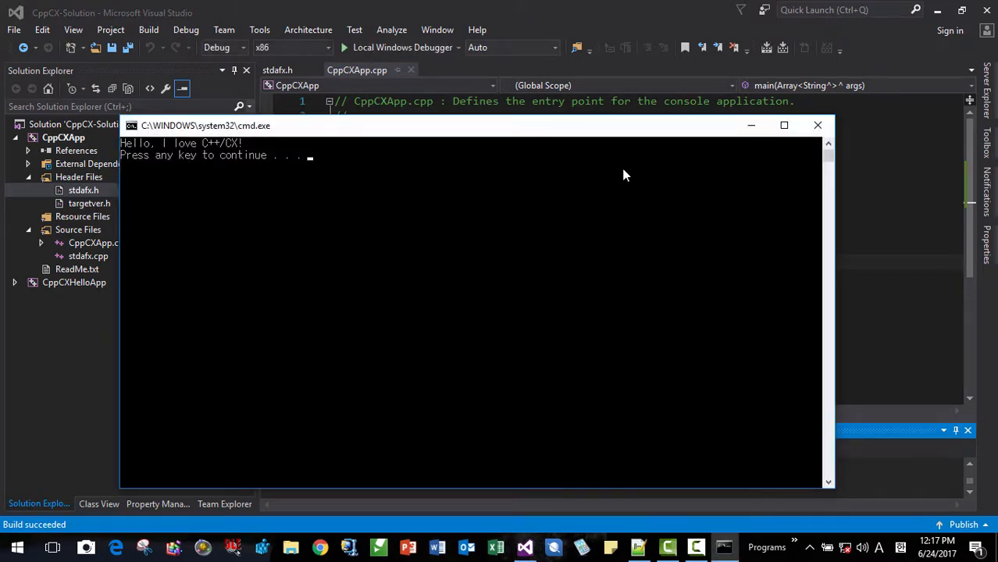